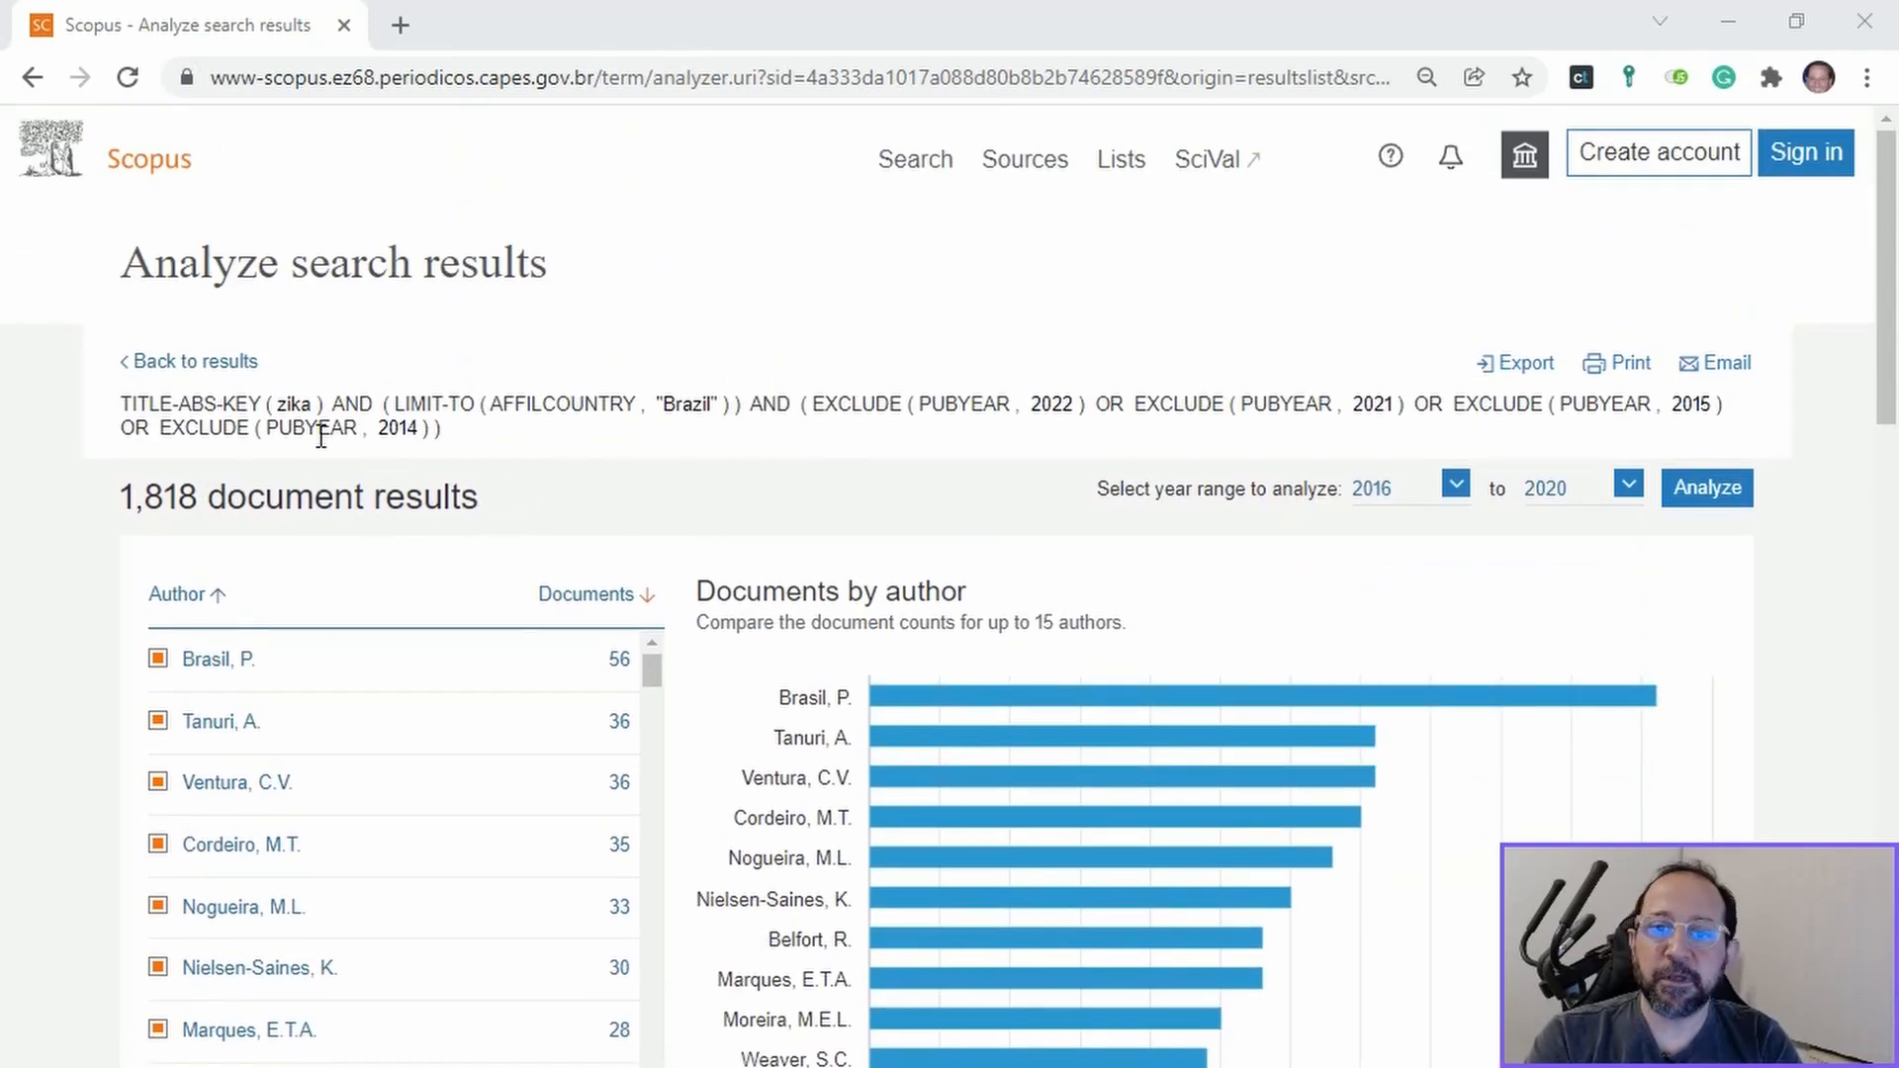
pyautogui.moveTo(546, 439)
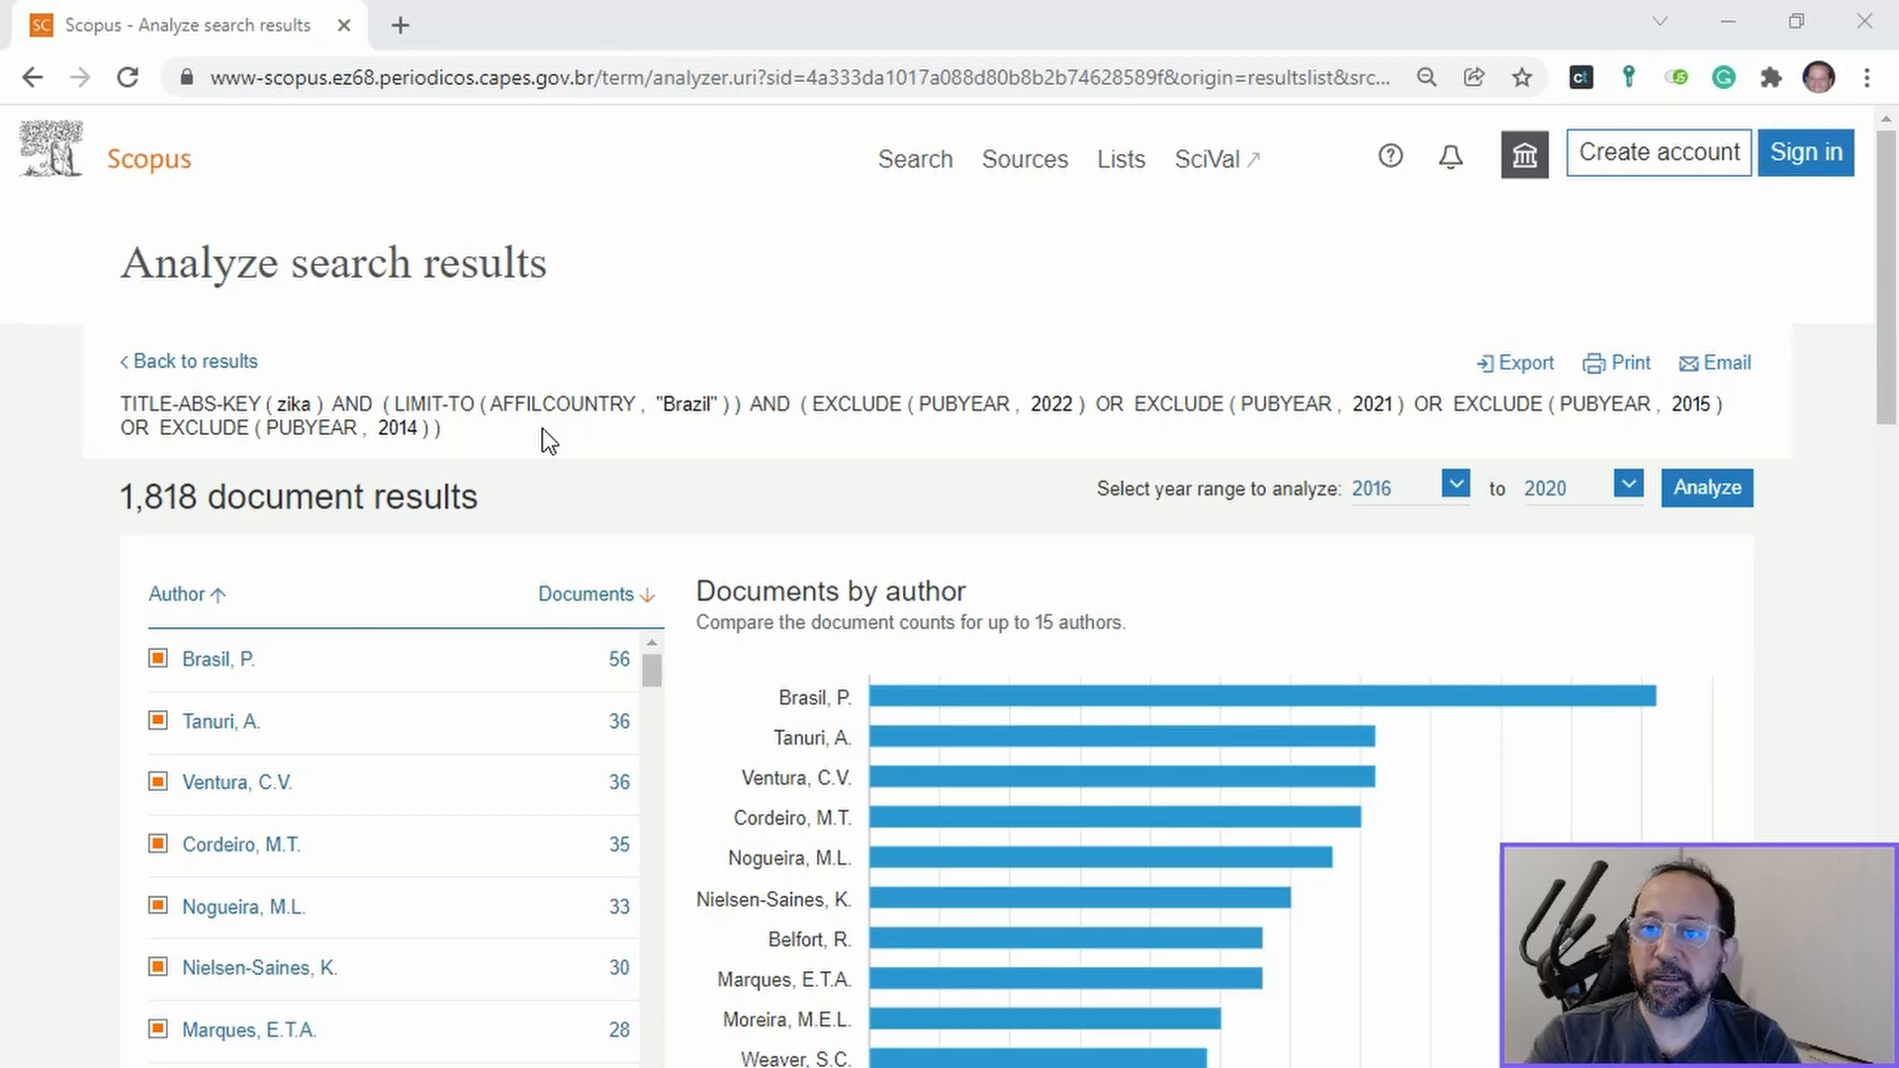
pyautogui.moveTo(714, 430)
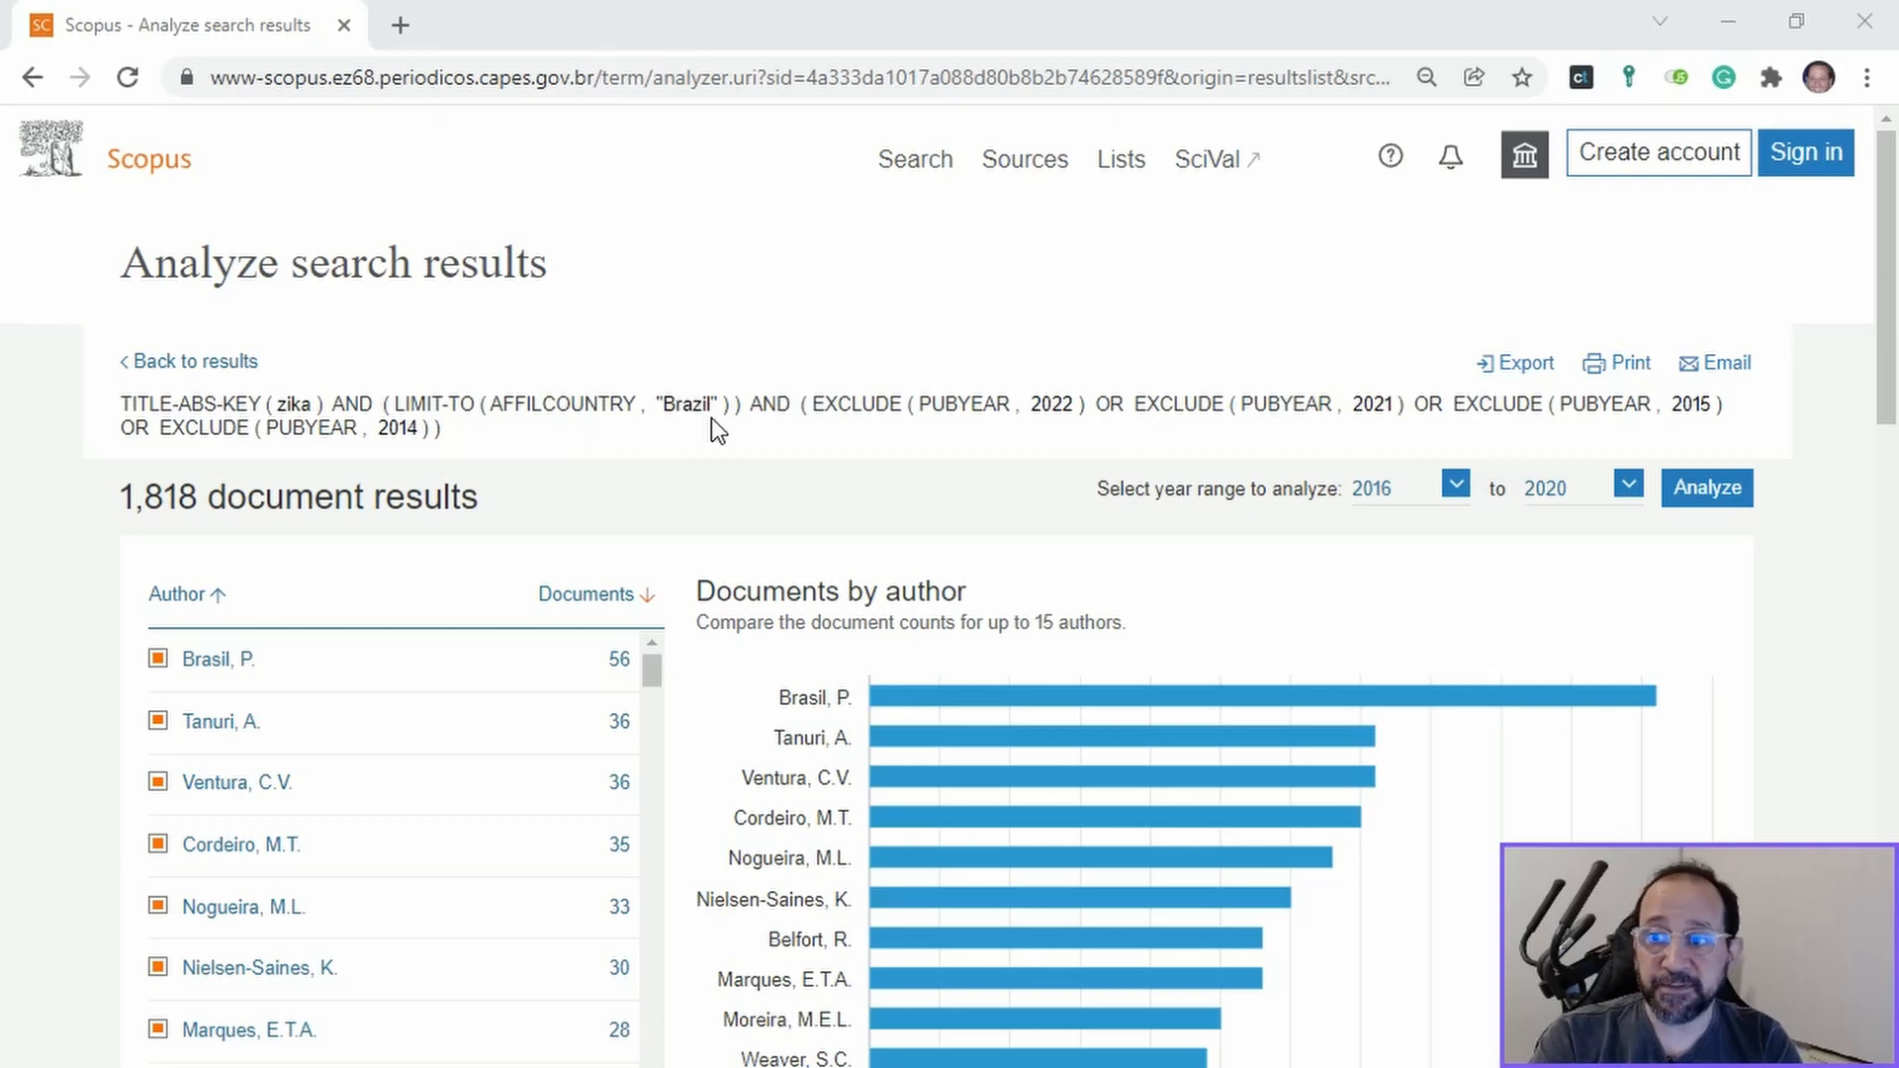
pyautogui.moveTo(1184, 423)
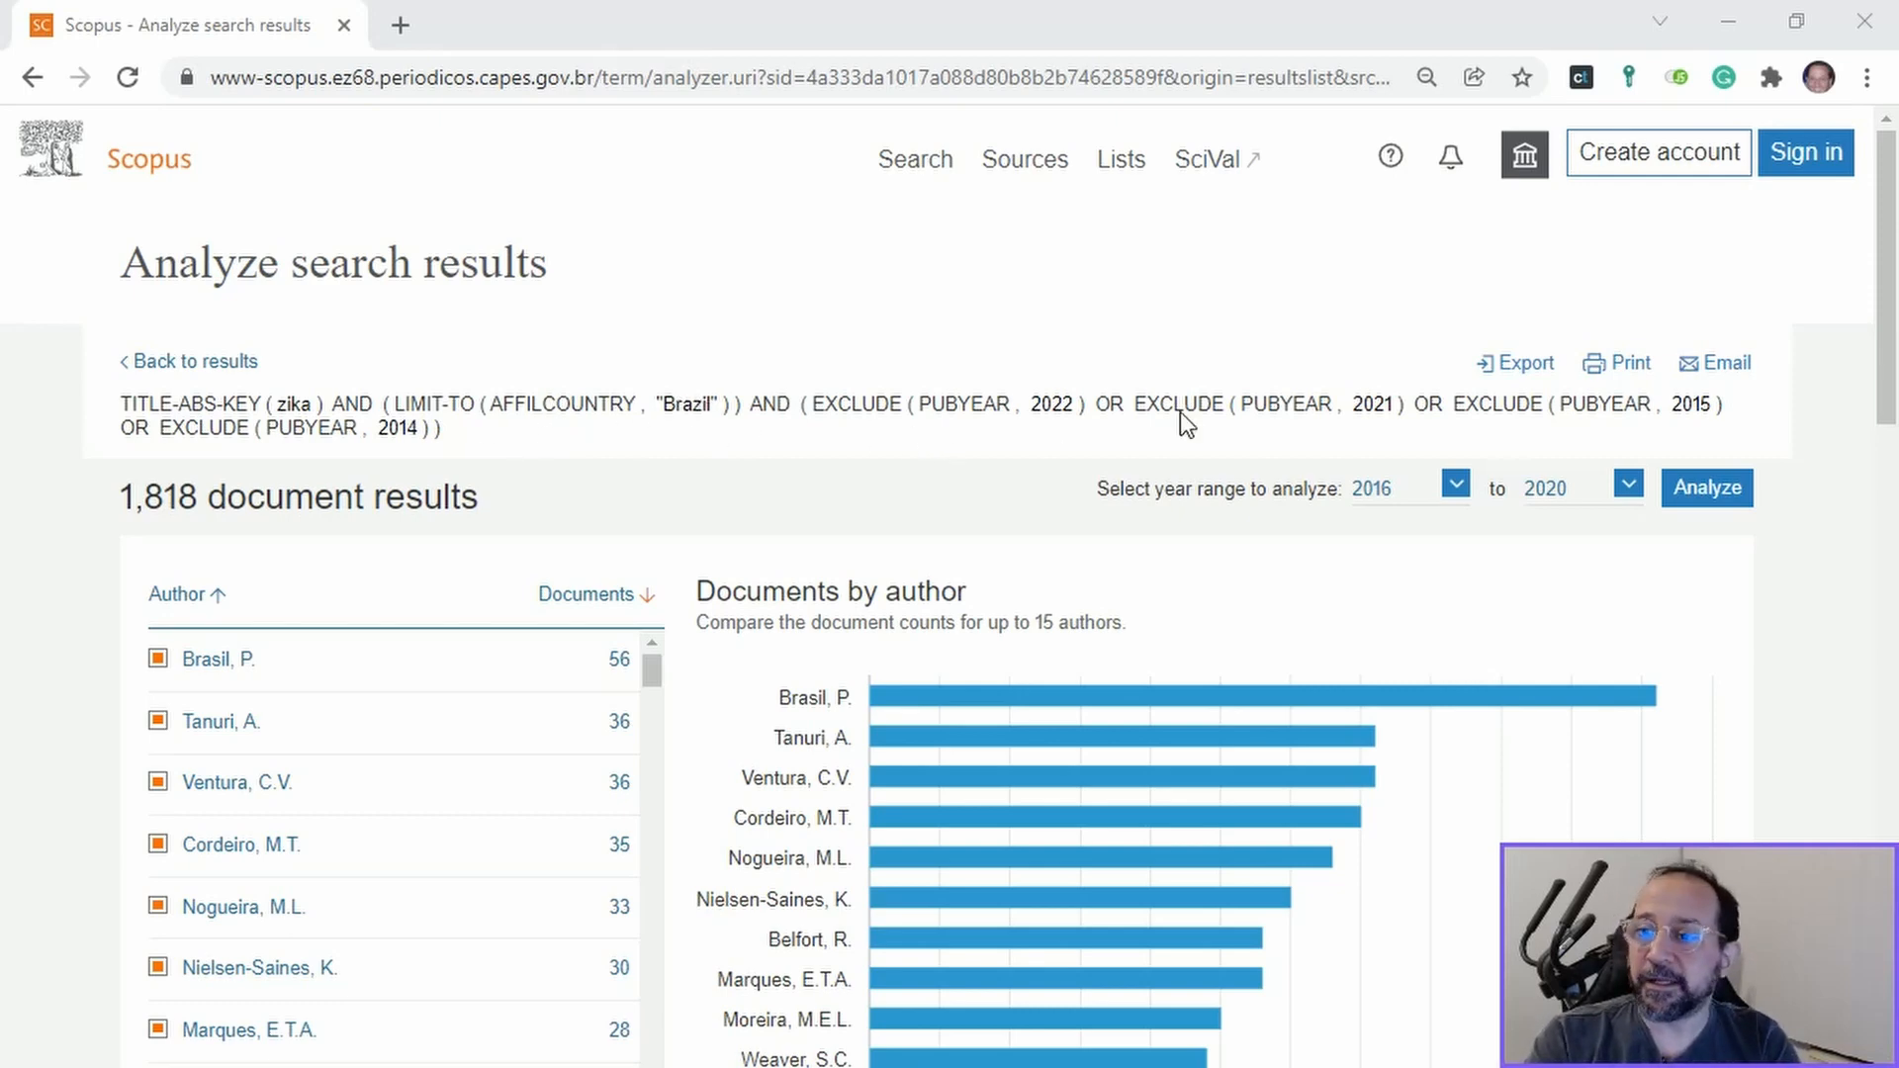
pyautogui.moveTo(902, 510)
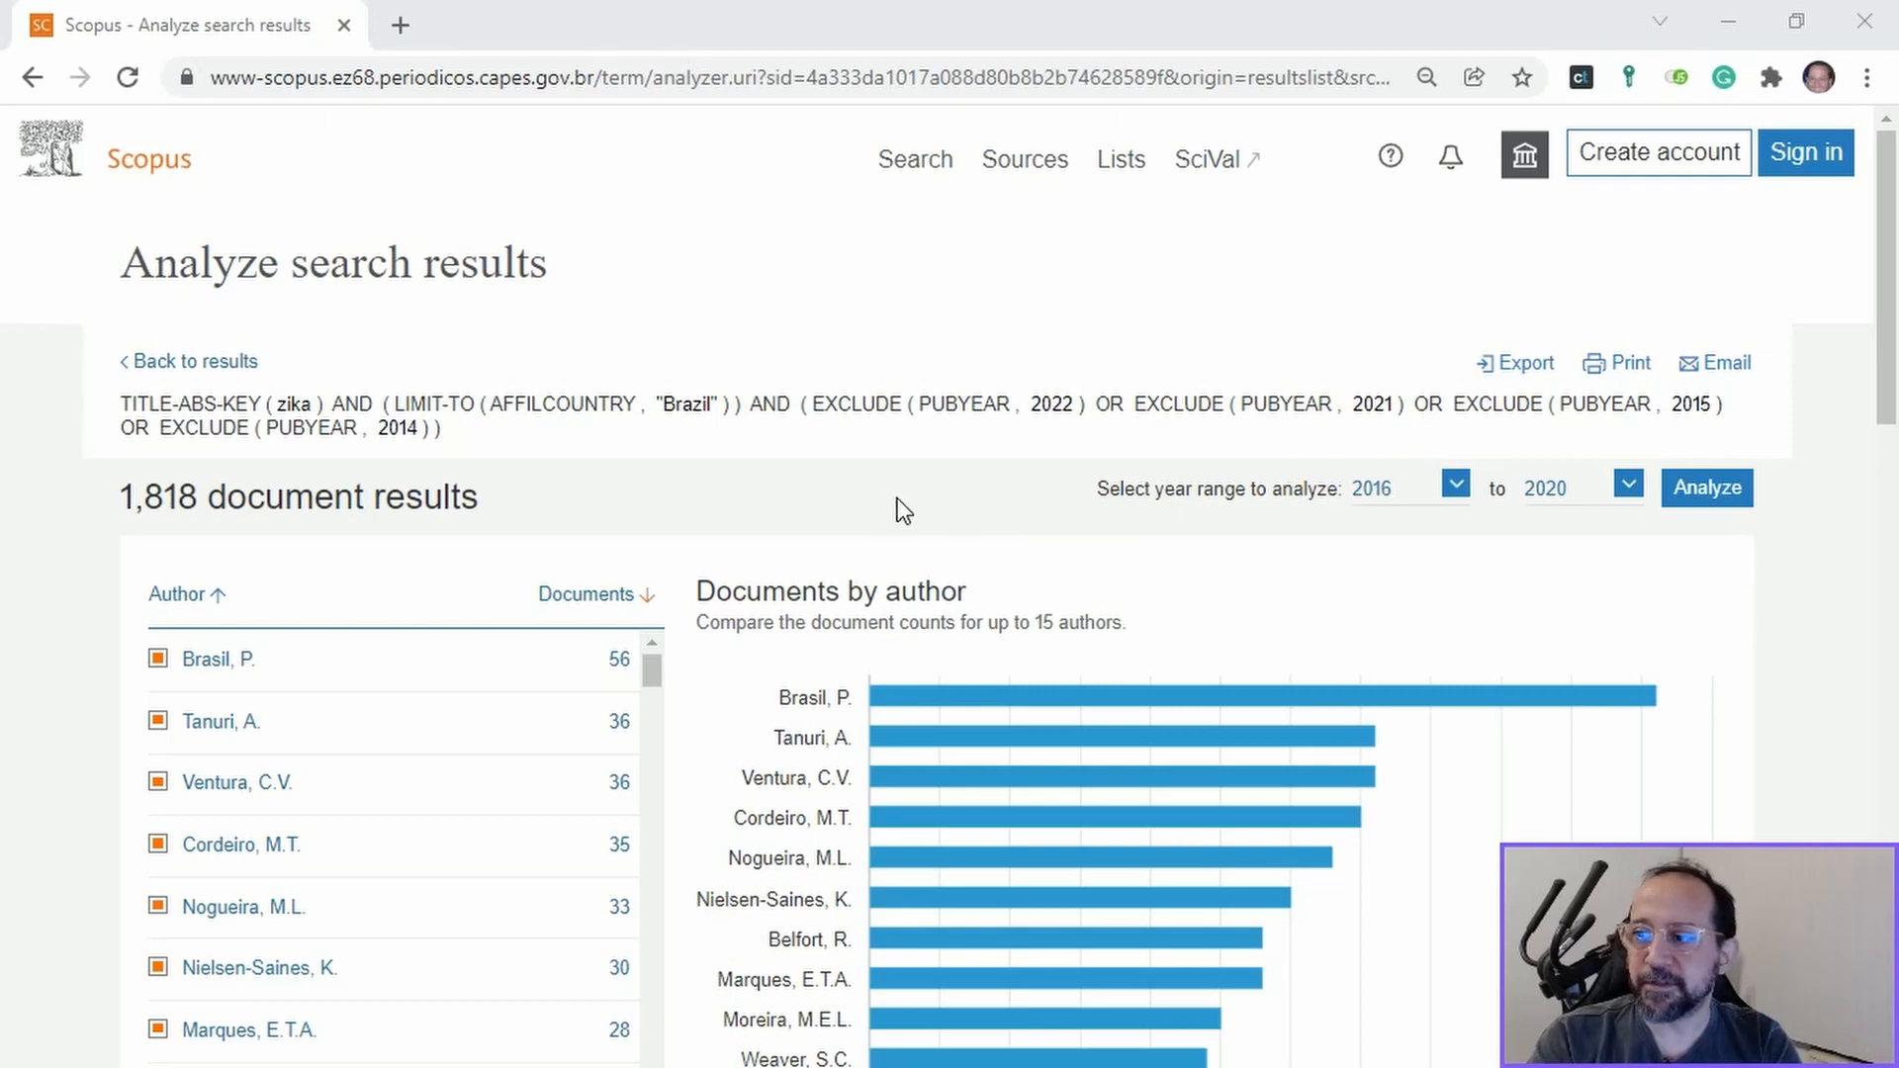
pyautogui.moveTo(848, 485)
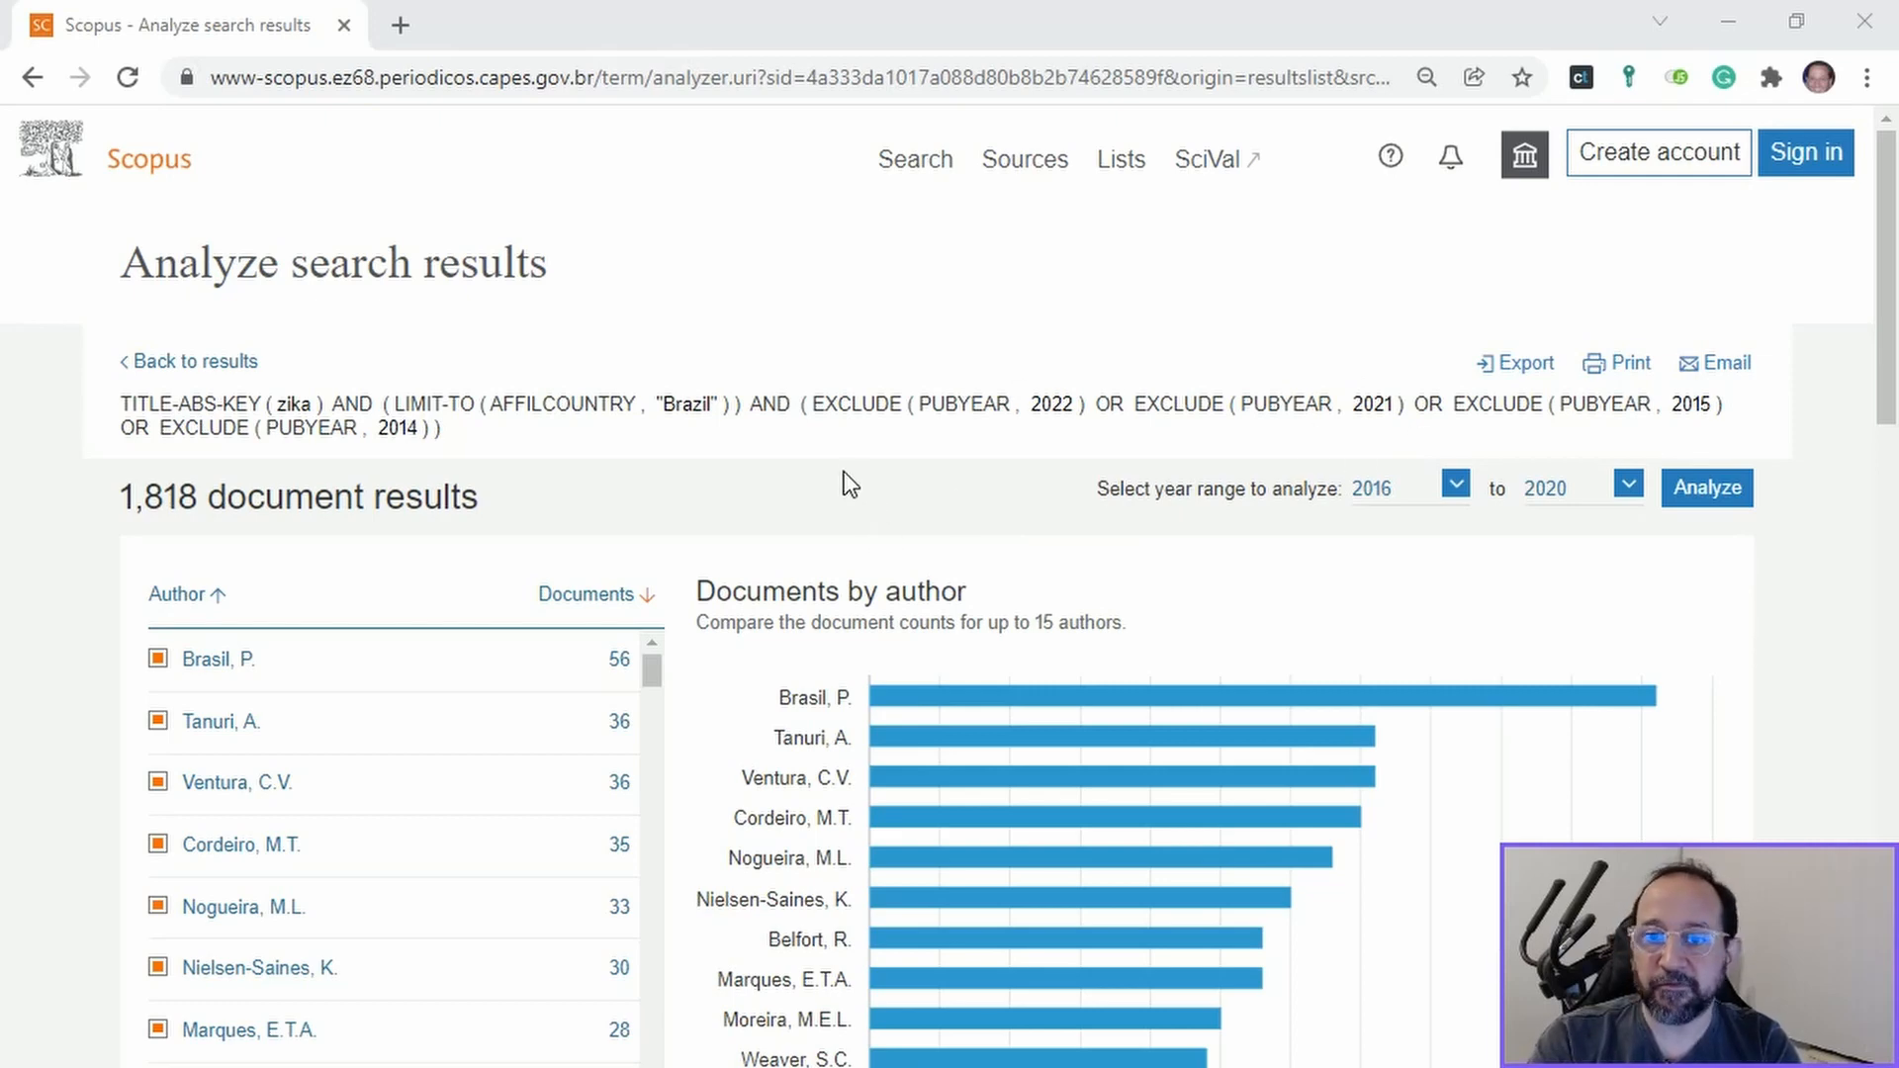
pyautogui.moveTo(491, 461)
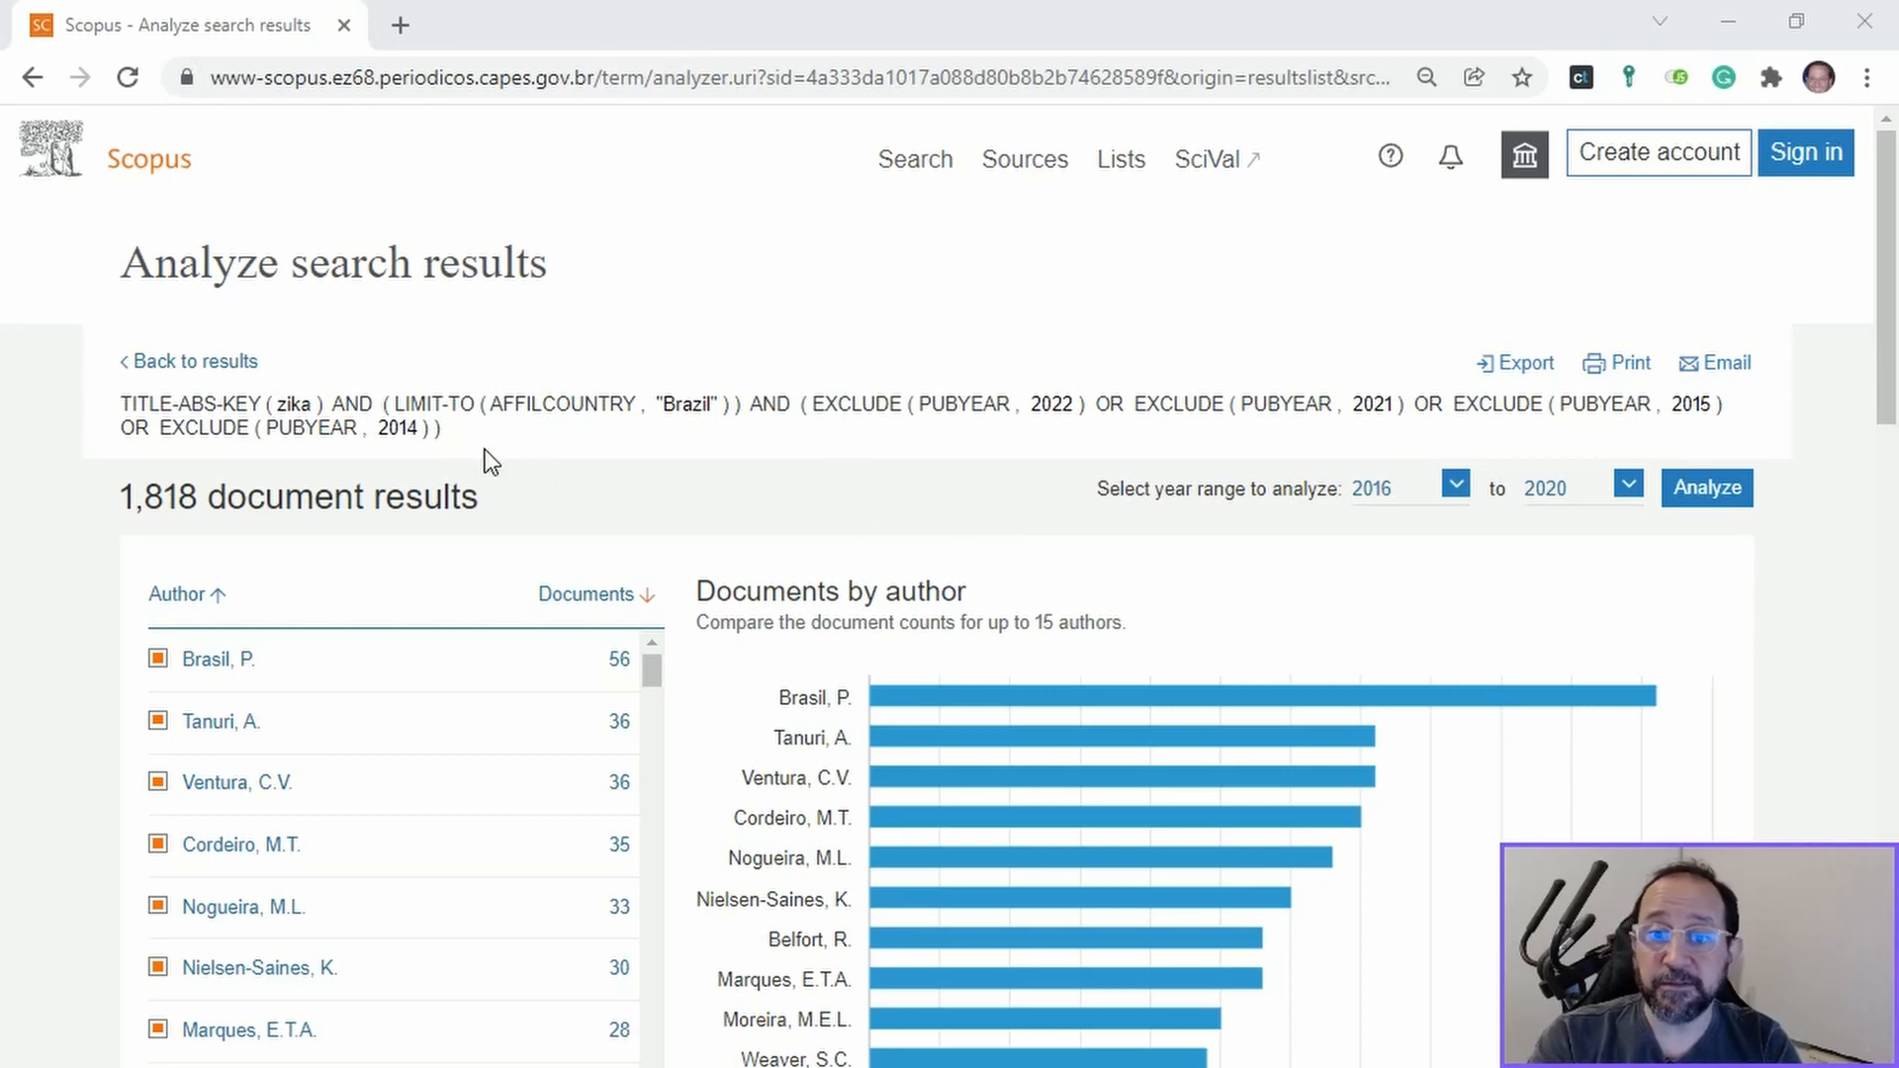
# Sort the Documents by author list alphabetically by name instead of by document count
pyautogui.scroll(-3)
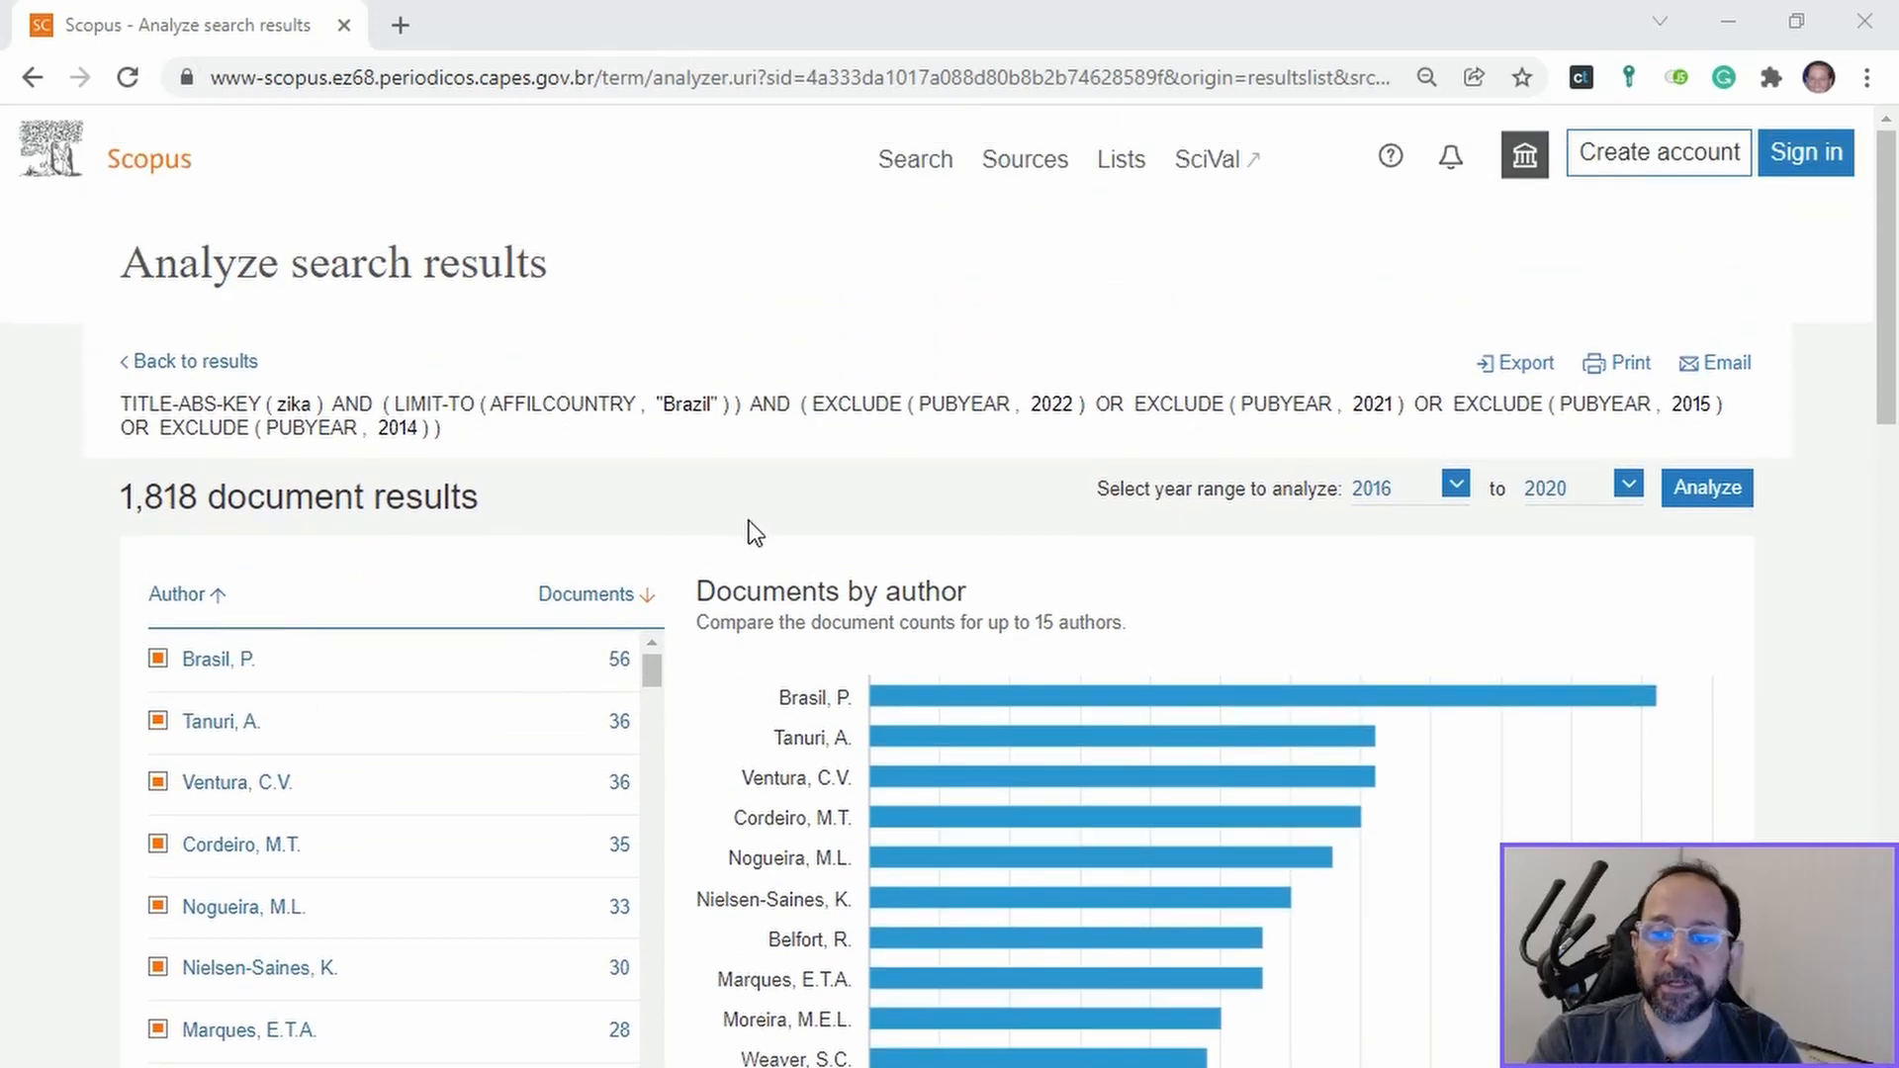
pyautogui.scroll(-3)
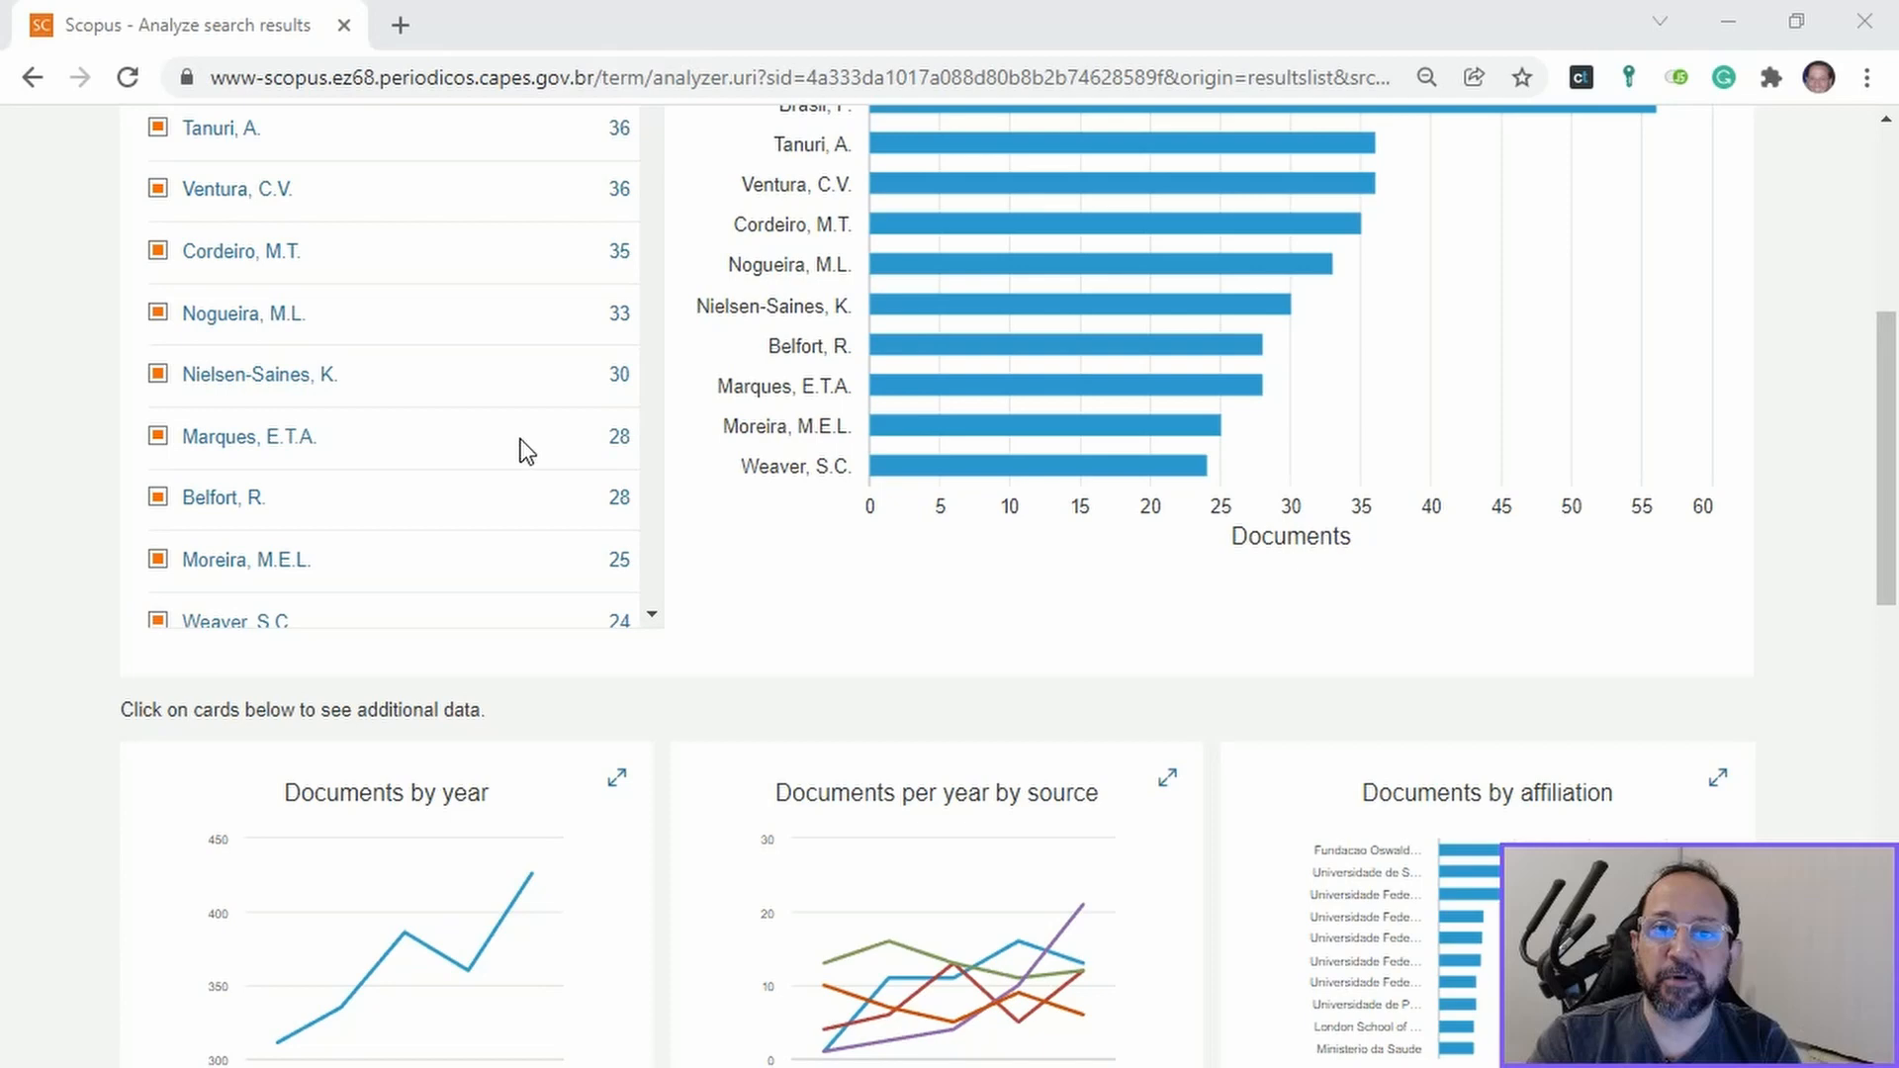
pyautogui.scroll(-3)
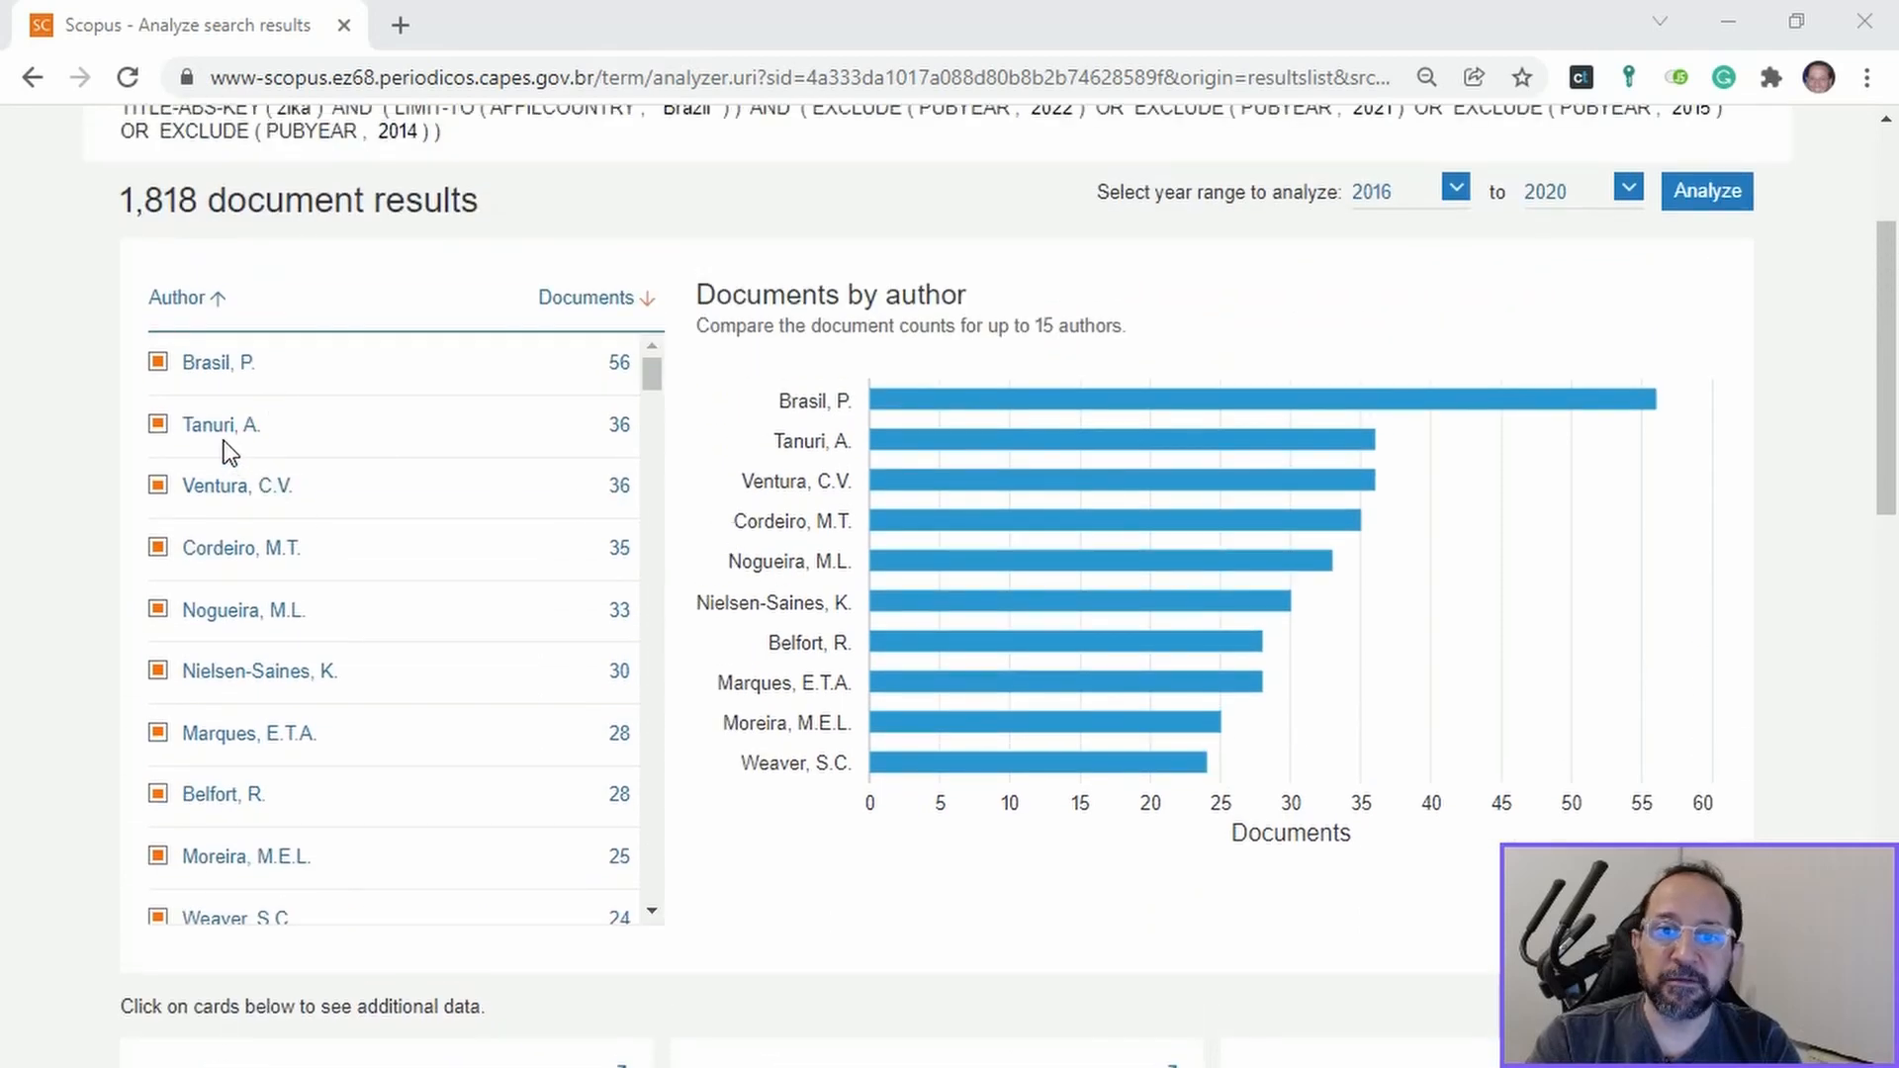
pyautogui.moveTo(245, 586)
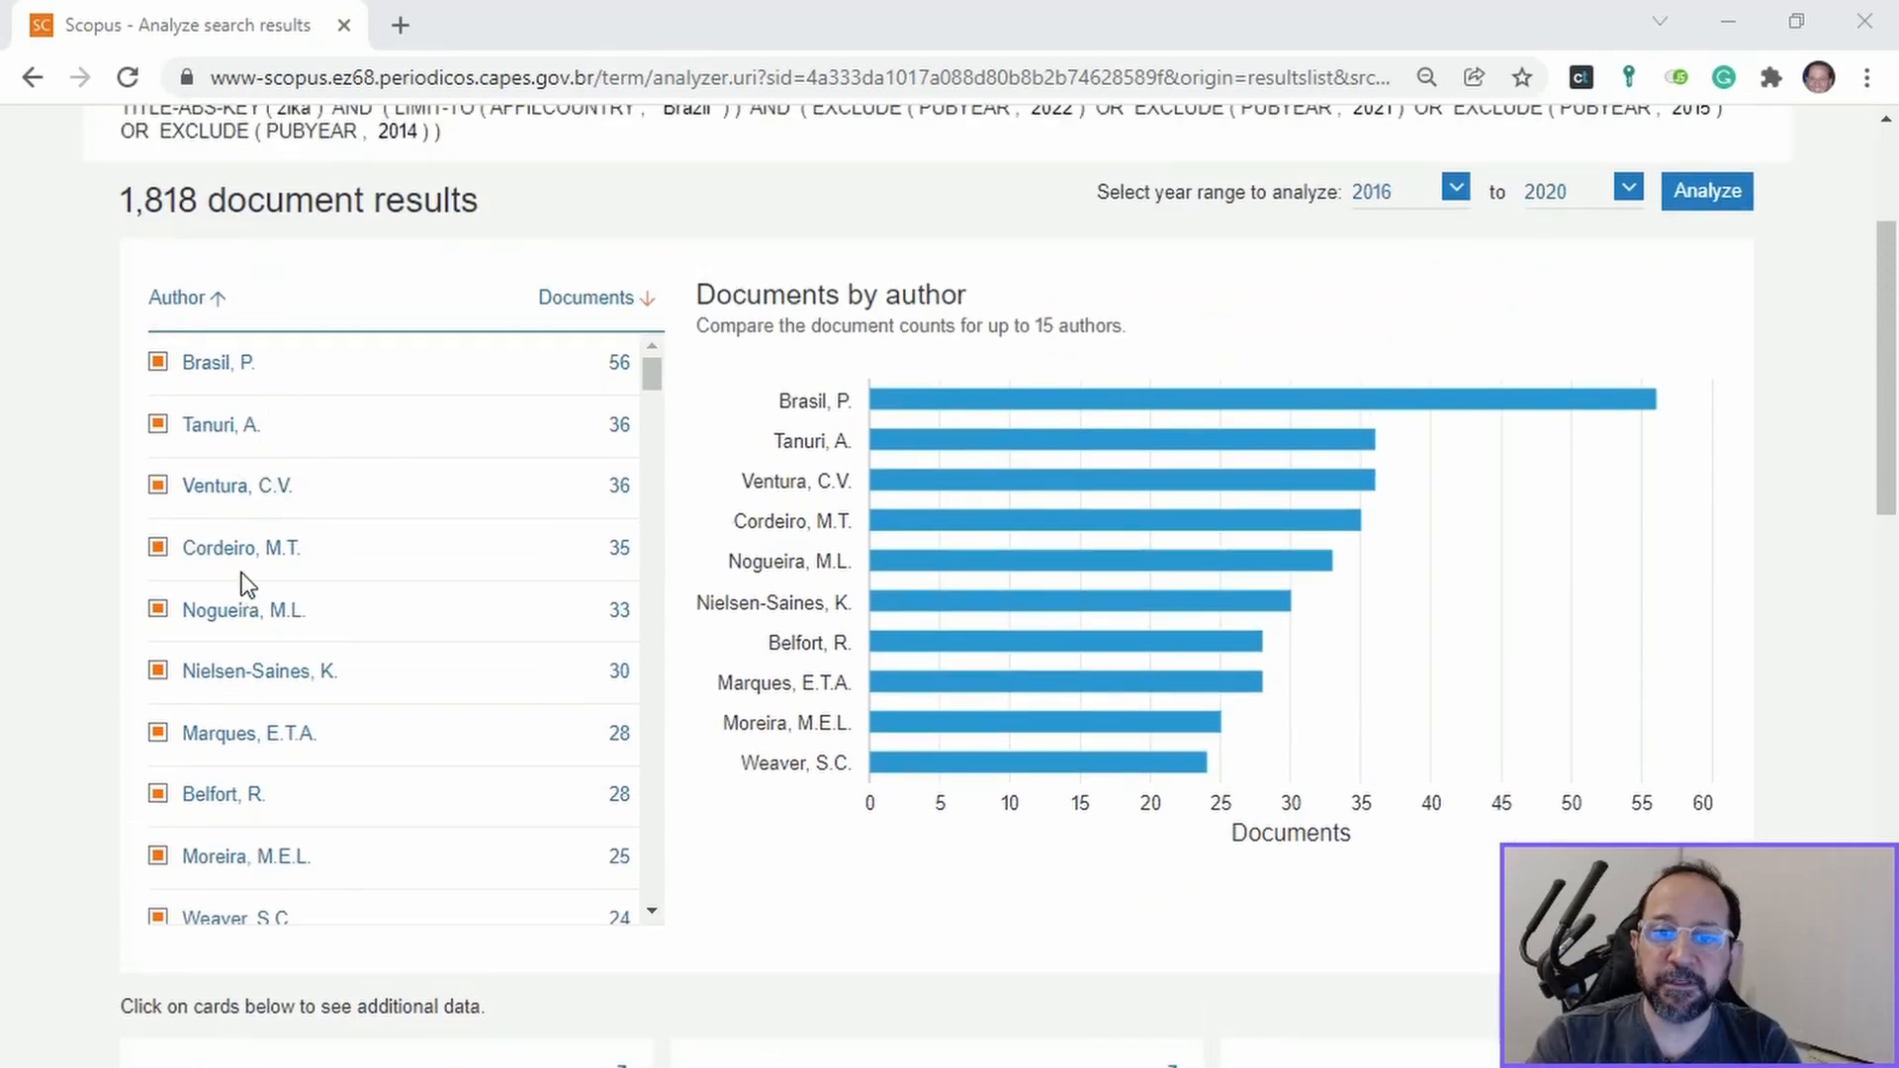
pyautogui.moveTo(304, 639)
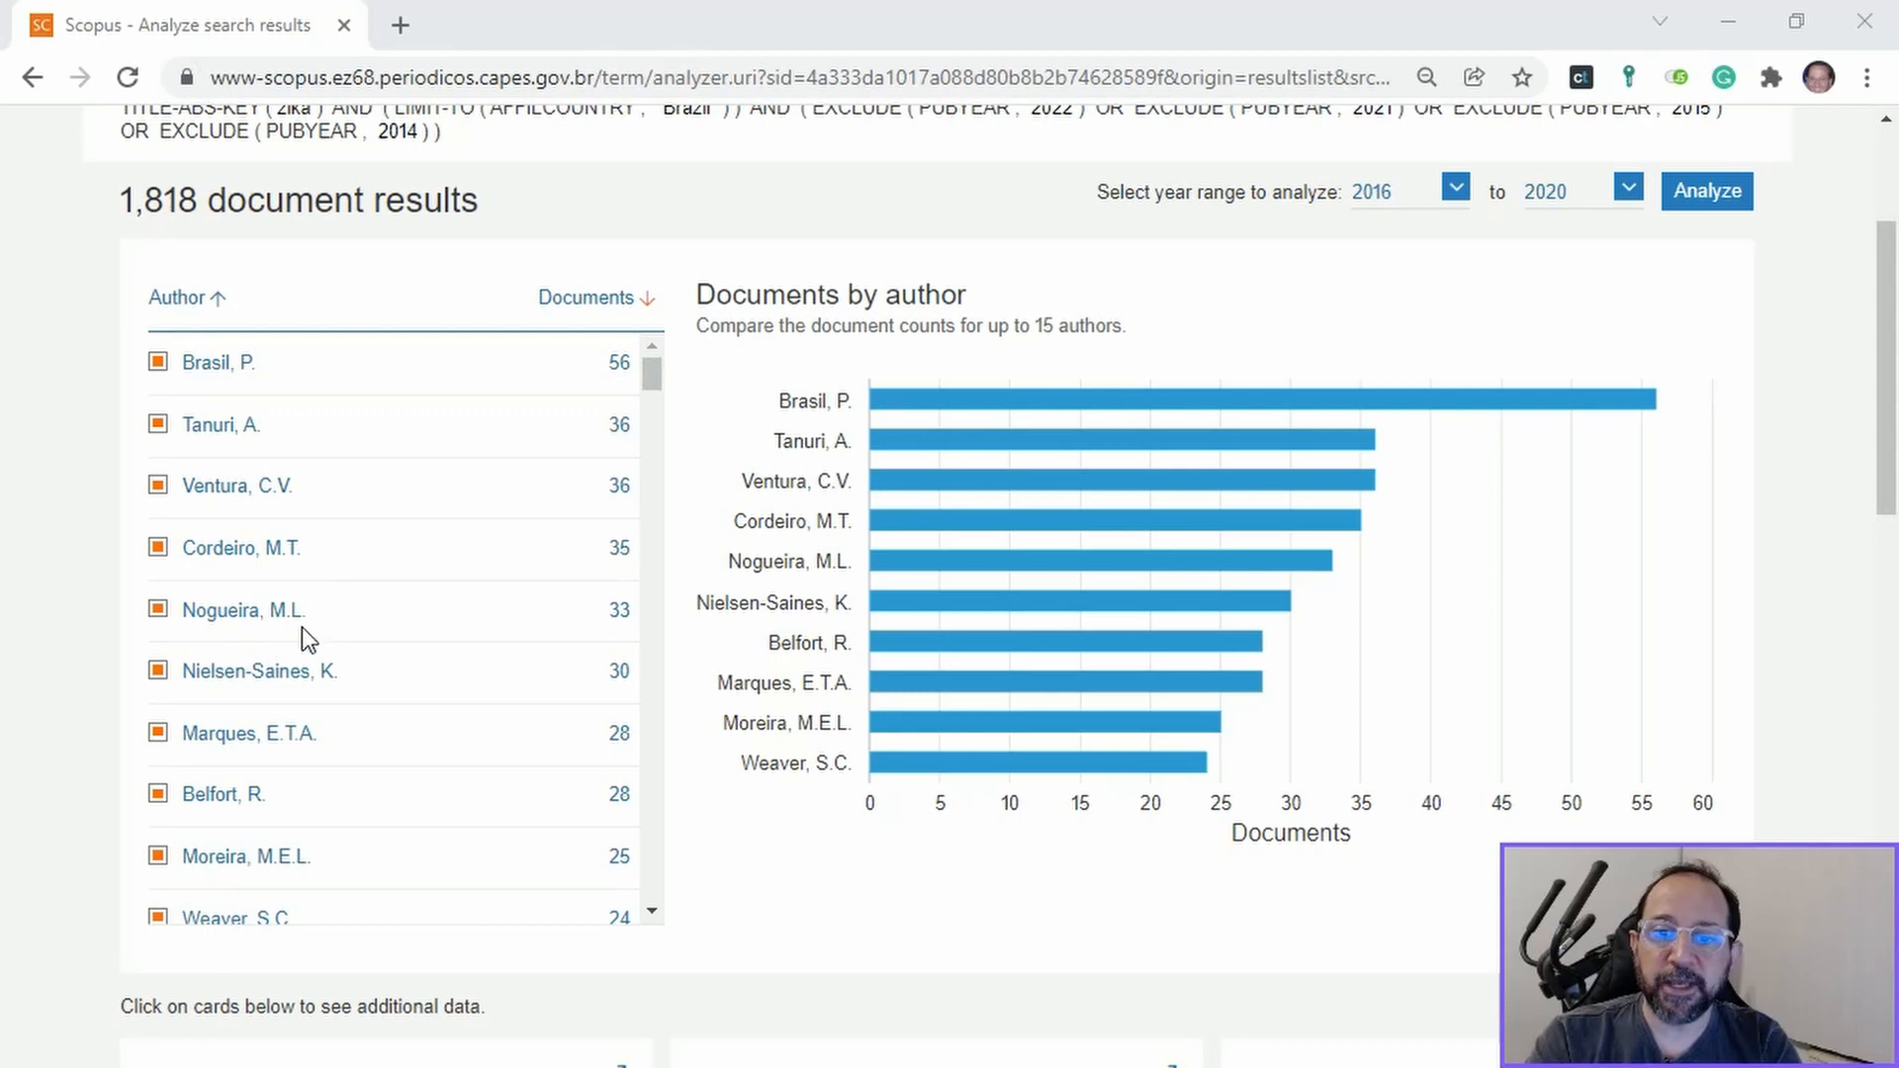
pyautogui.moveTo(281, 707)
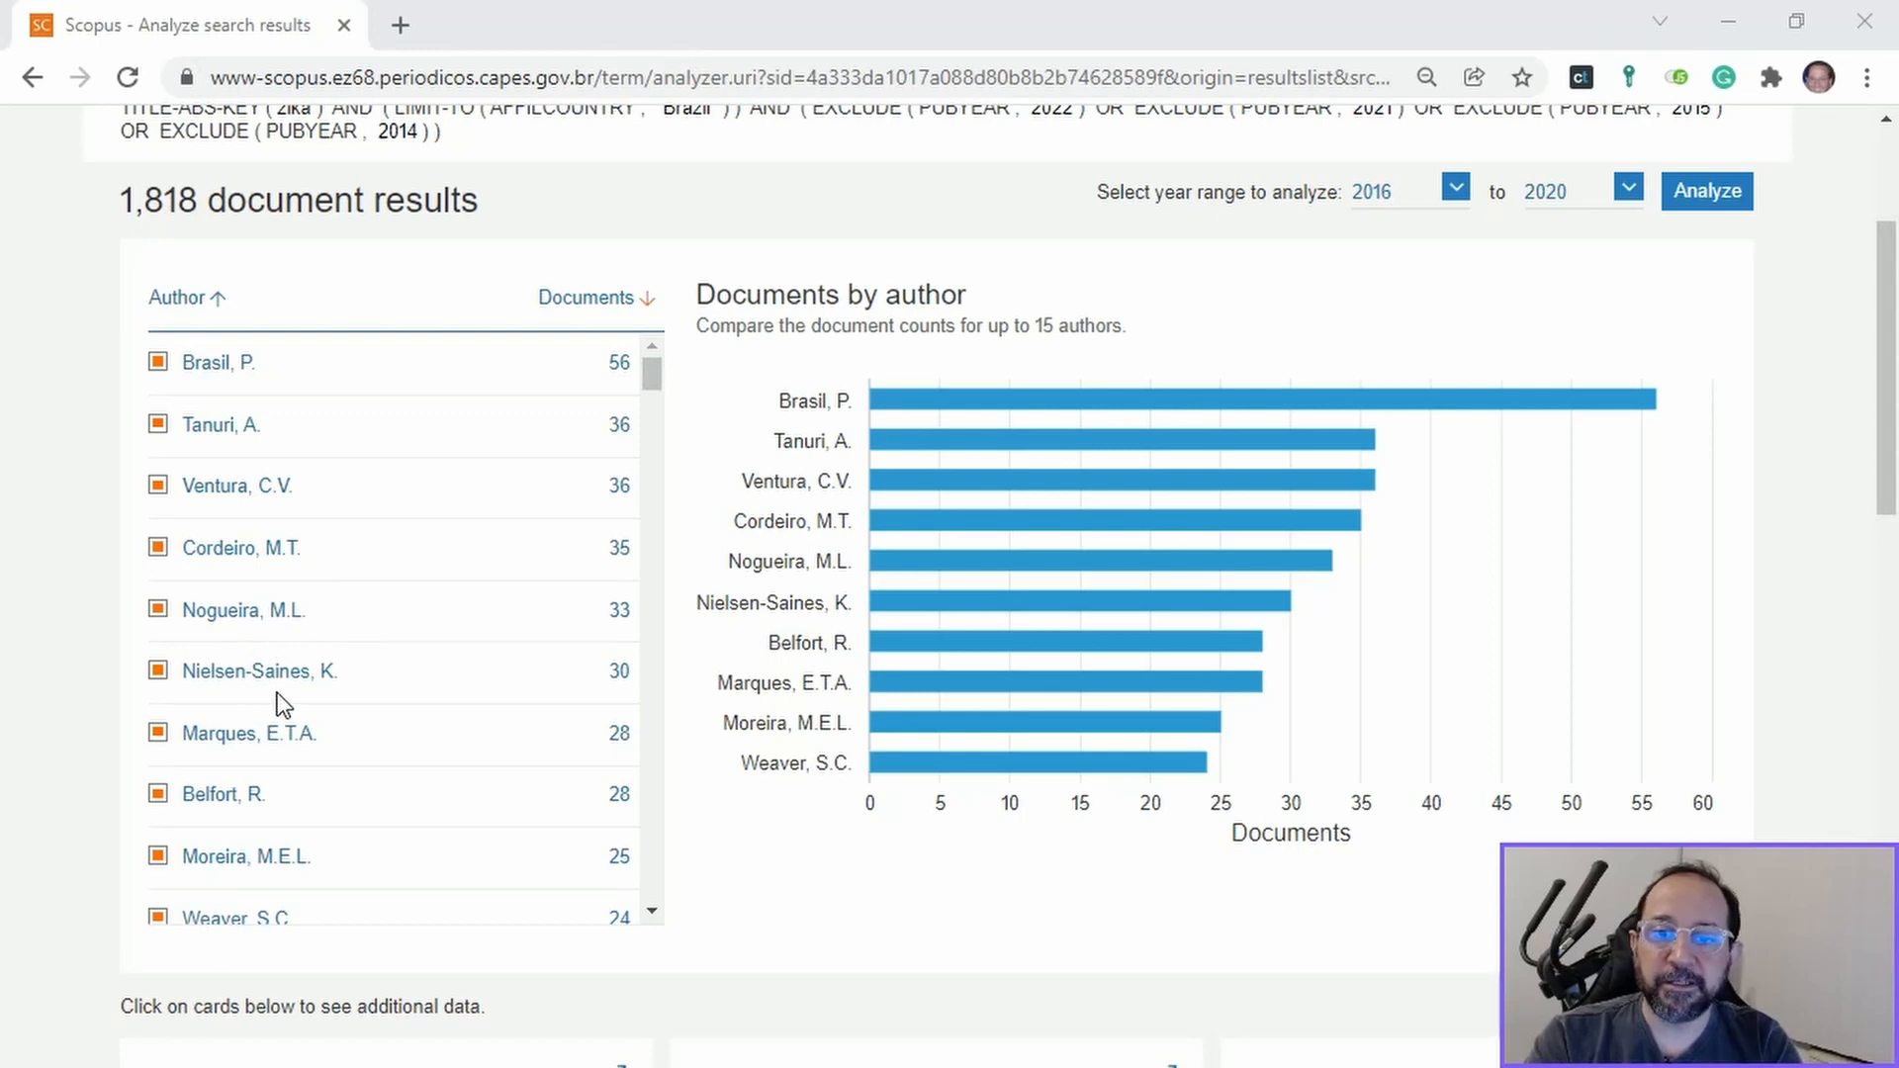
pyautogui.moveTo(344, 703)
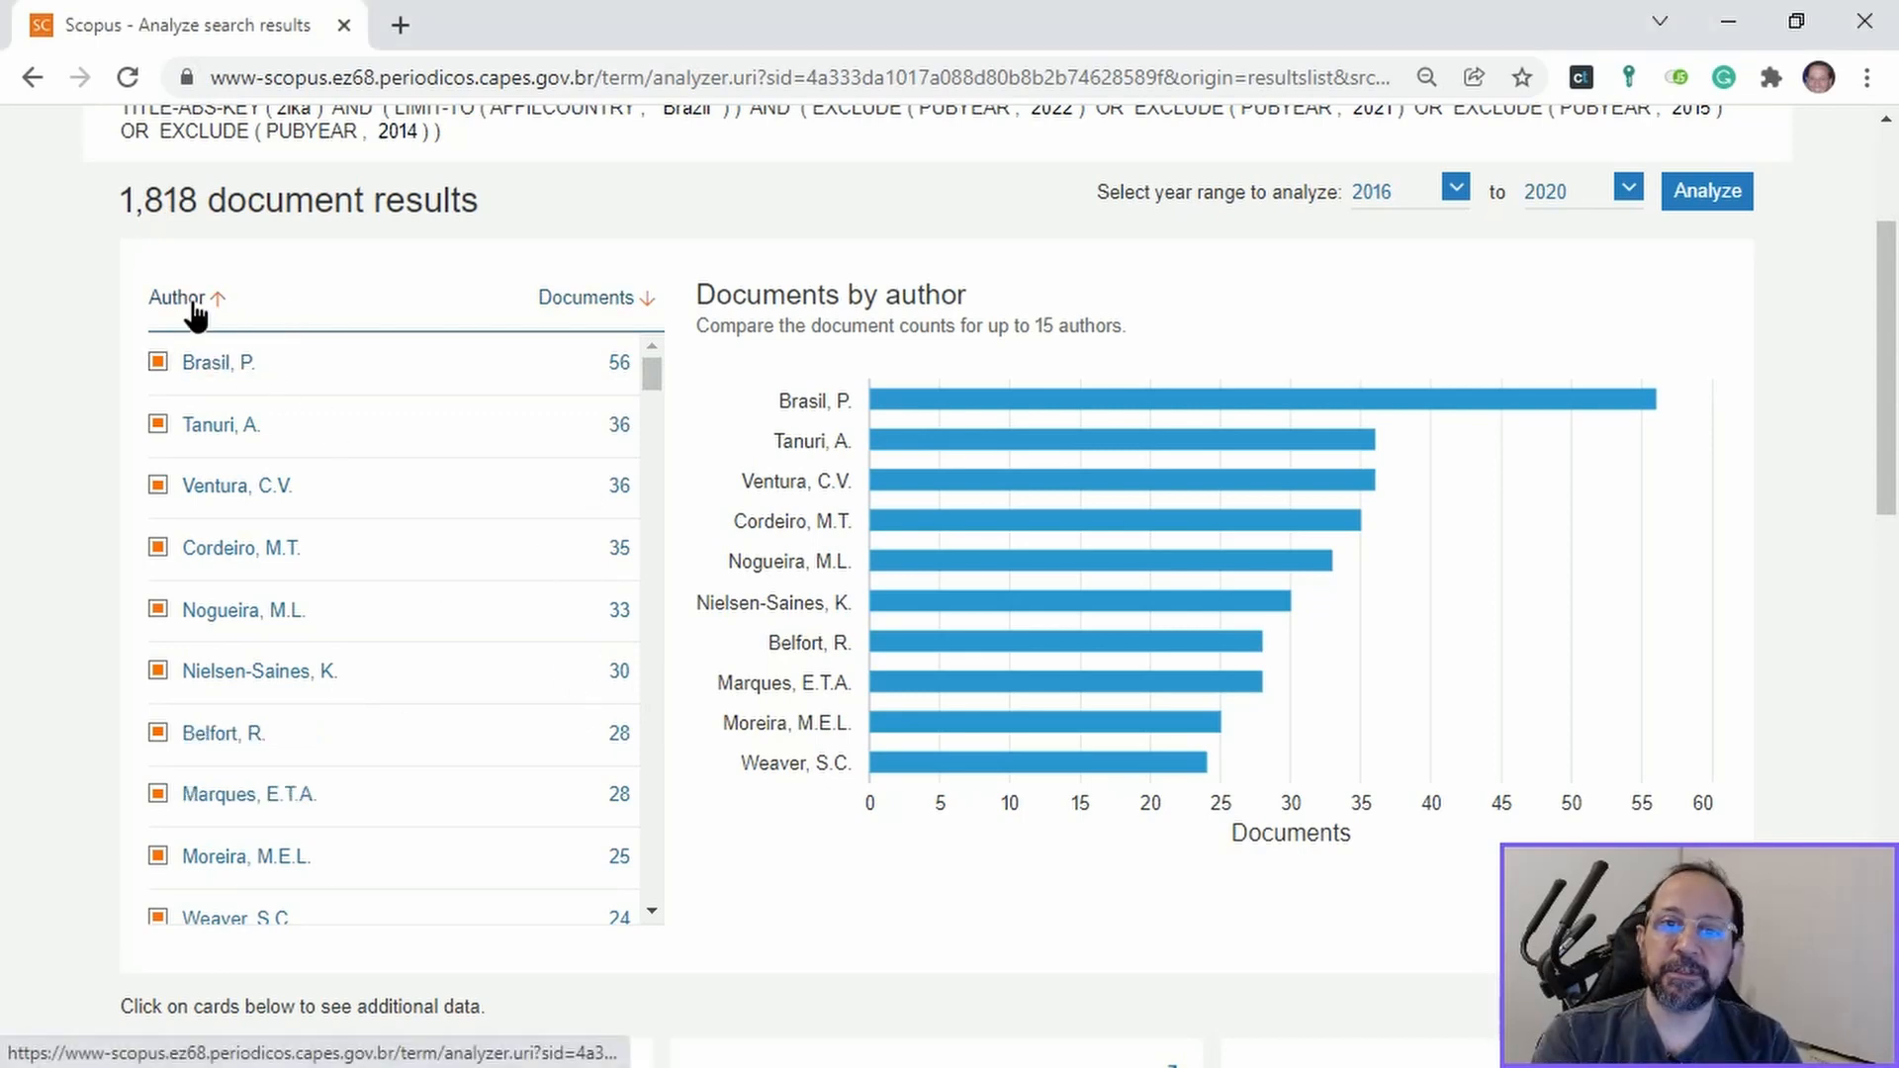
pyautogui.click(176, 299)
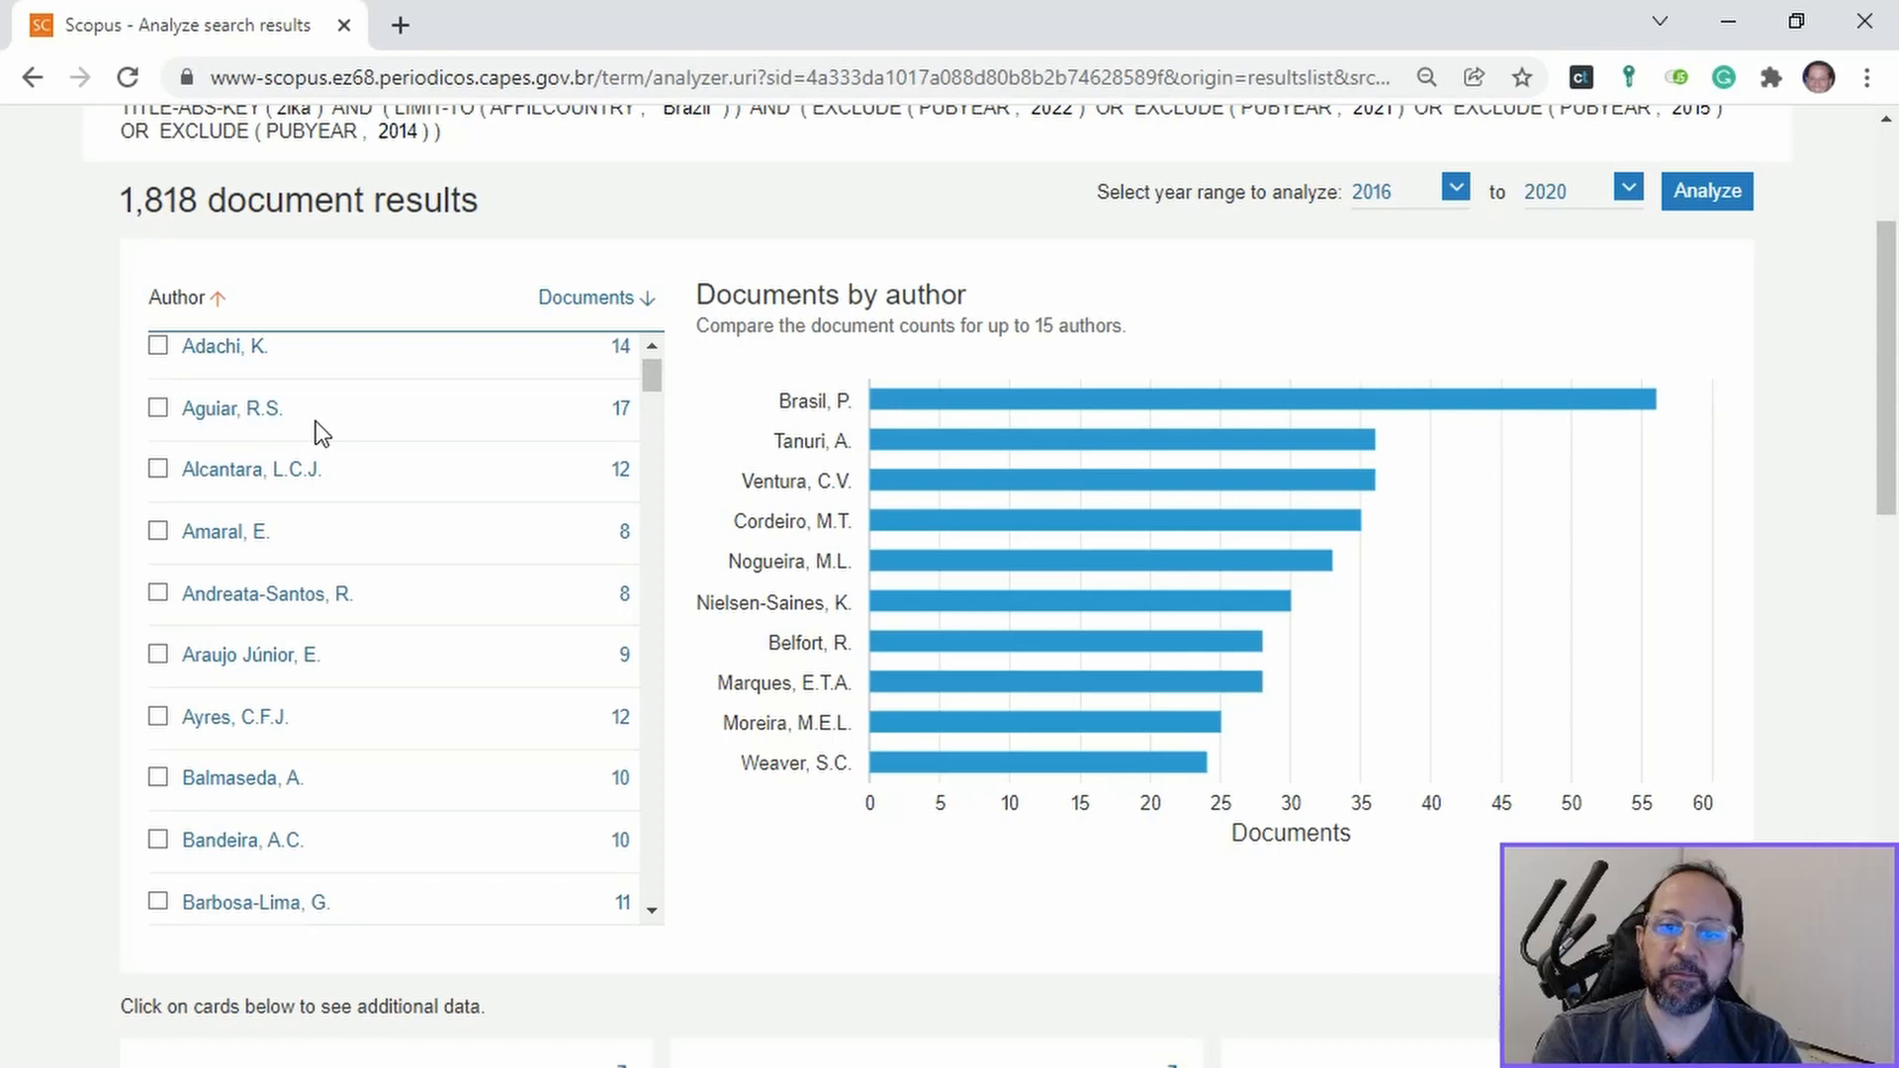
# Scroll the alphabetical author list to locate authors such as Weaver, S.C. for the 2016–2020 chart
pyautogui.scroll(-3)
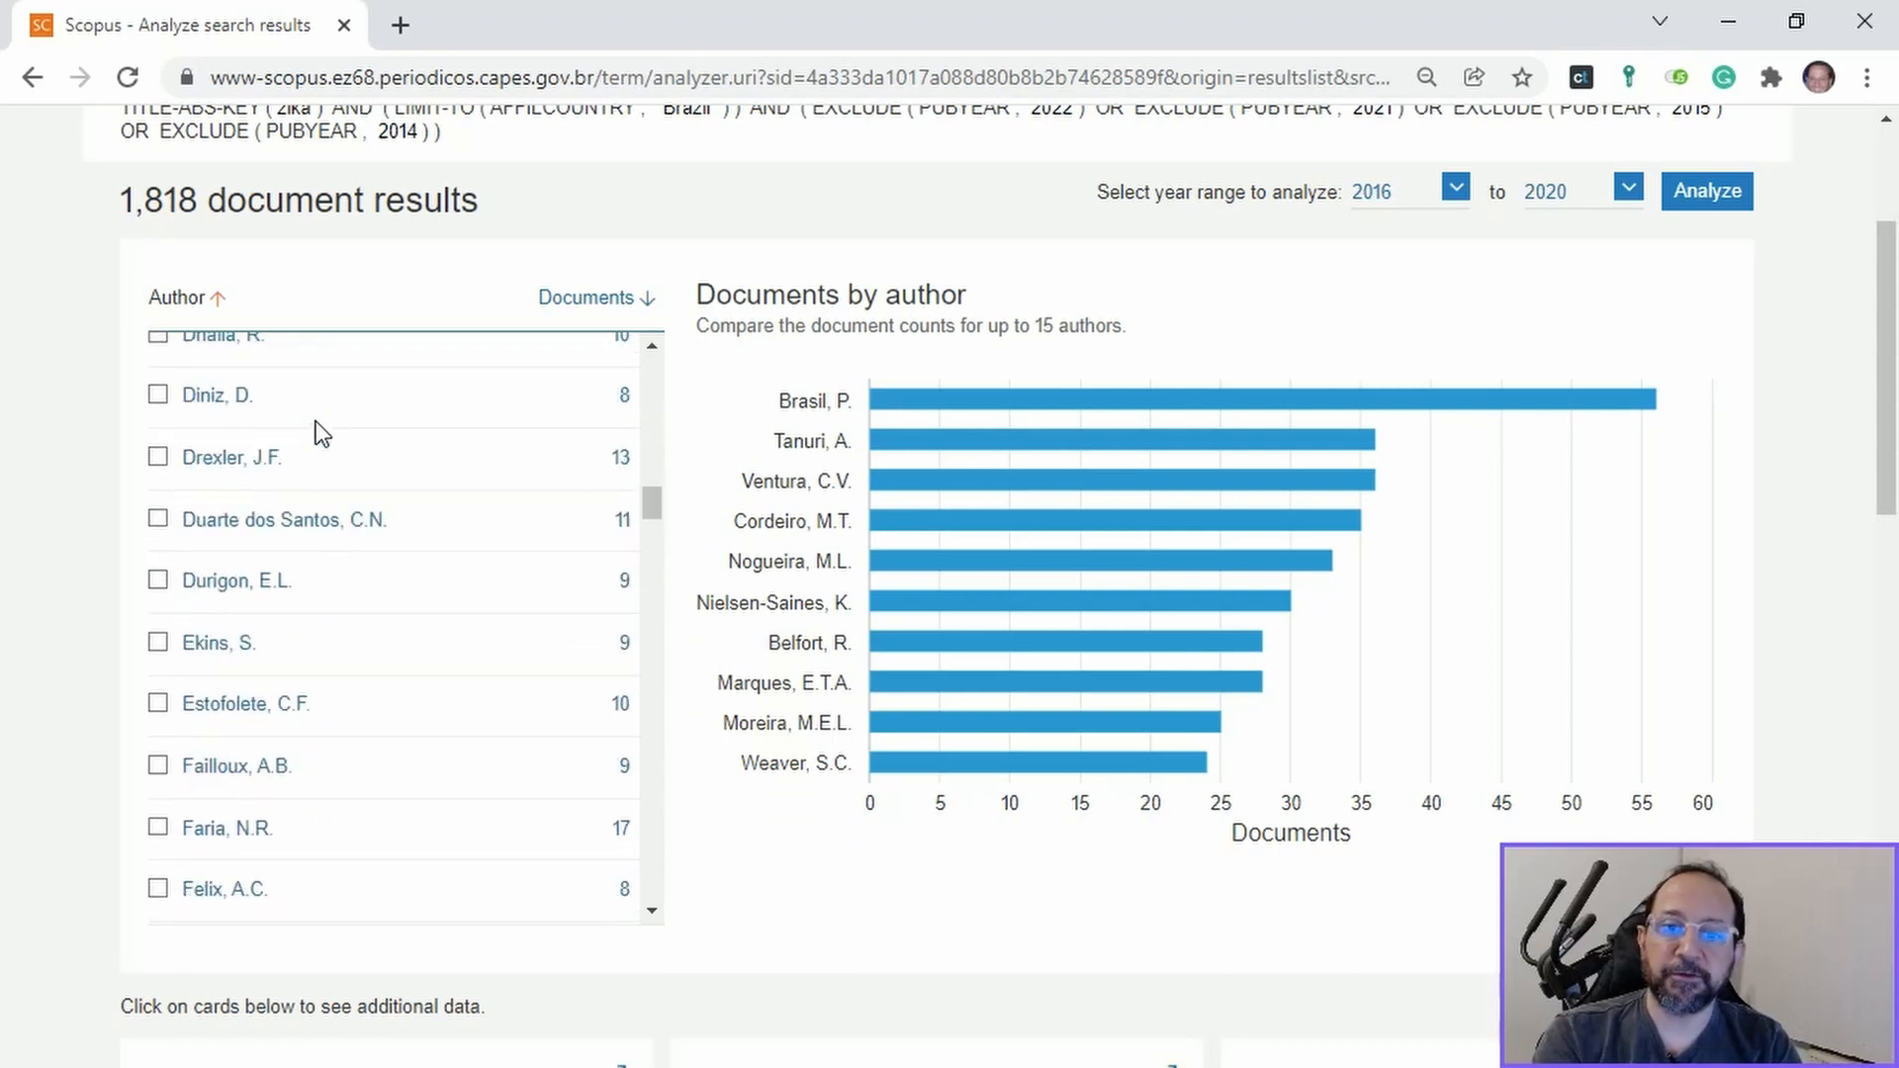
pyautogui.scroll(-3)
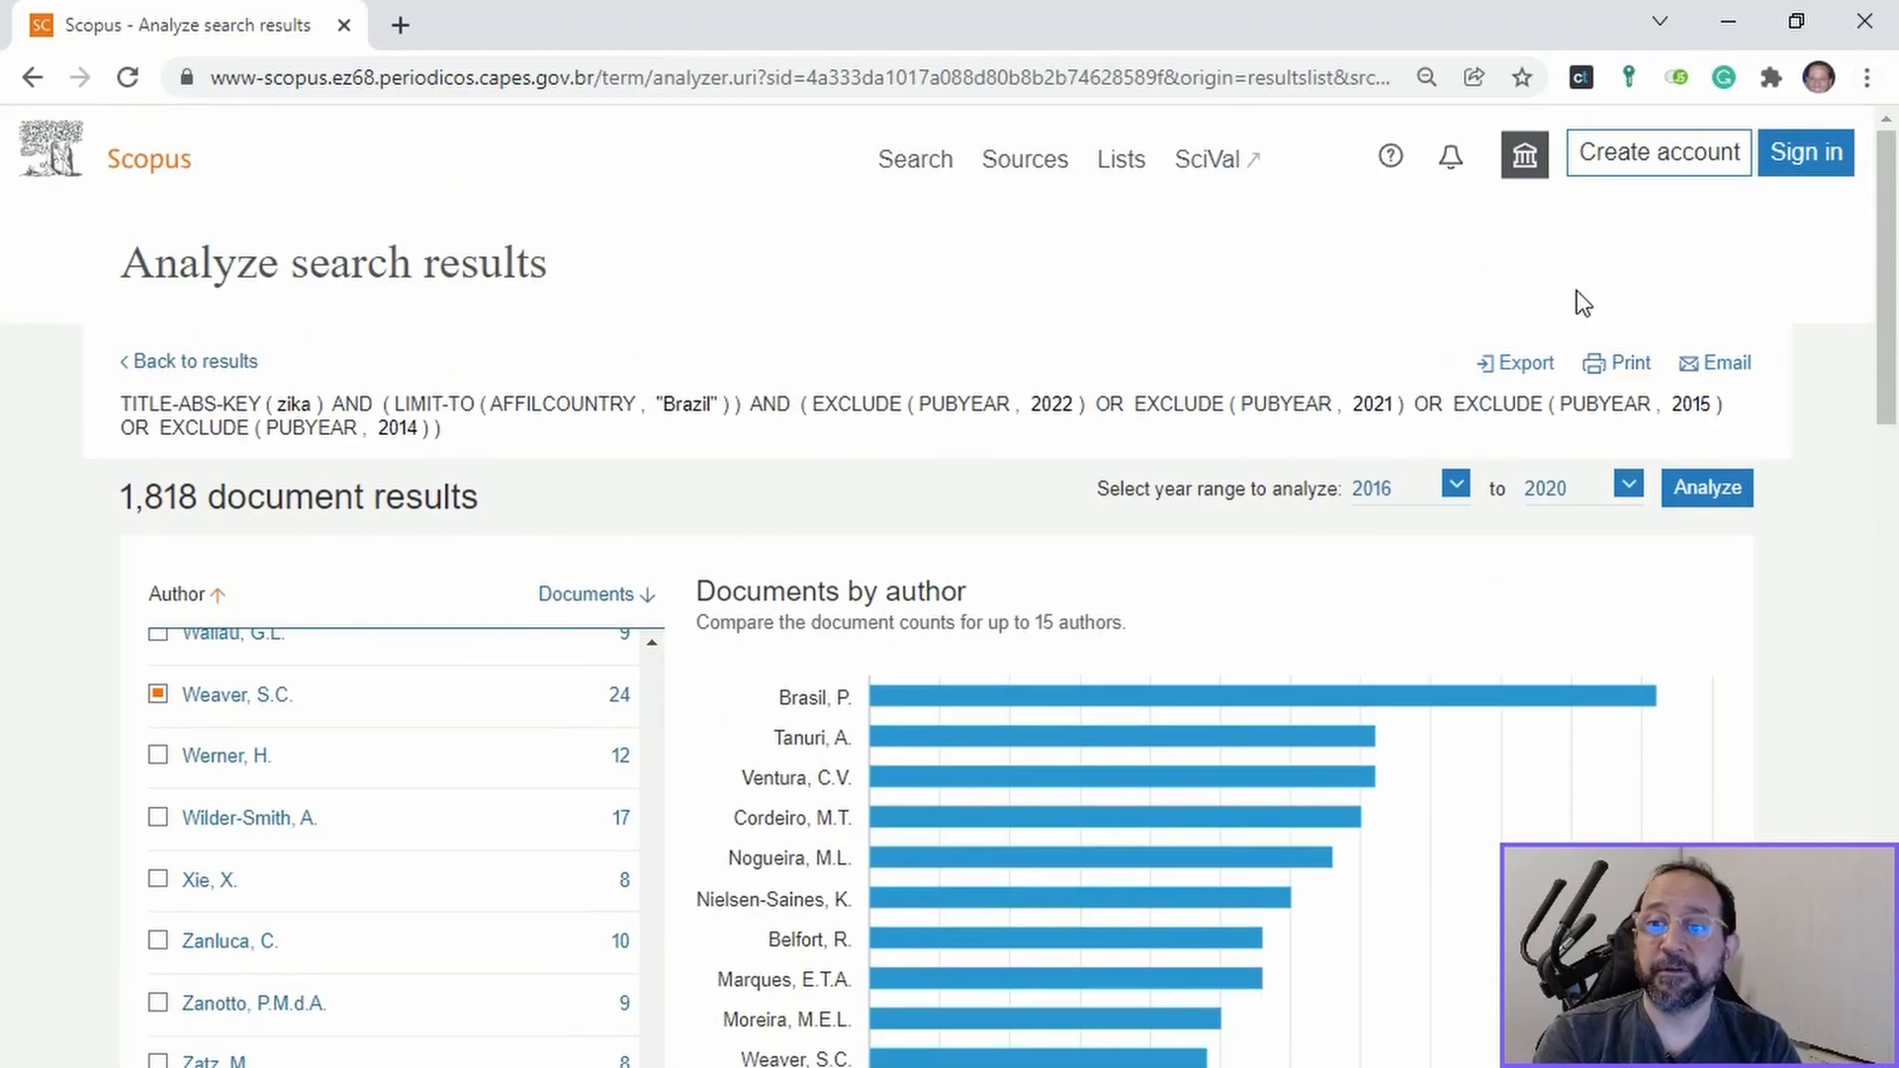
pyautogui.scroll(-3)
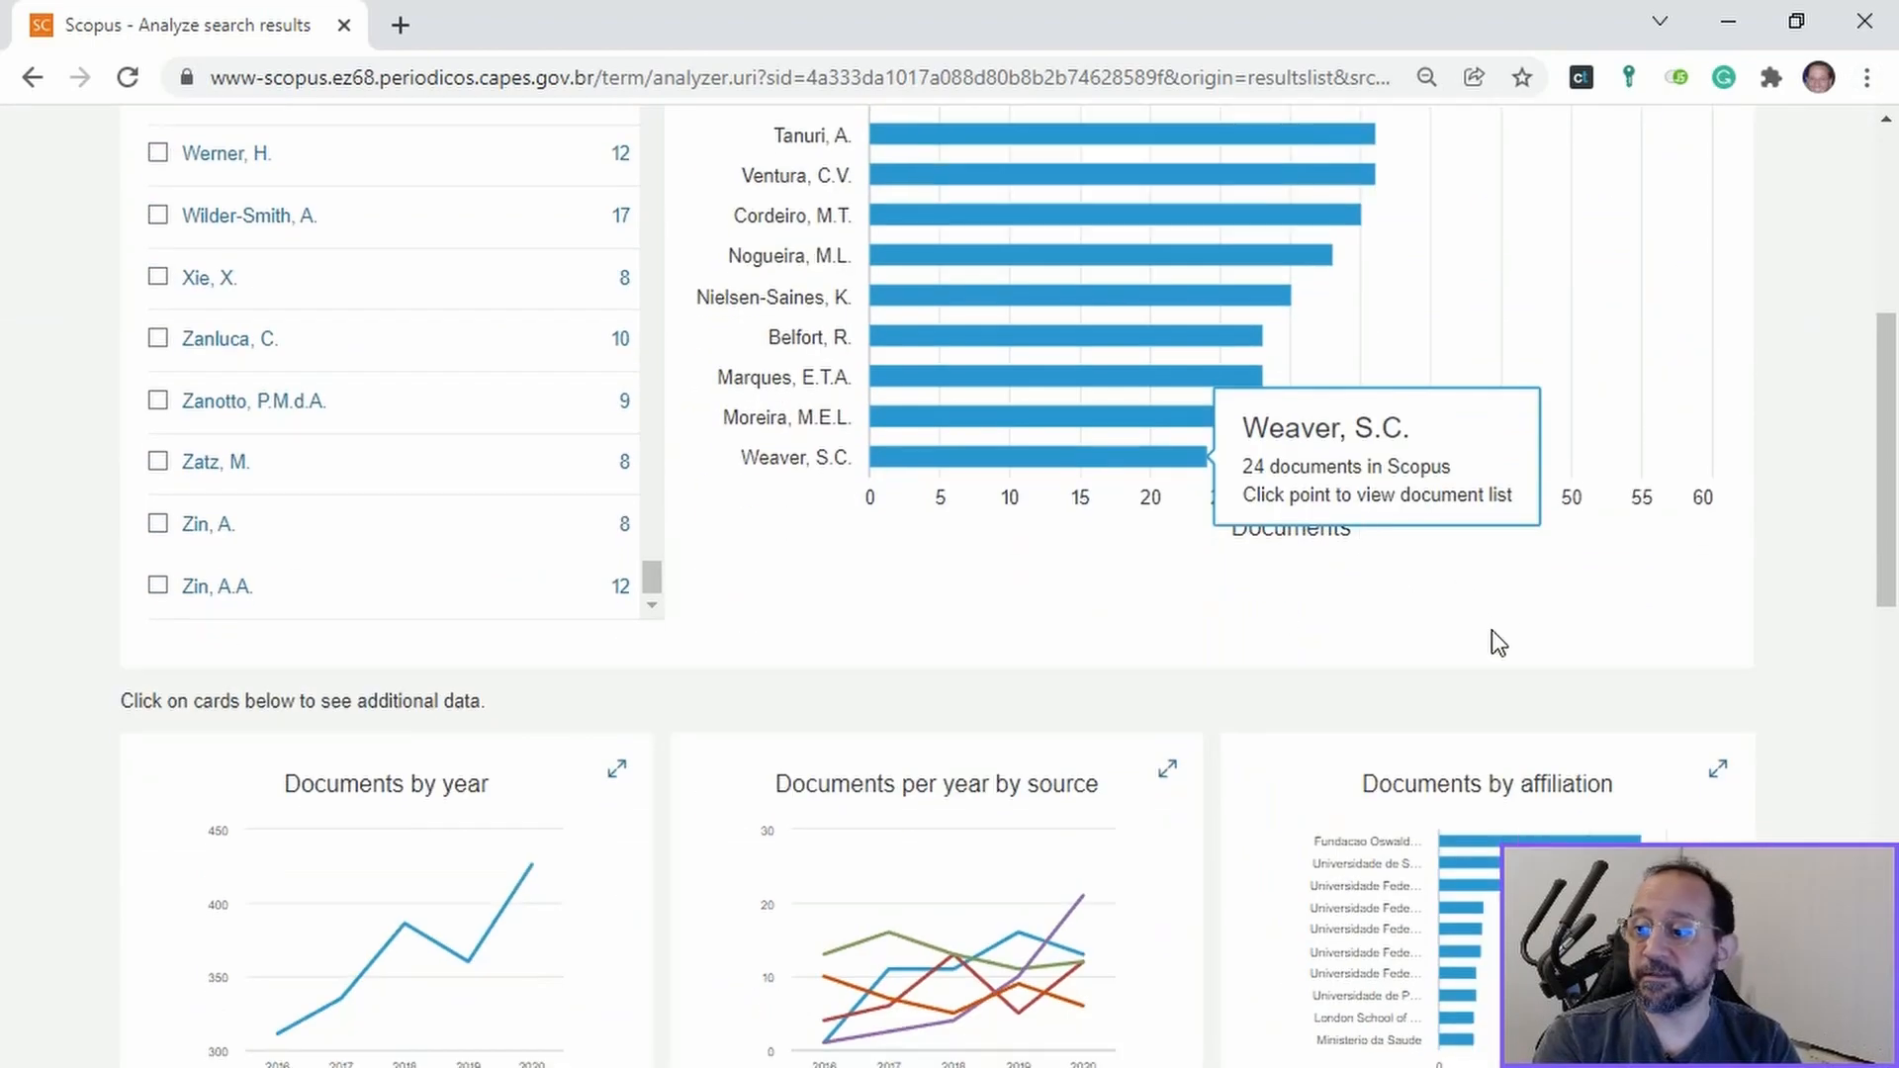
pyautogui.scroll(-3)
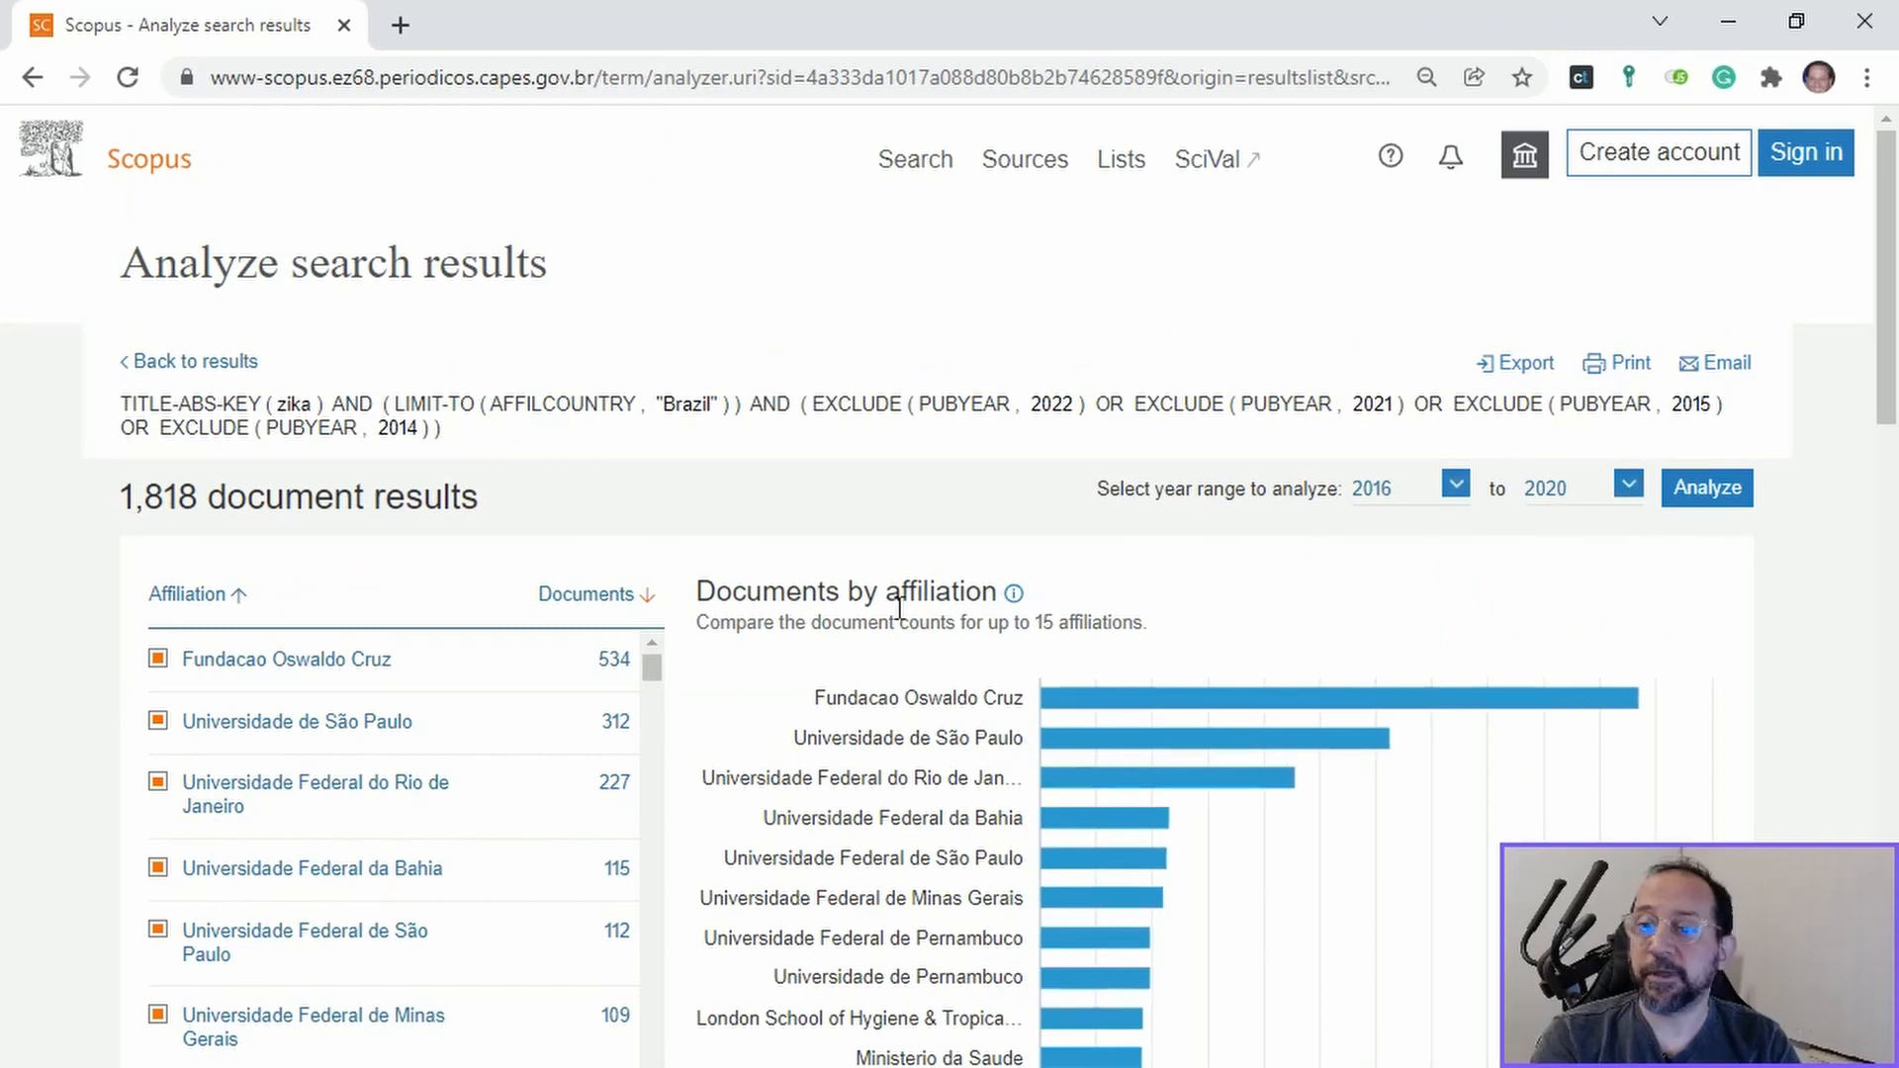
pyautogui.scroll(-3)
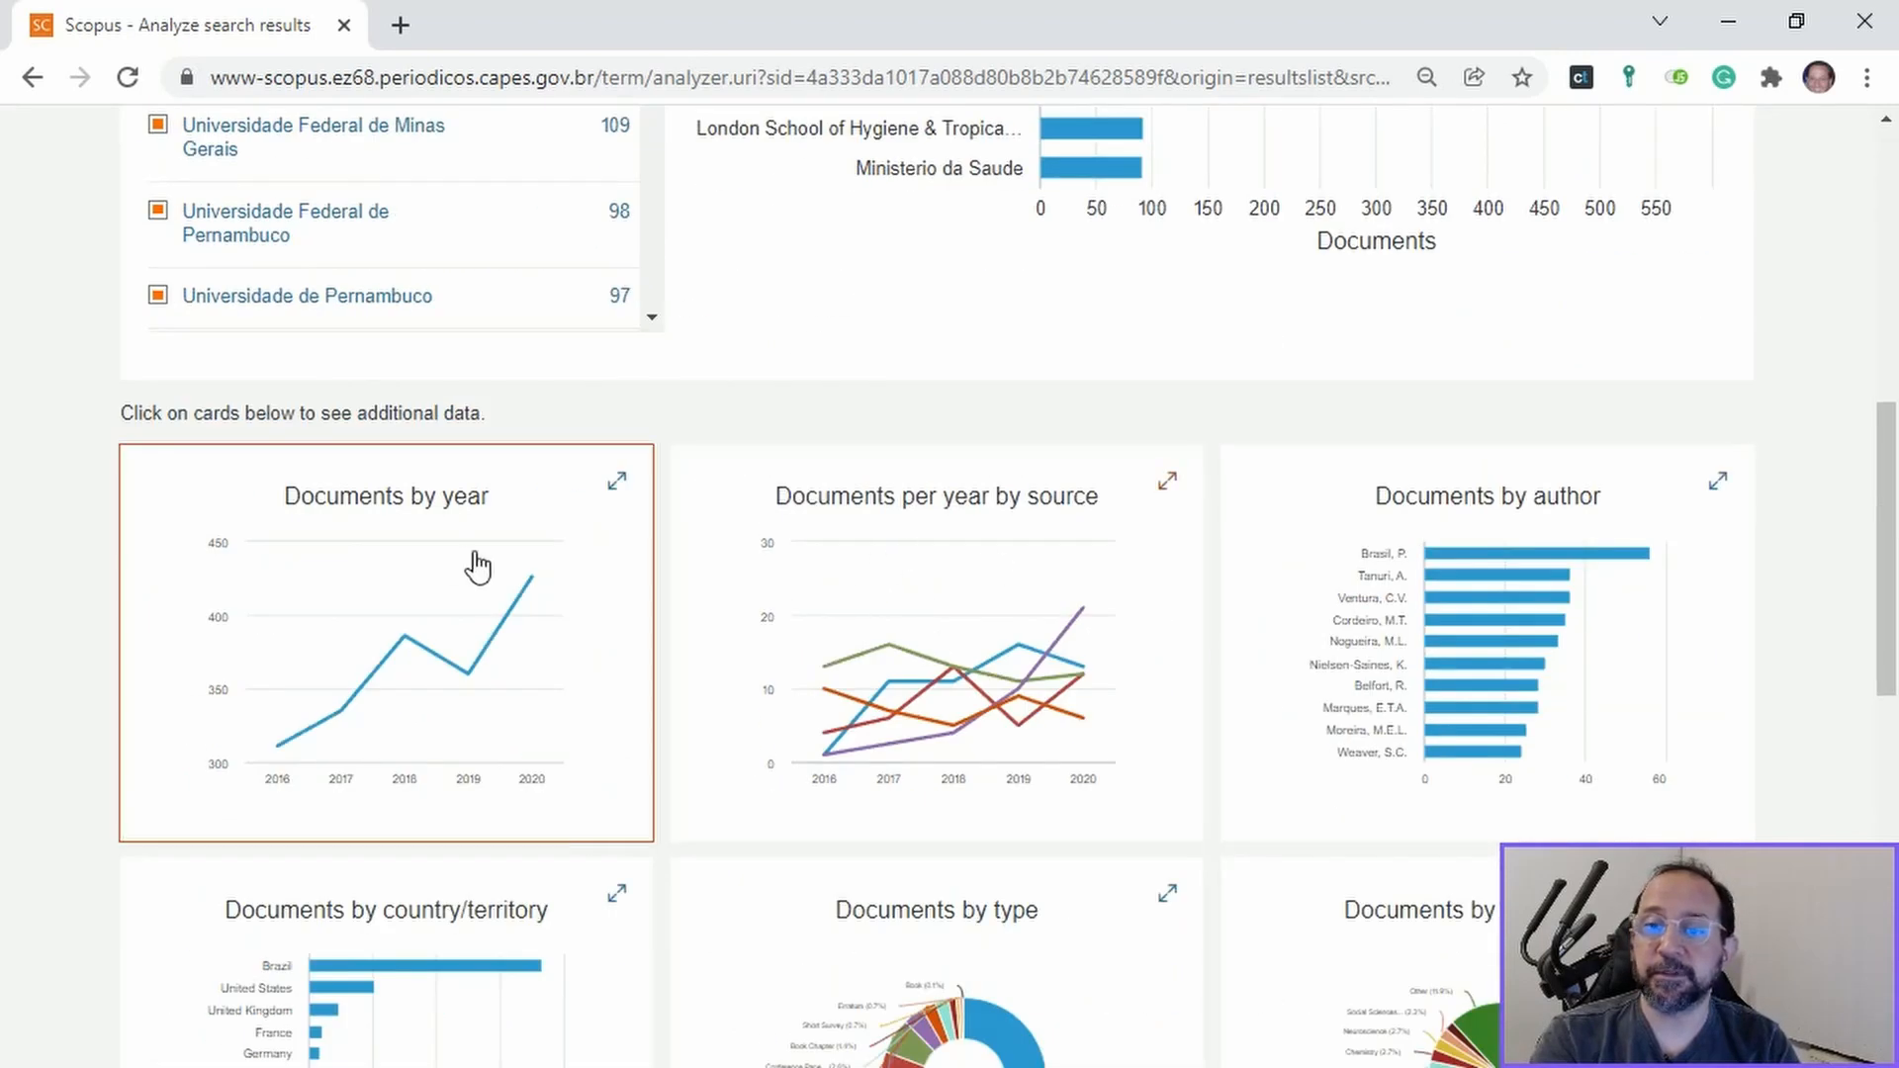
pyautogui.scroll(3)
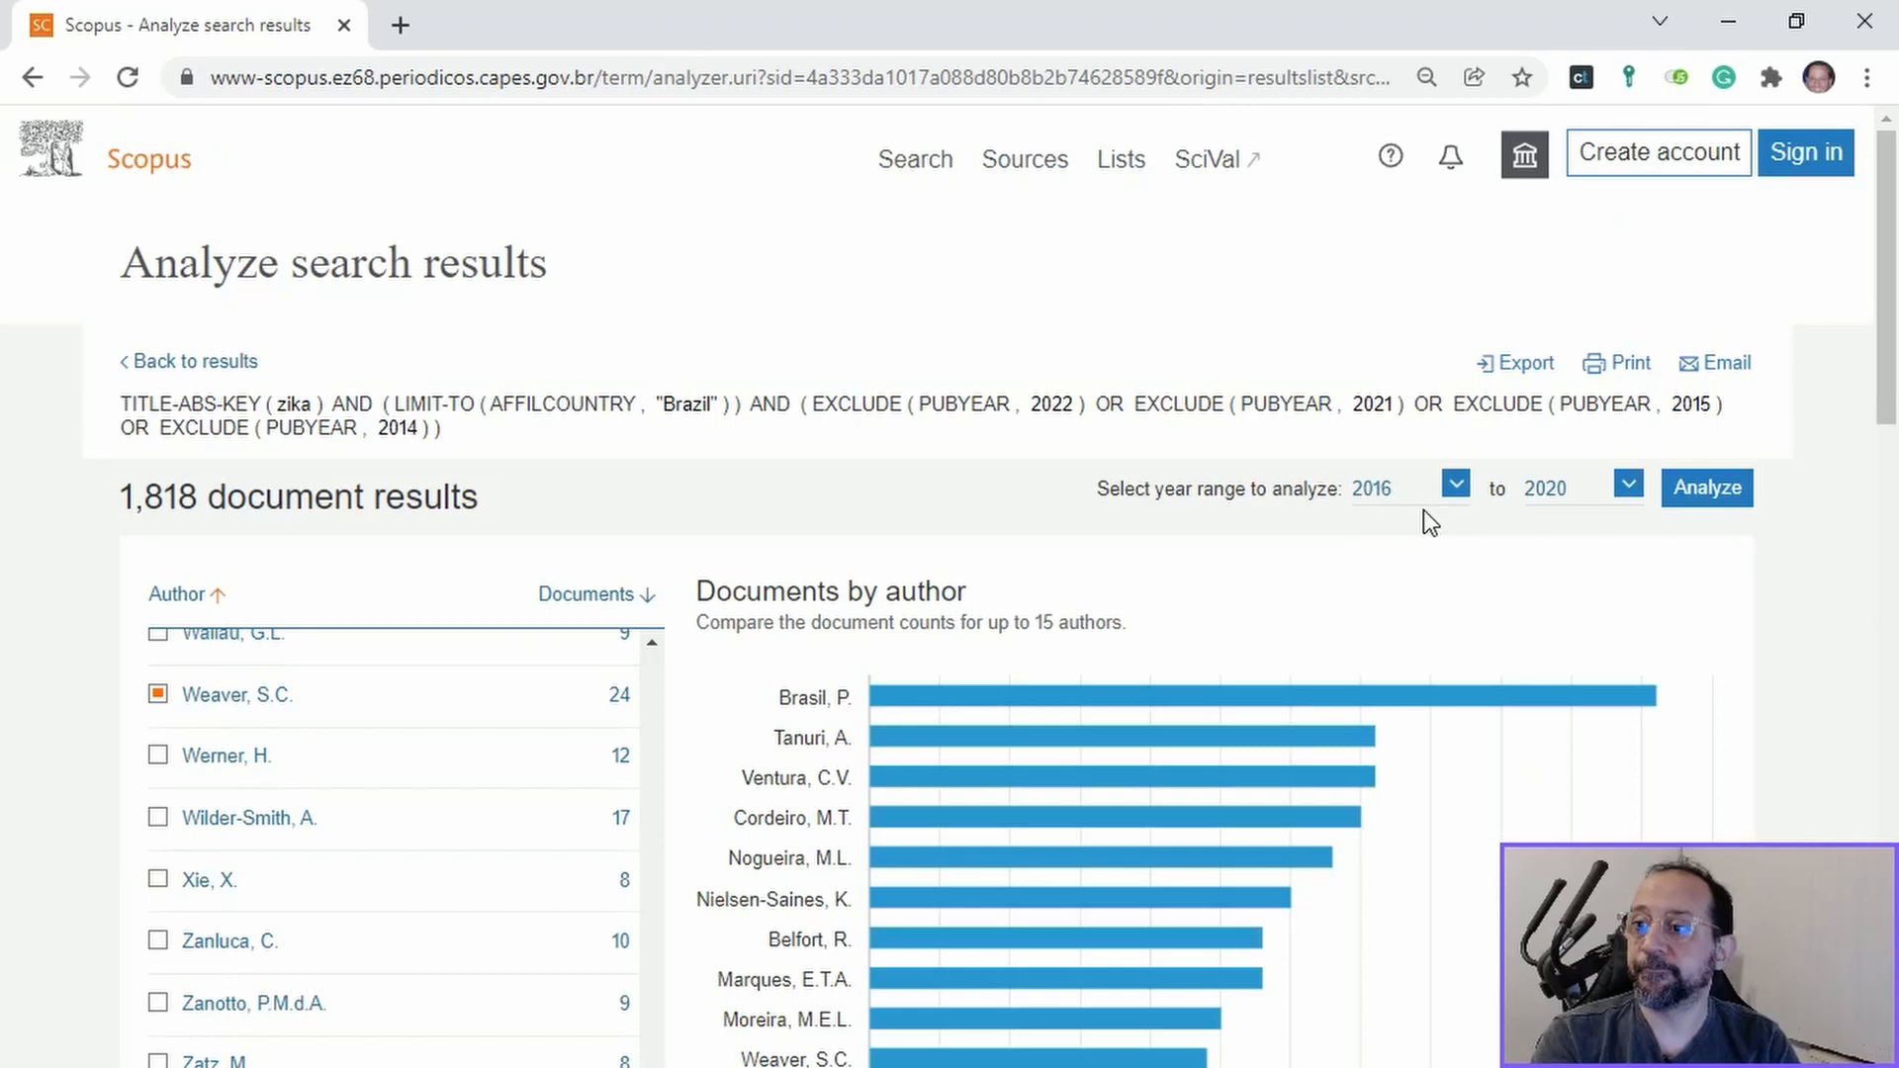
pyautogui.click(1523, 362)
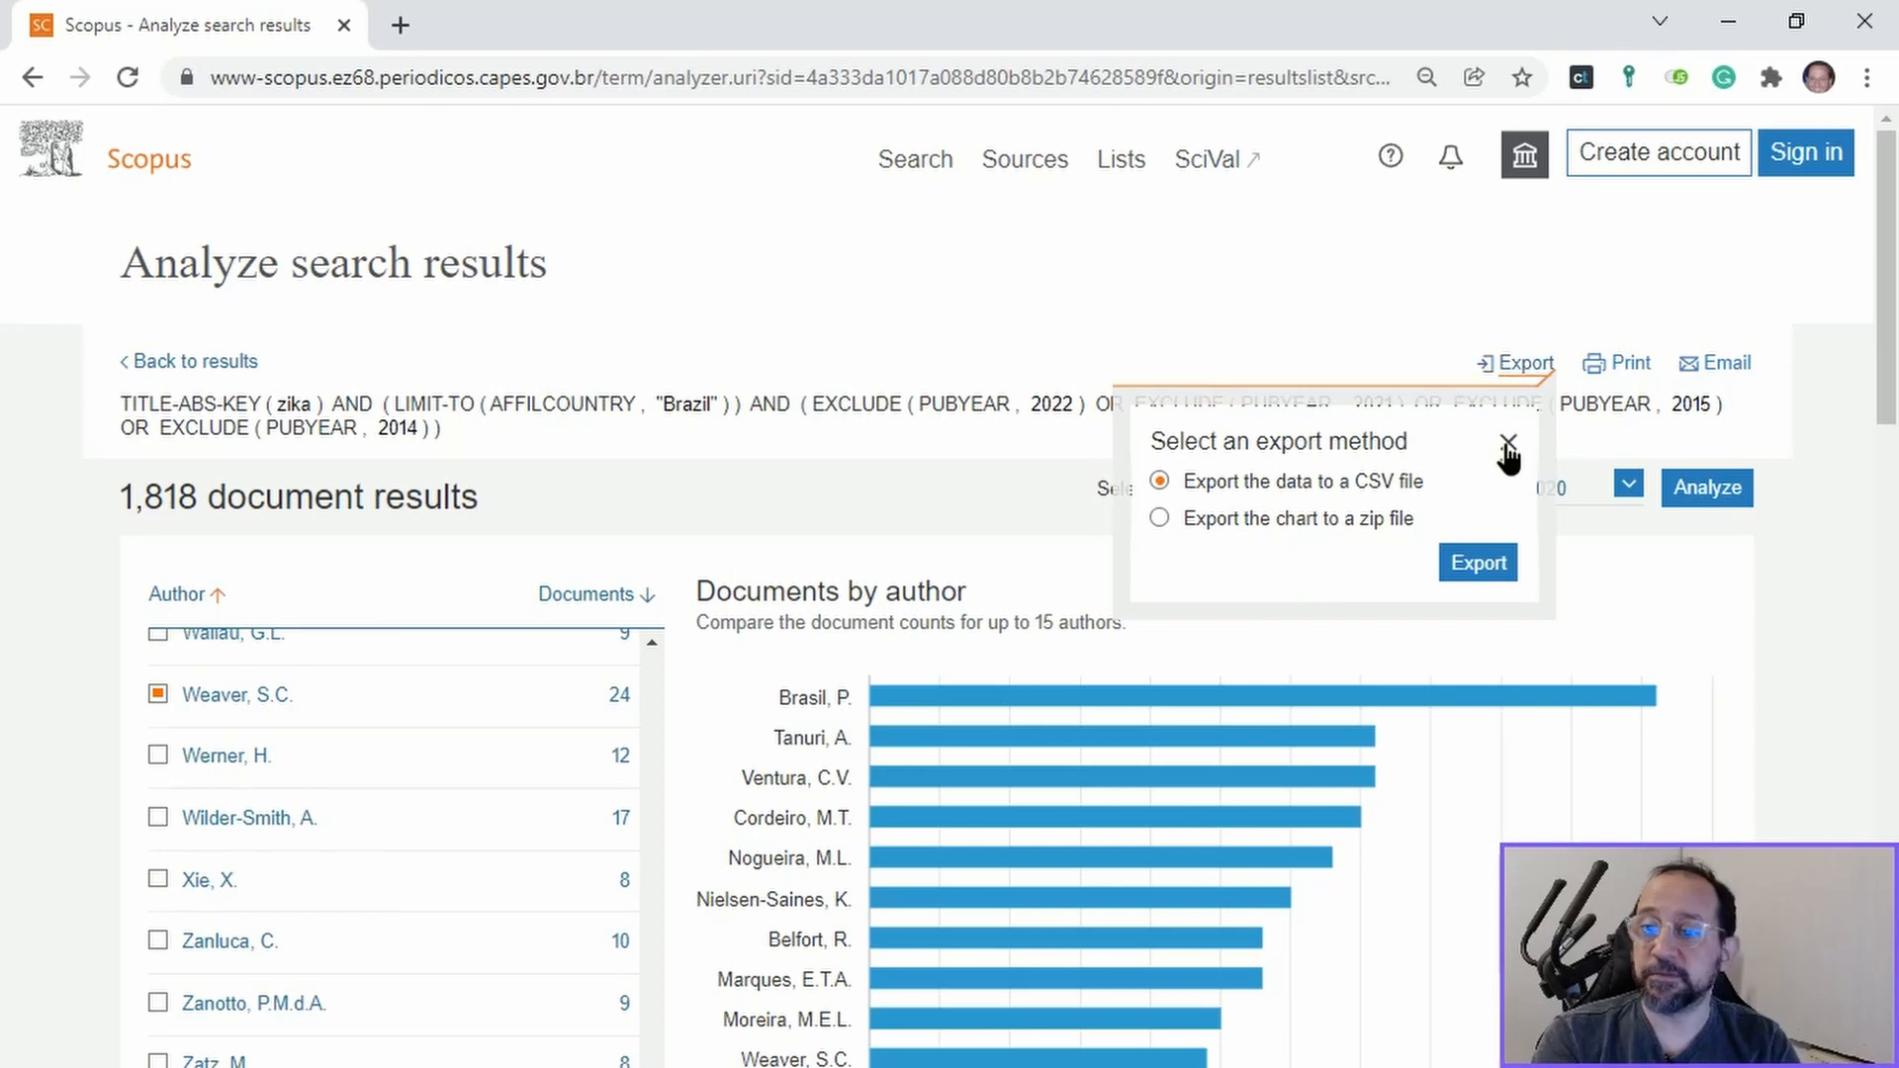
pyautogui.click(1507, 441)
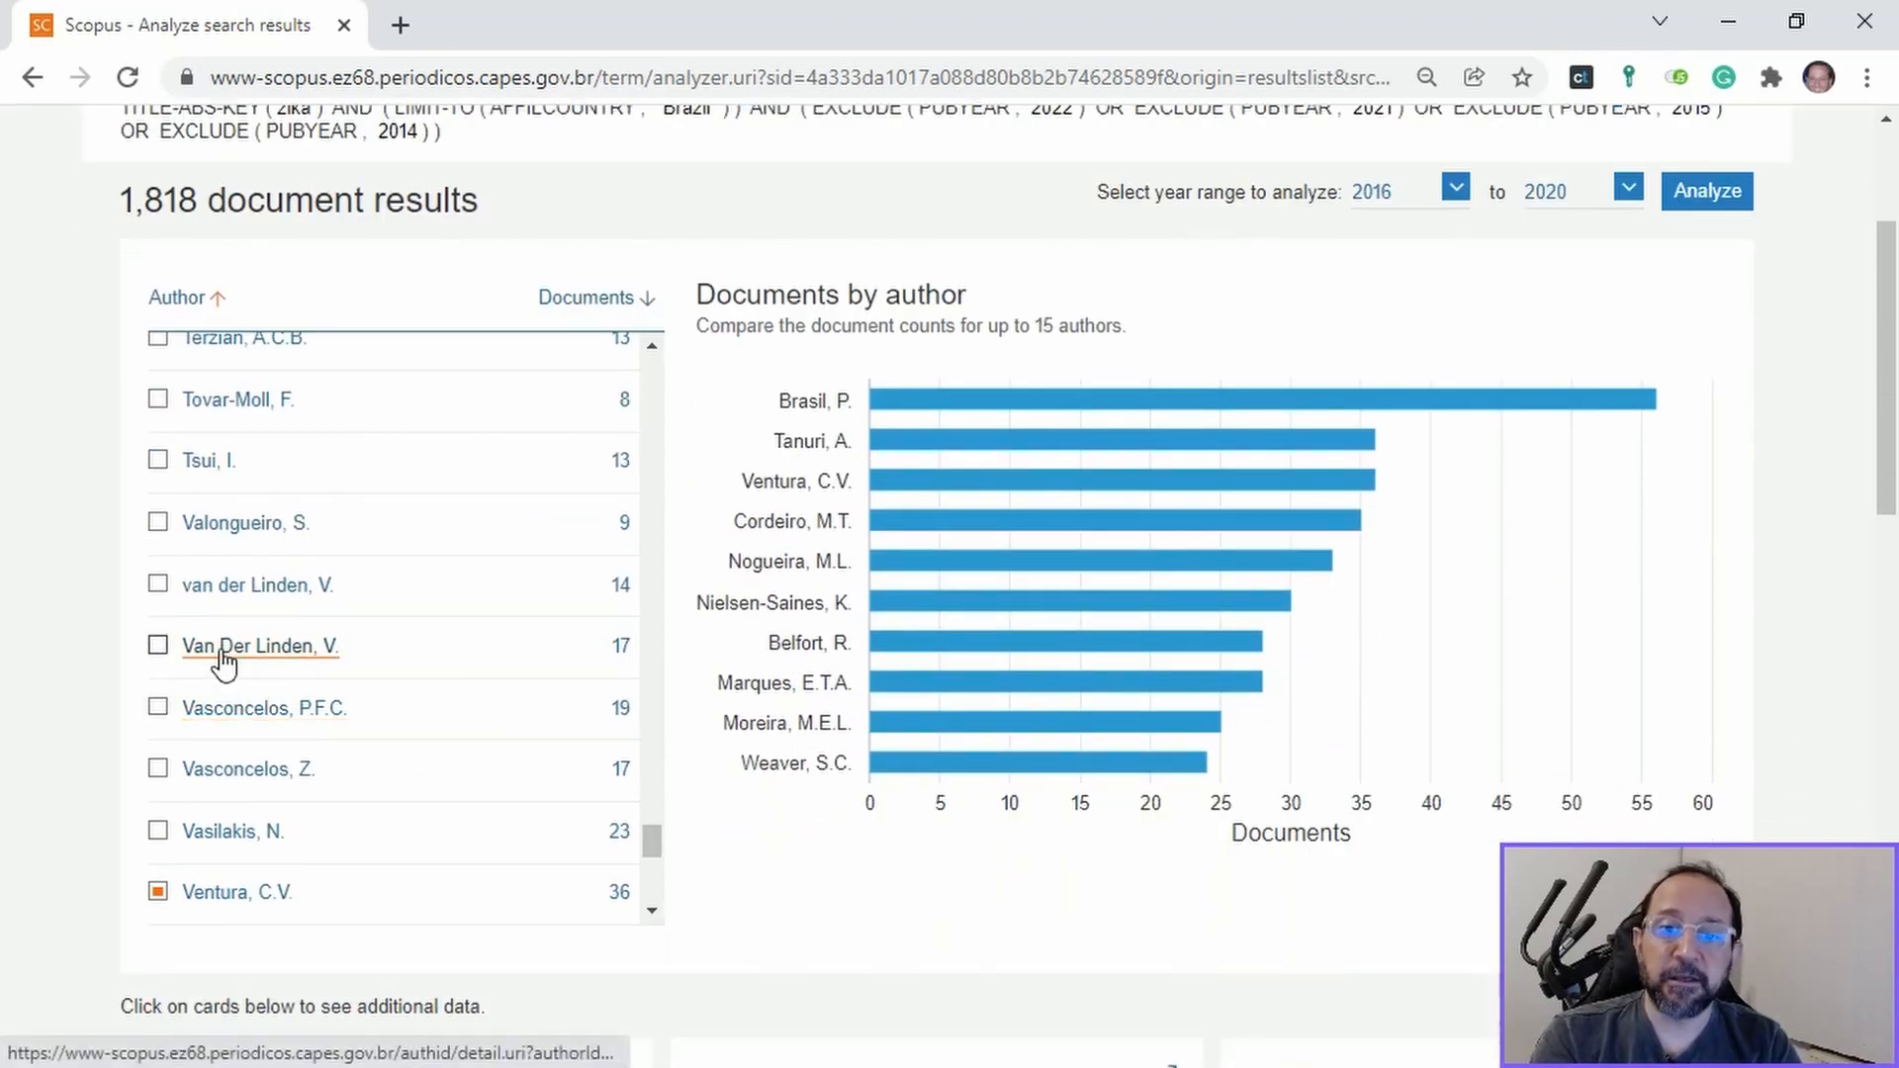
pyautogui.moveTo(190, 619)
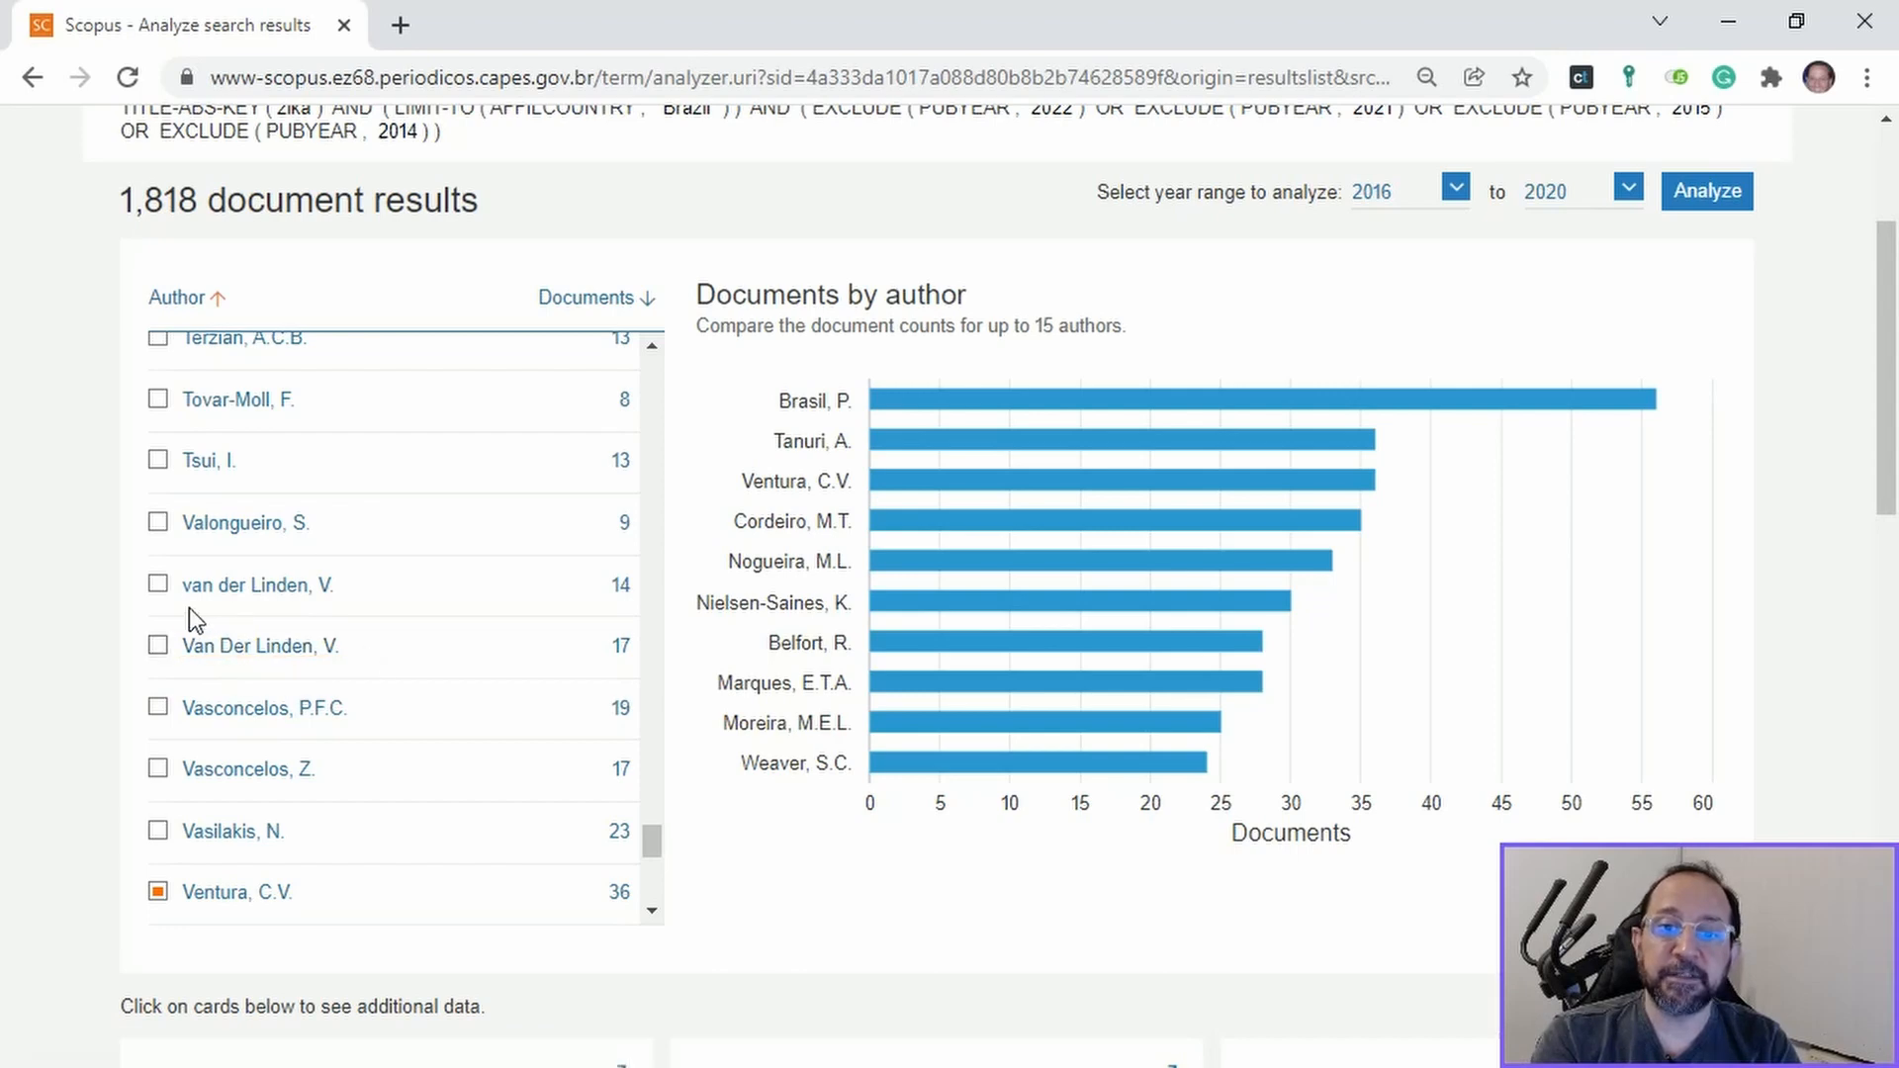
pyautogui.moveTo(317, 633)
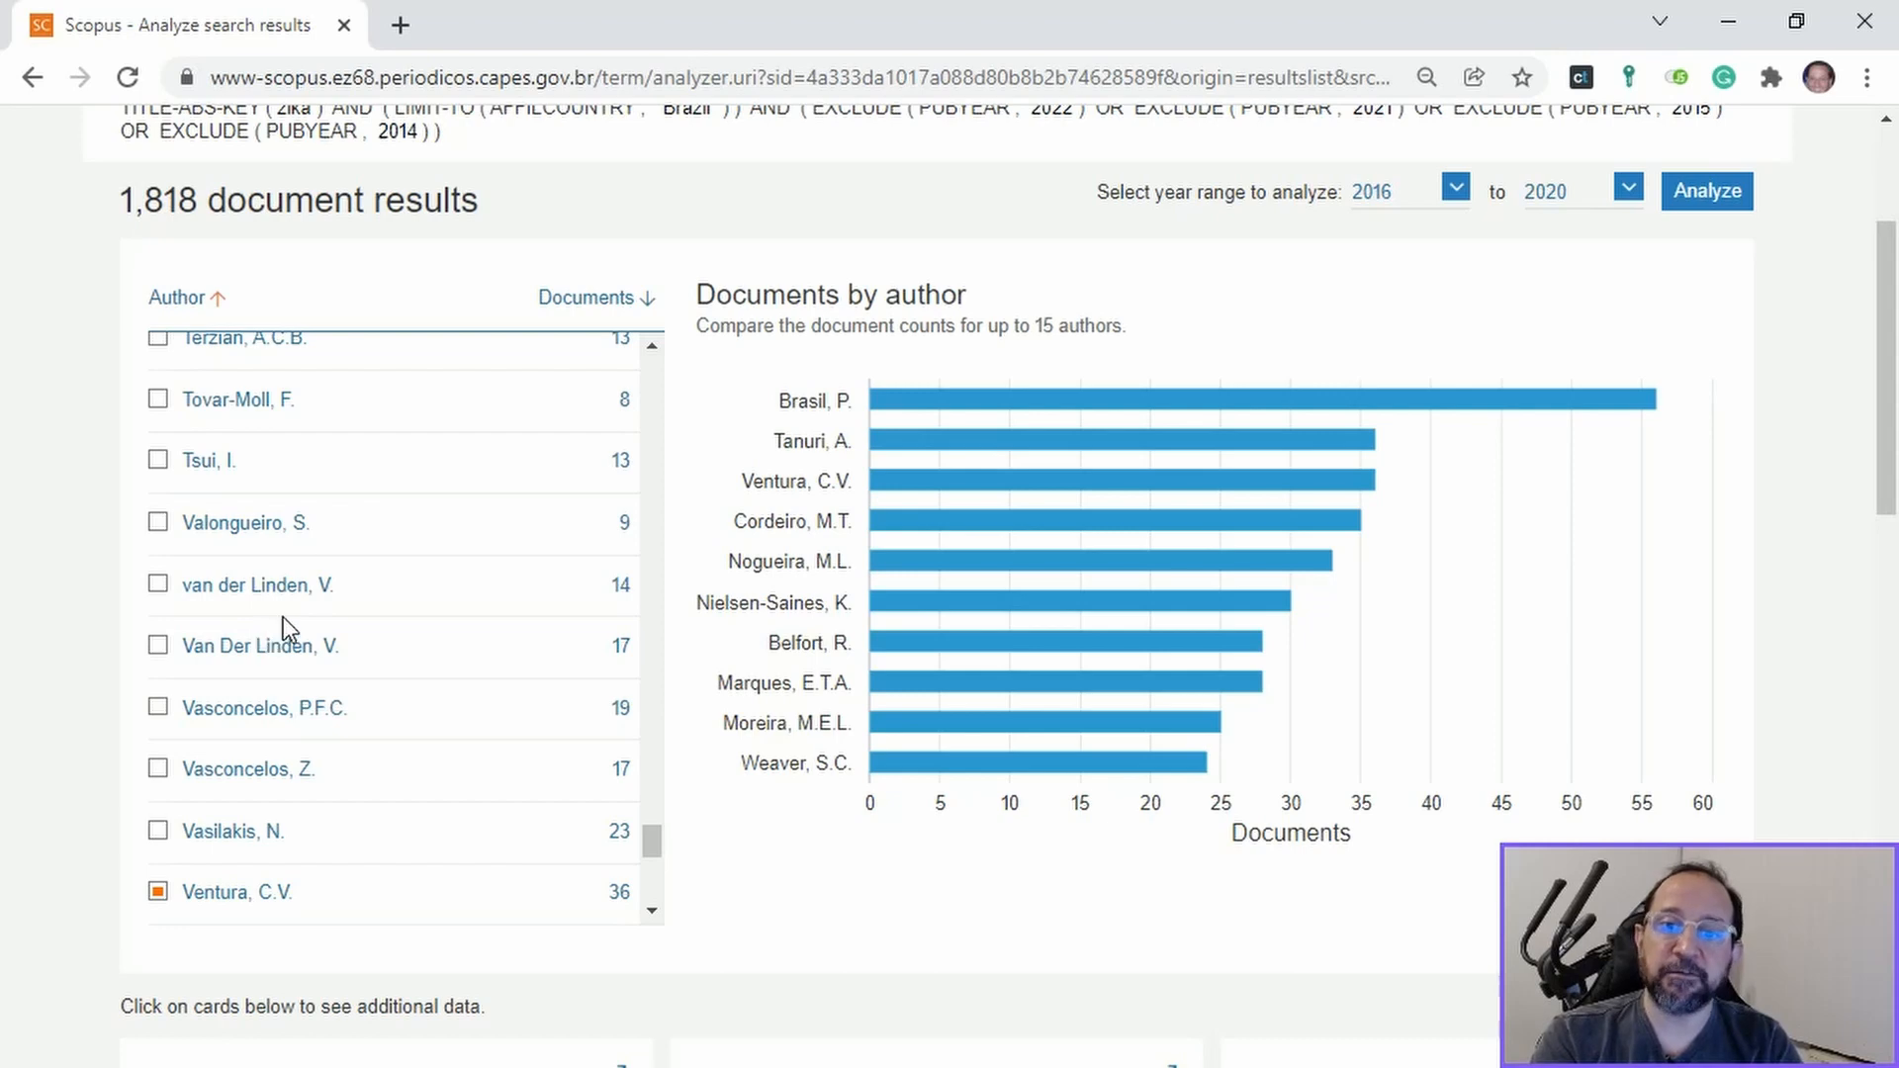
pyautogui.moveTo(261, 645)
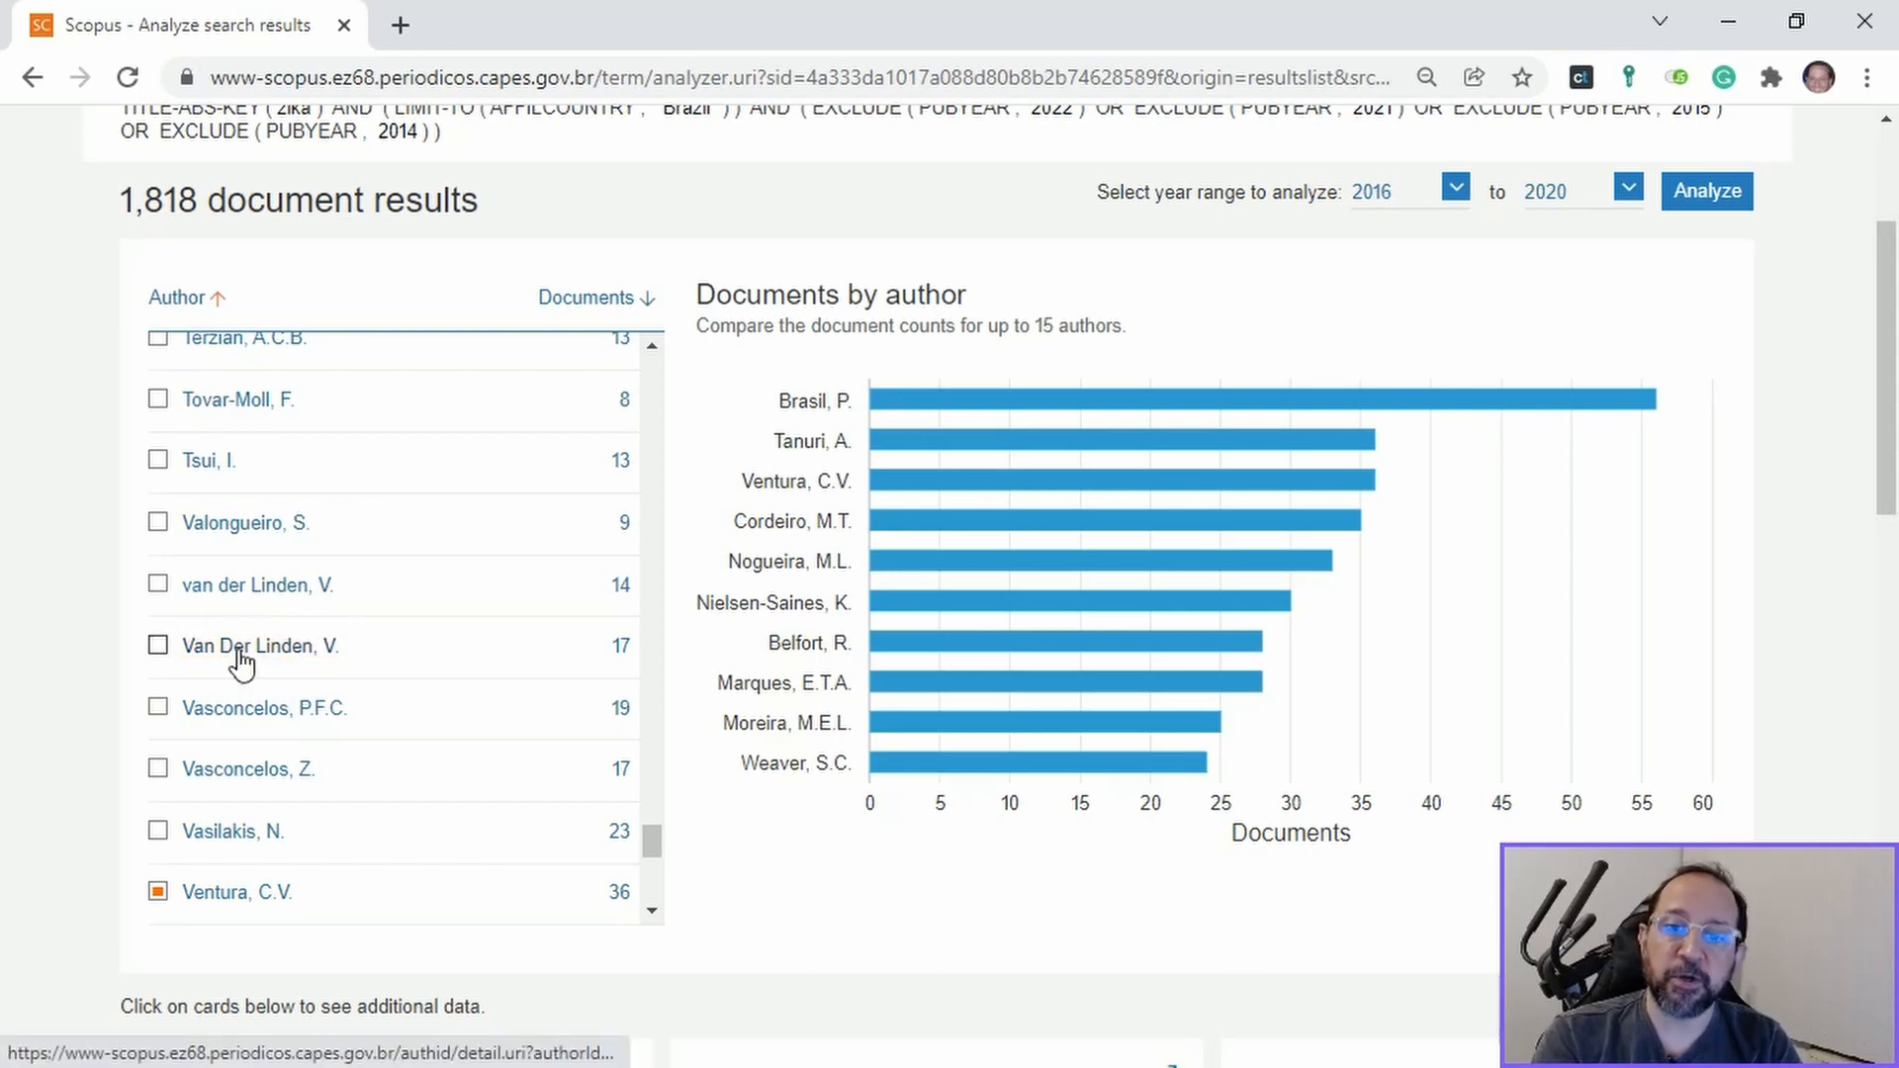
pyautogui.moveTo(289, 657)
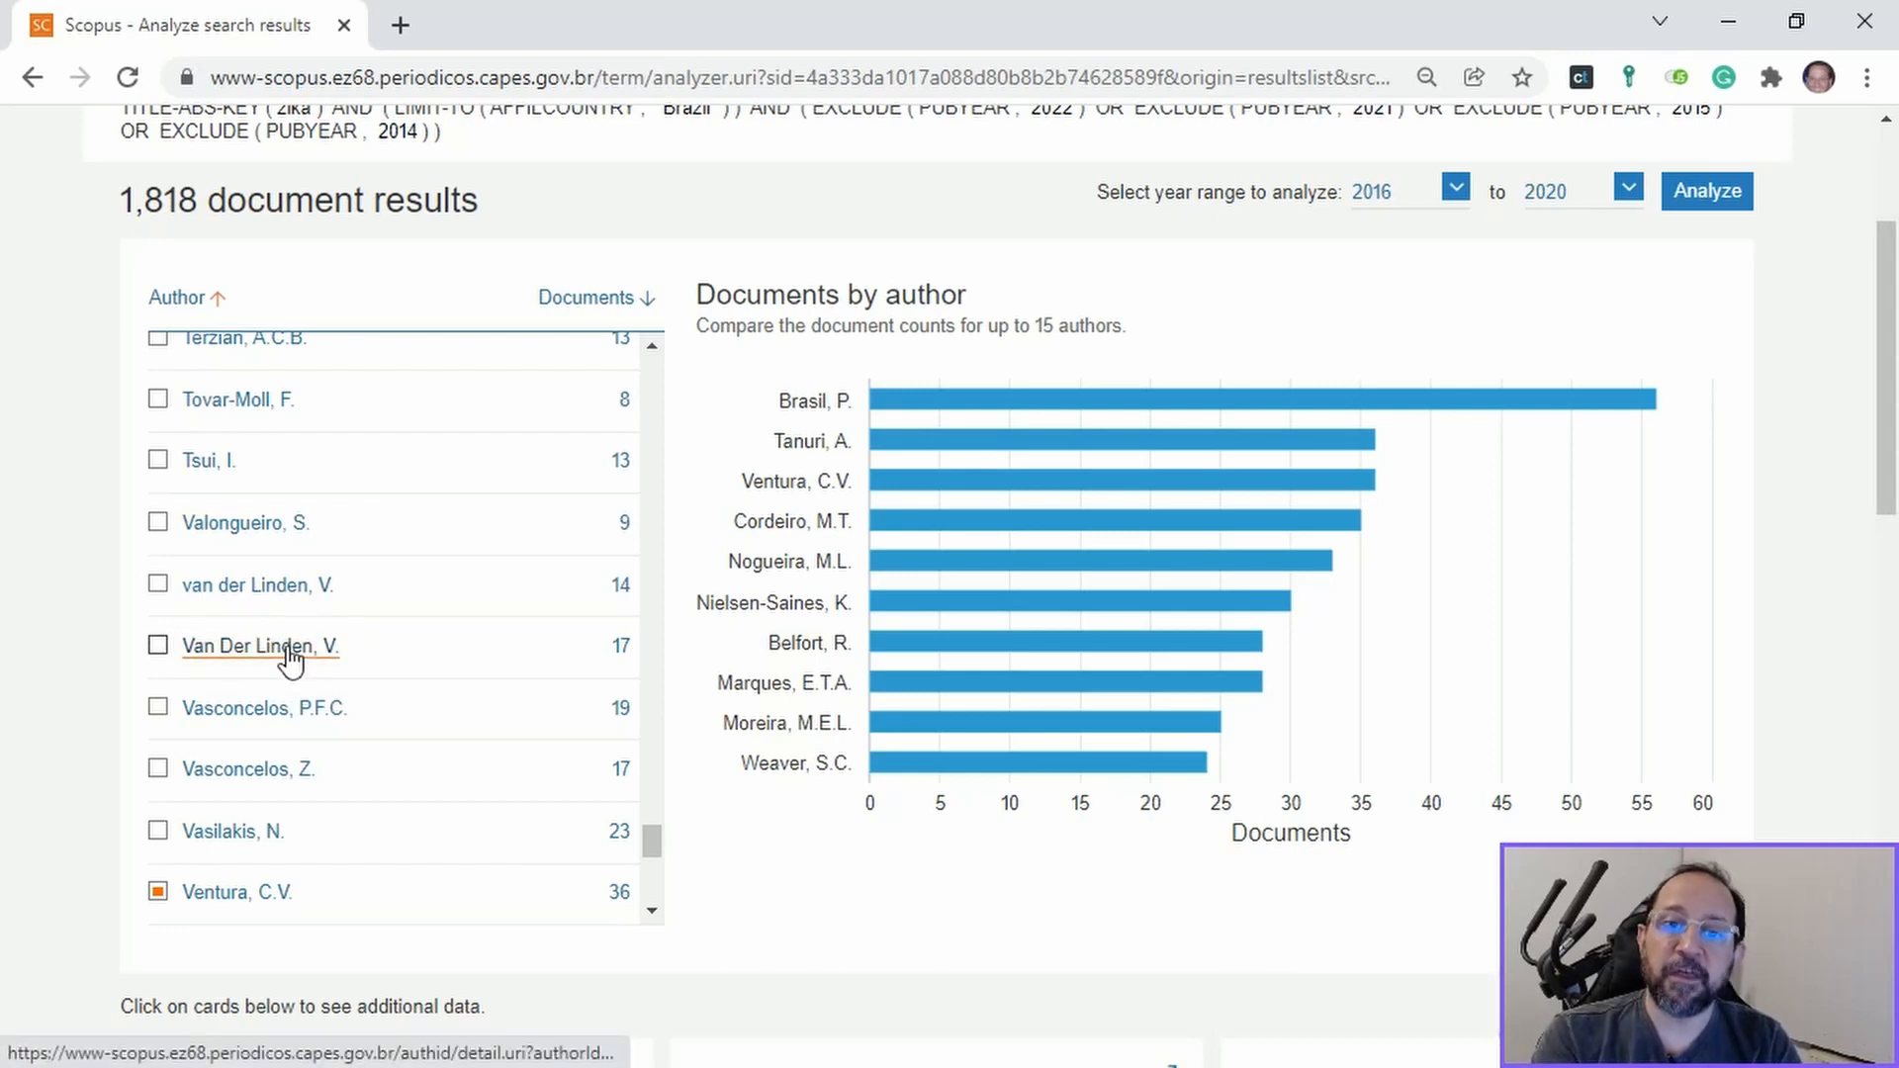
pyautogui.moveTo(285, 645)
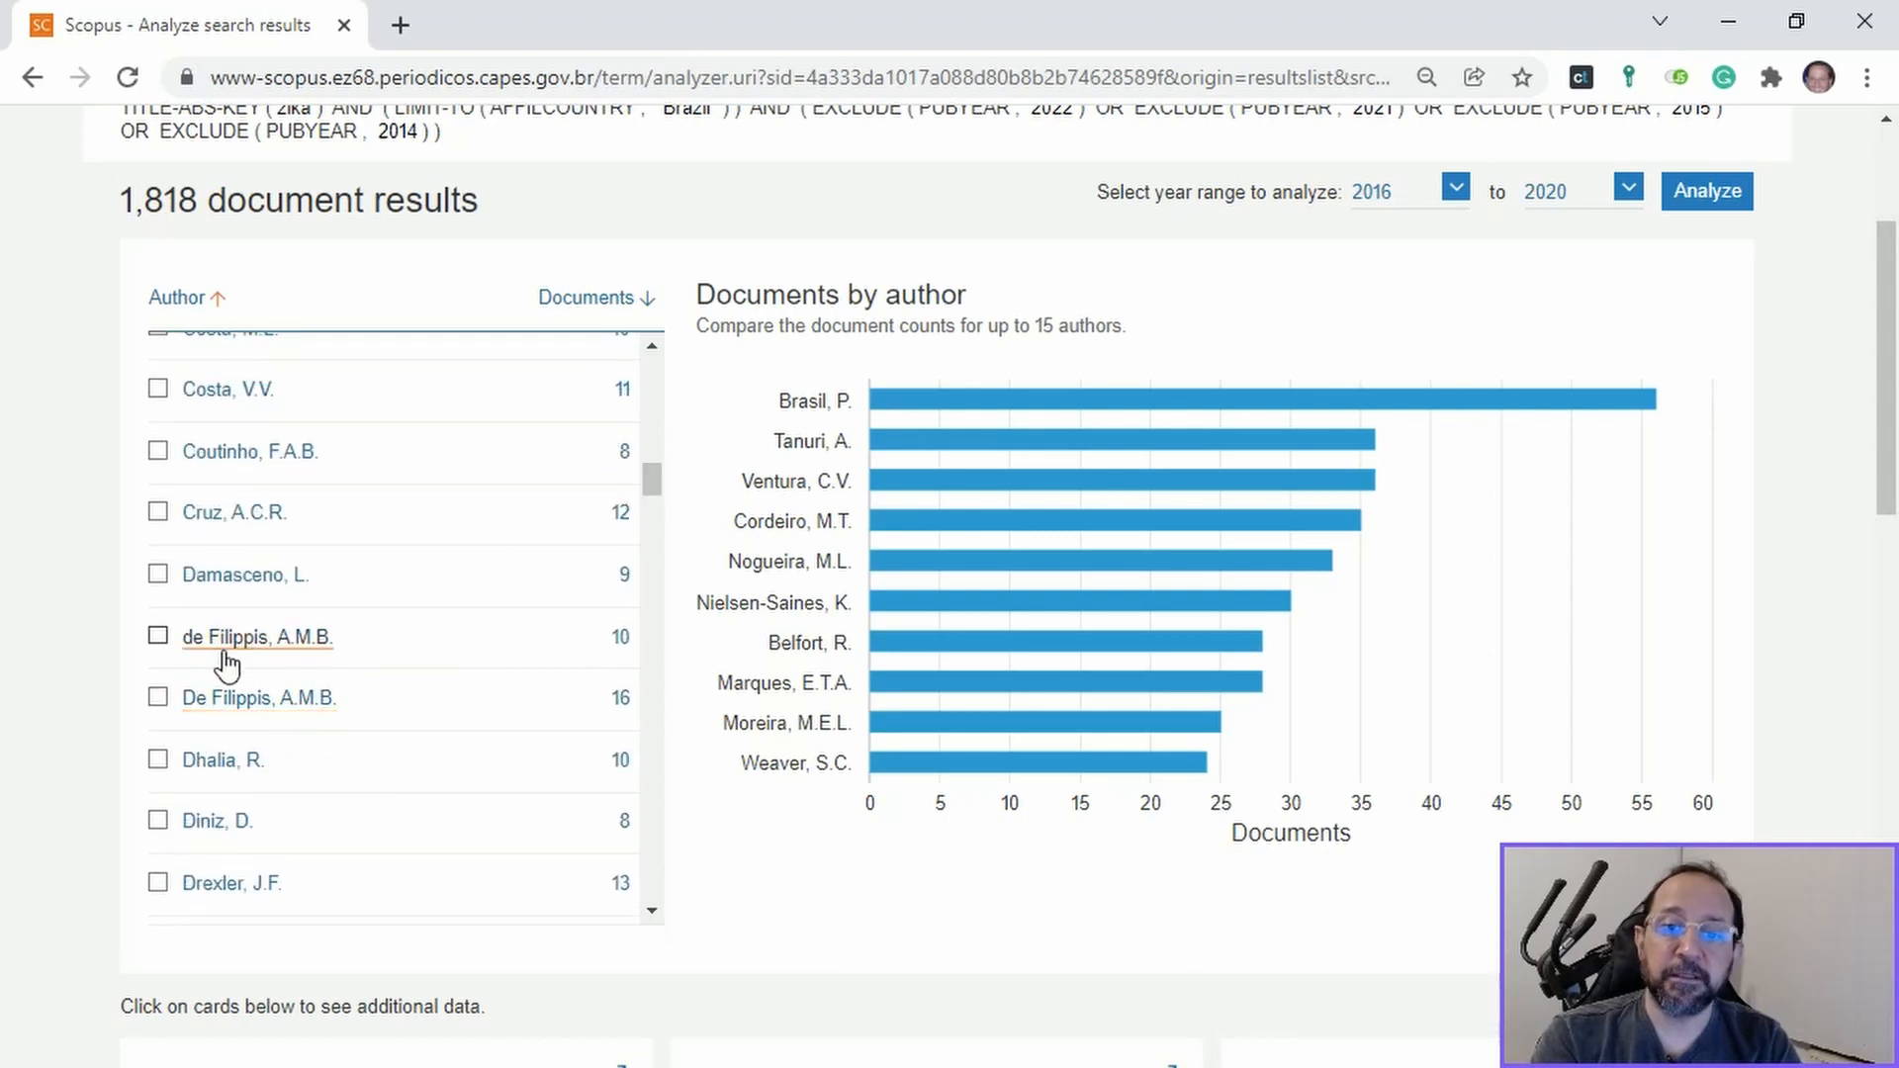
pyautogui.moveTo(332, 649)
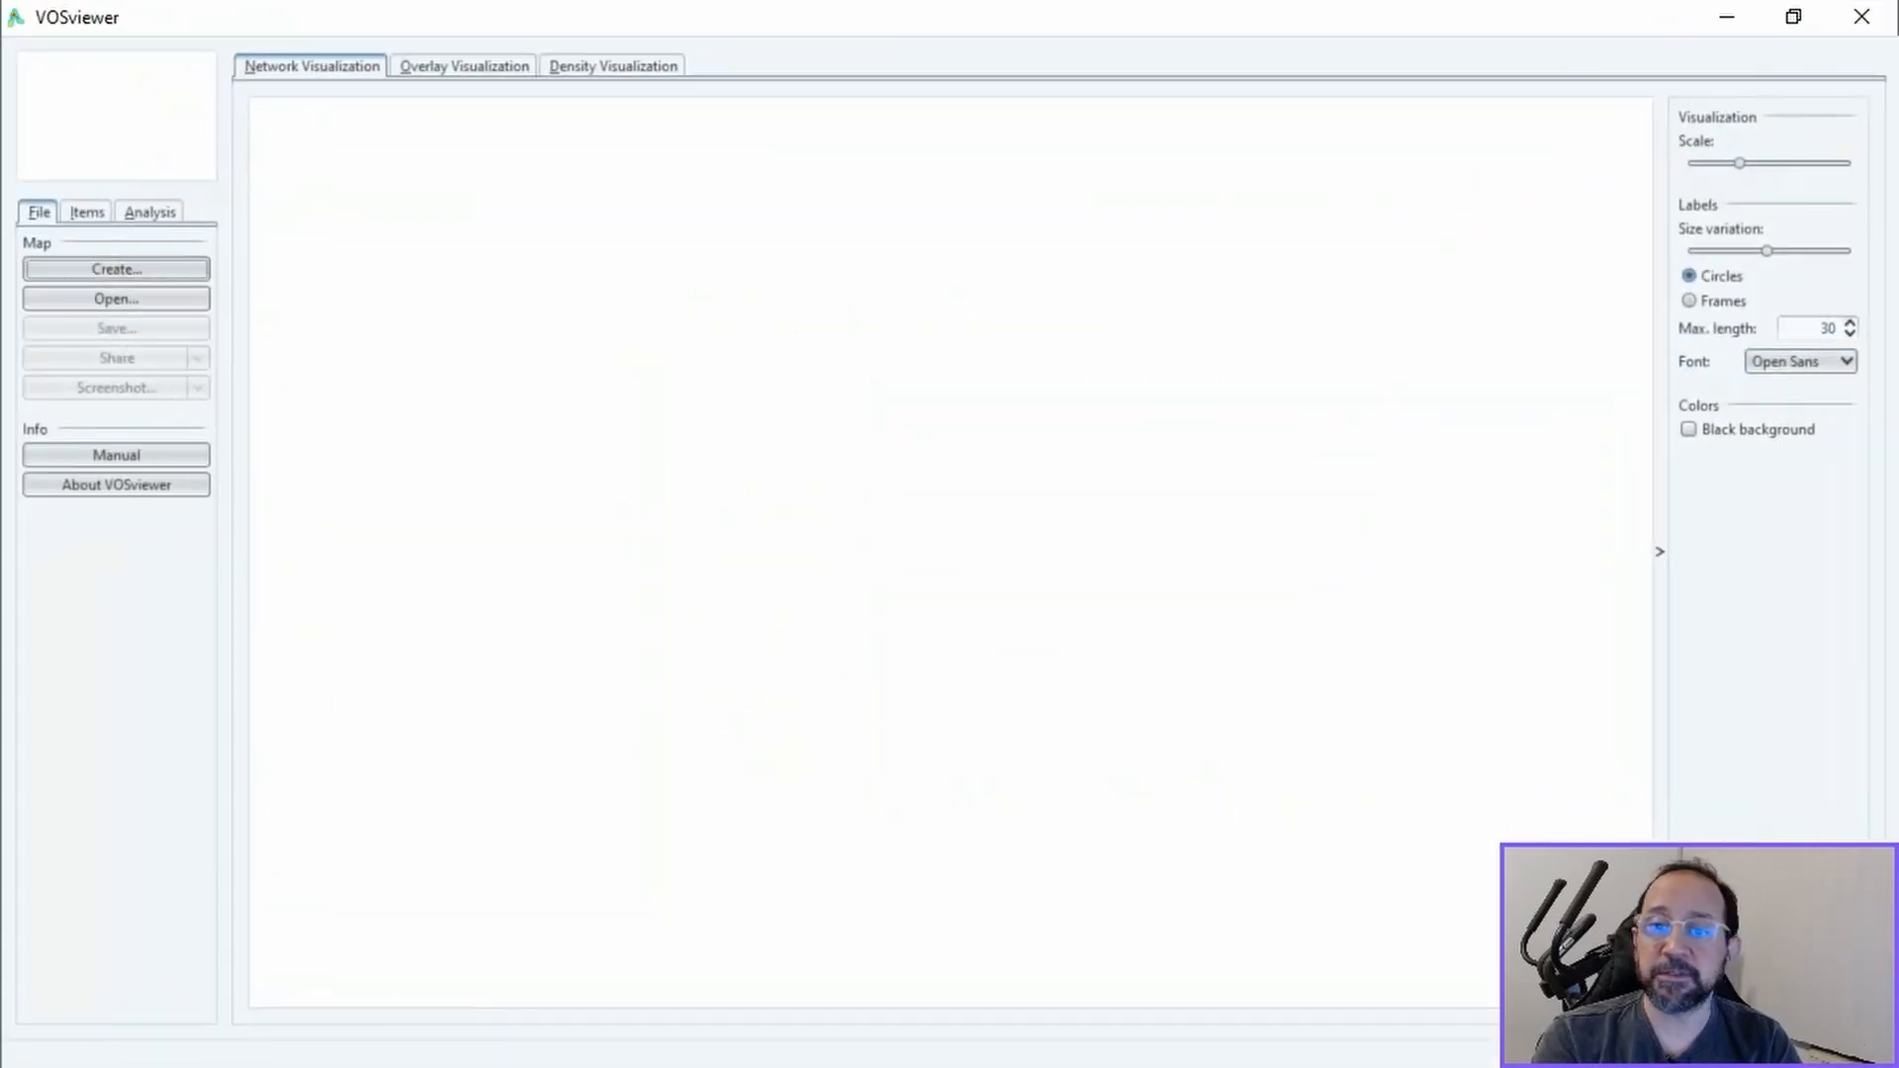
# Create a map from bibliographic data using the Scopus CSV, Co-authorship of Authors, minimum documents 1
pyautogui.click(115, 269)
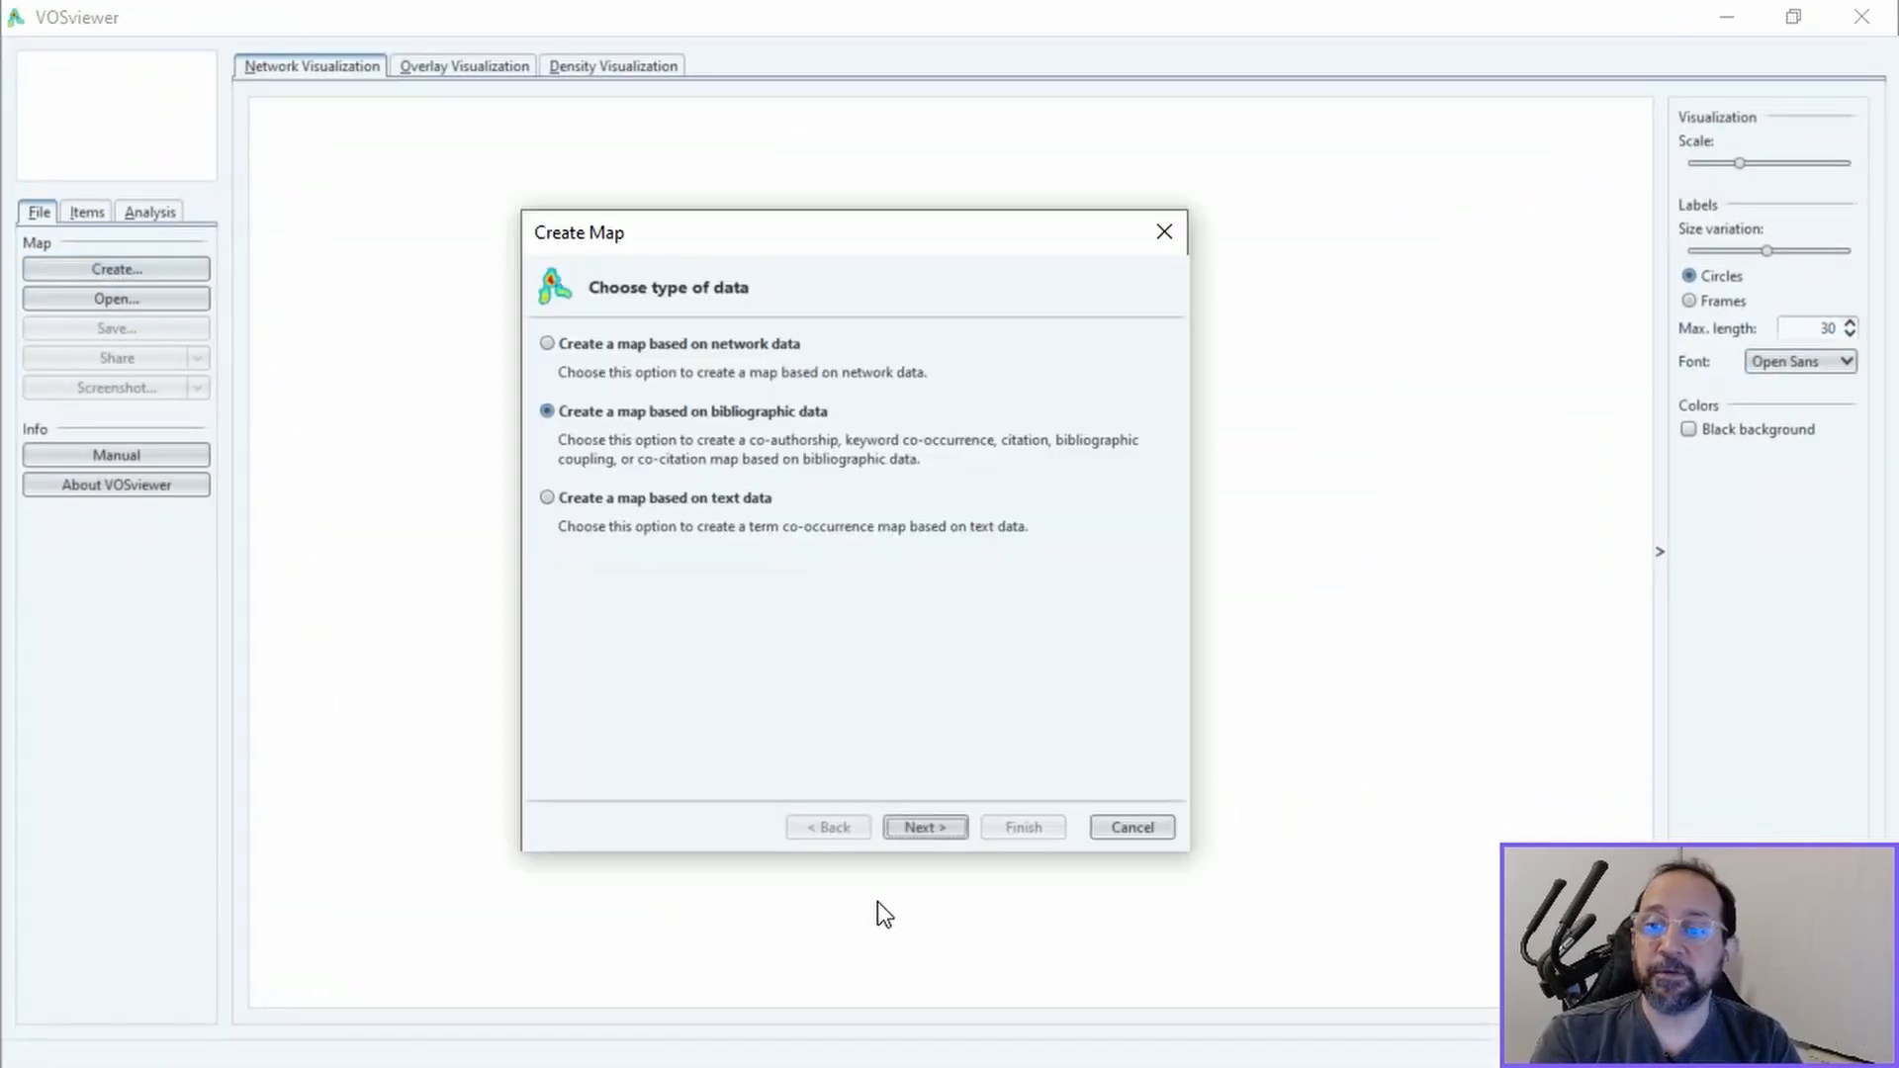
pyautogui.click(924, 826)
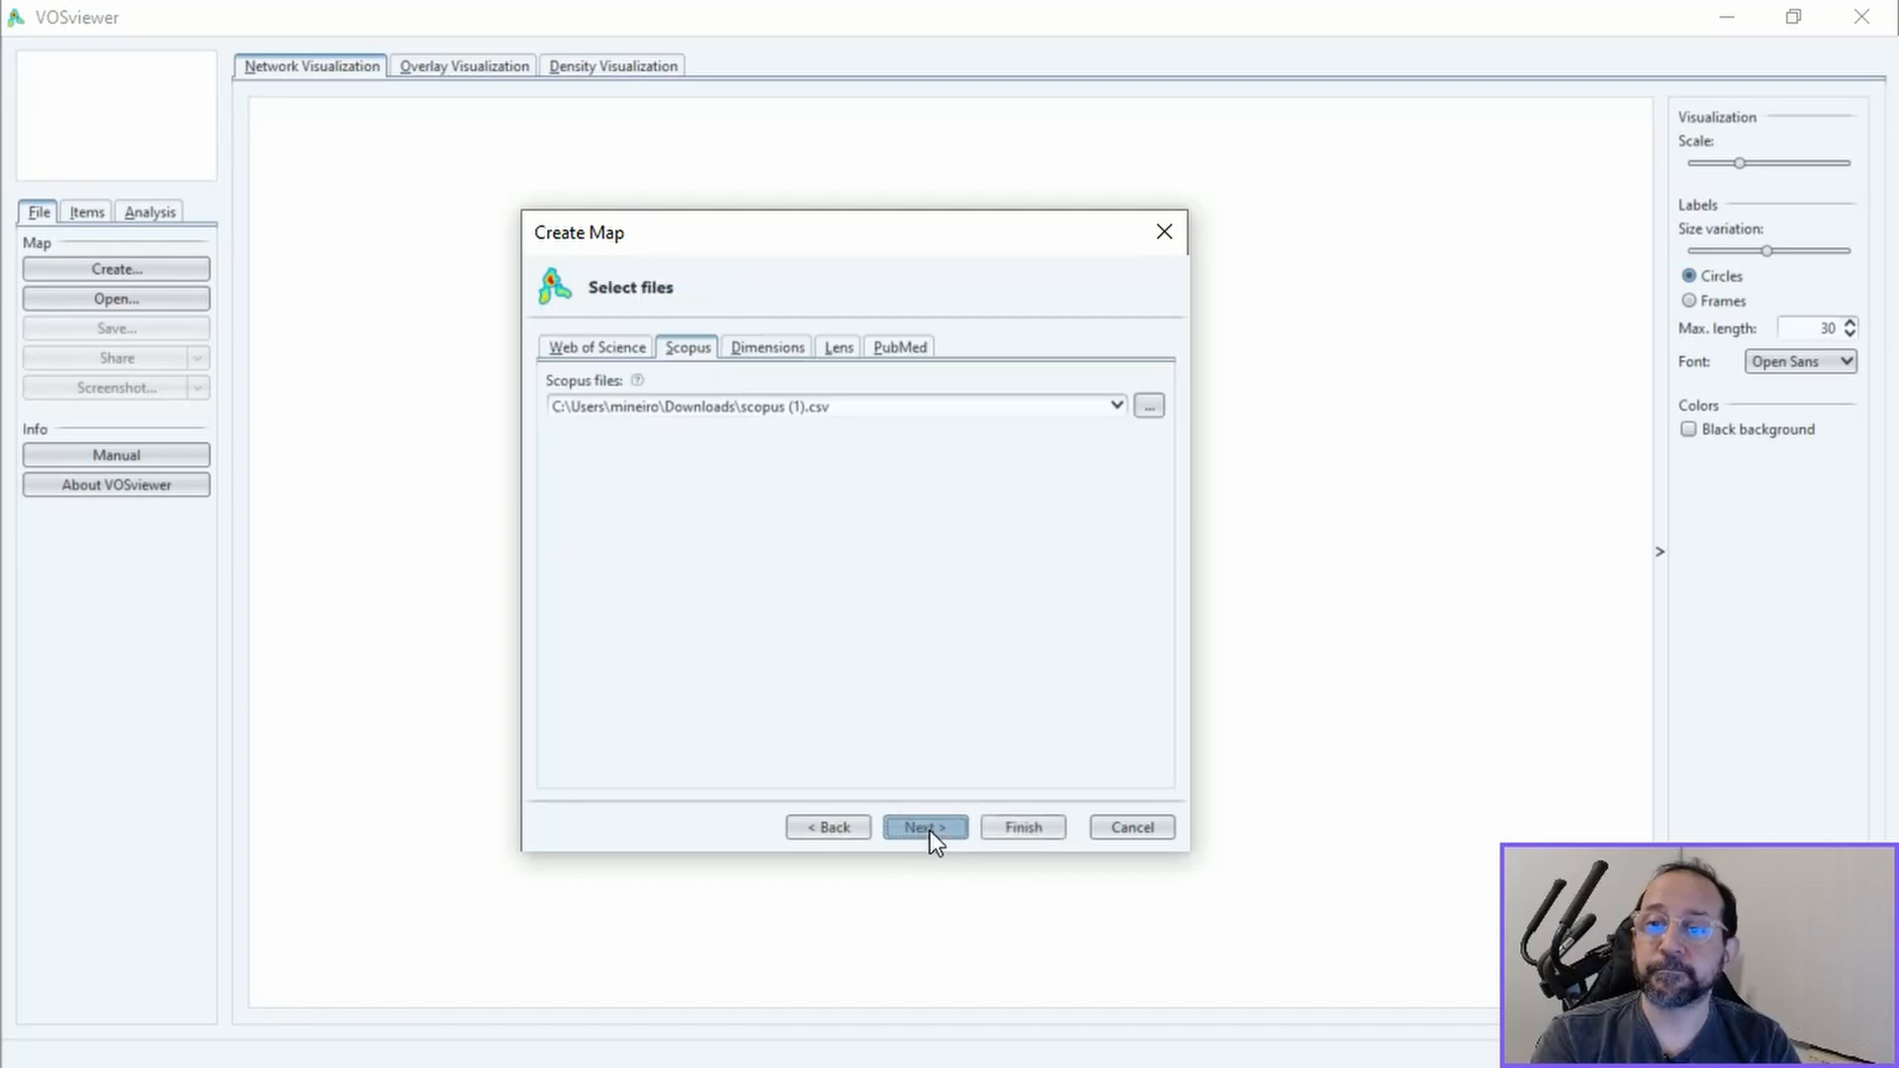
pyautogui.click(924, 827)
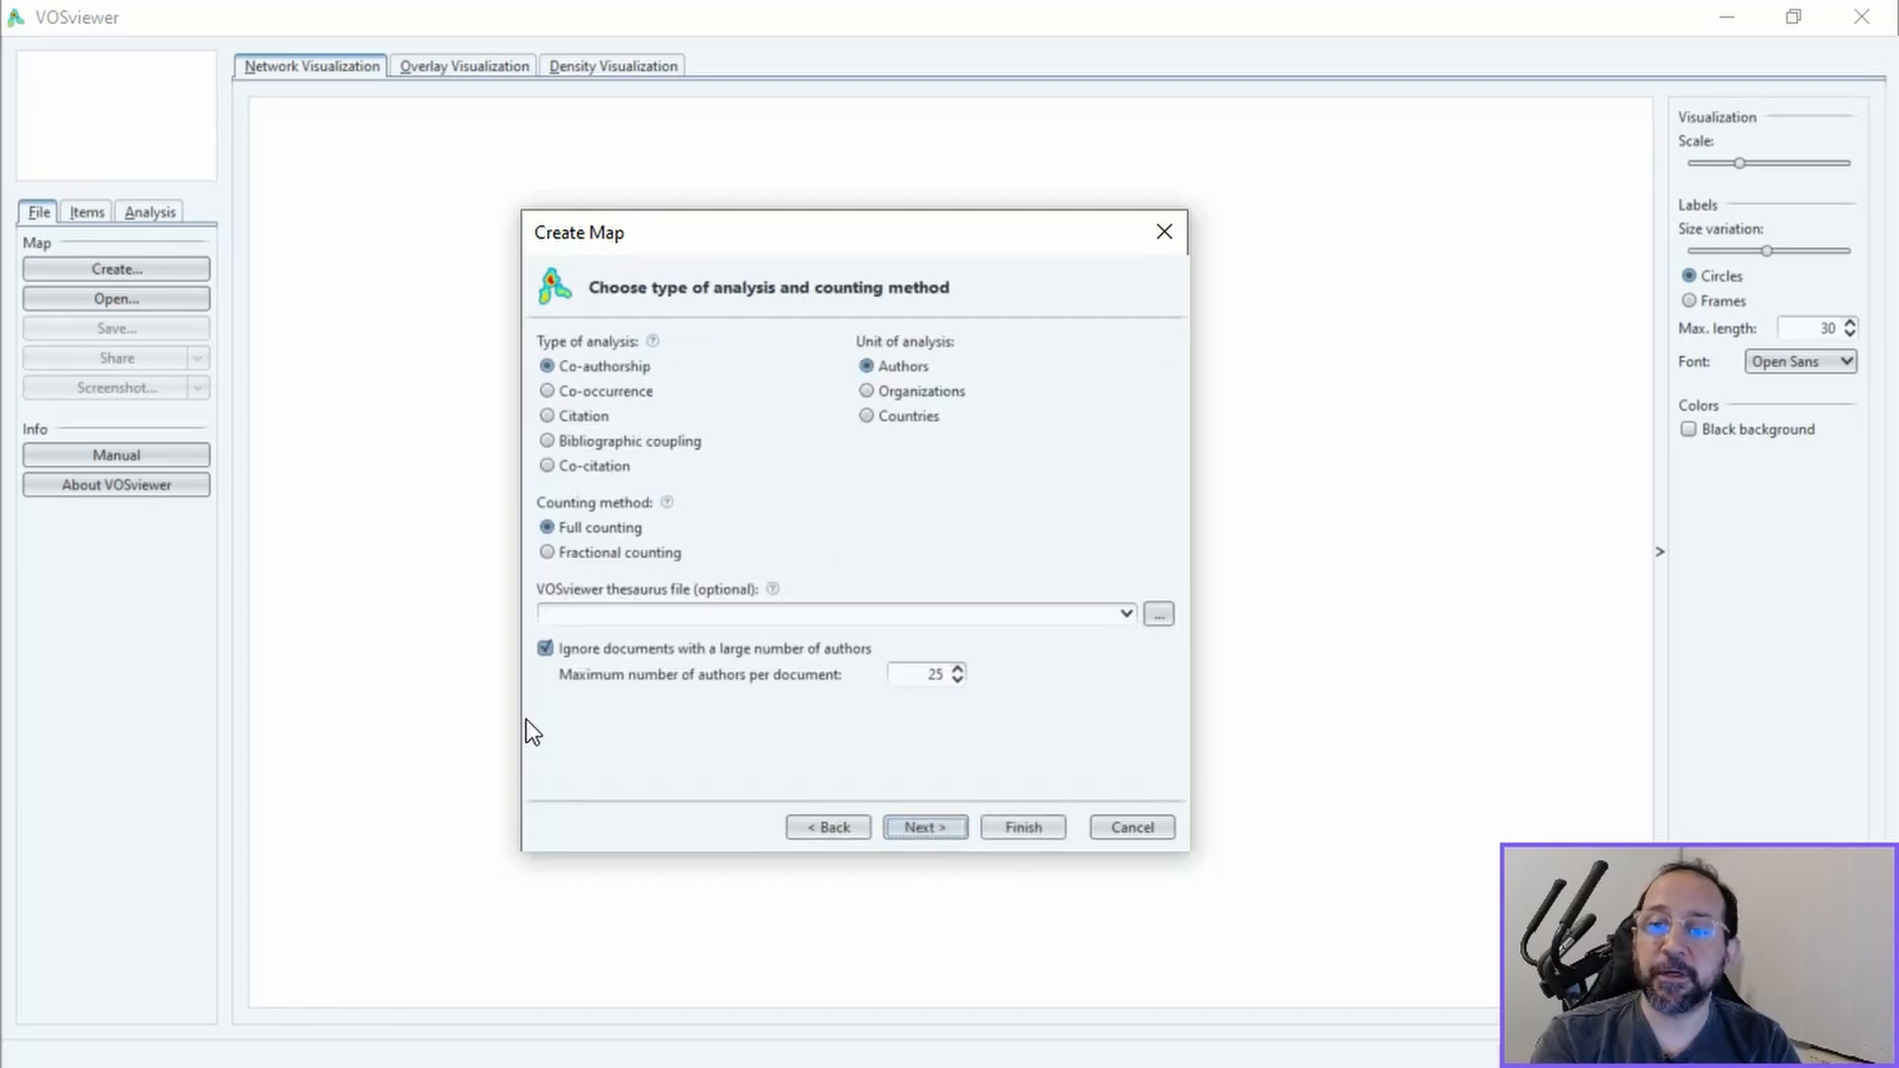
pyautogui.click(924, 827)
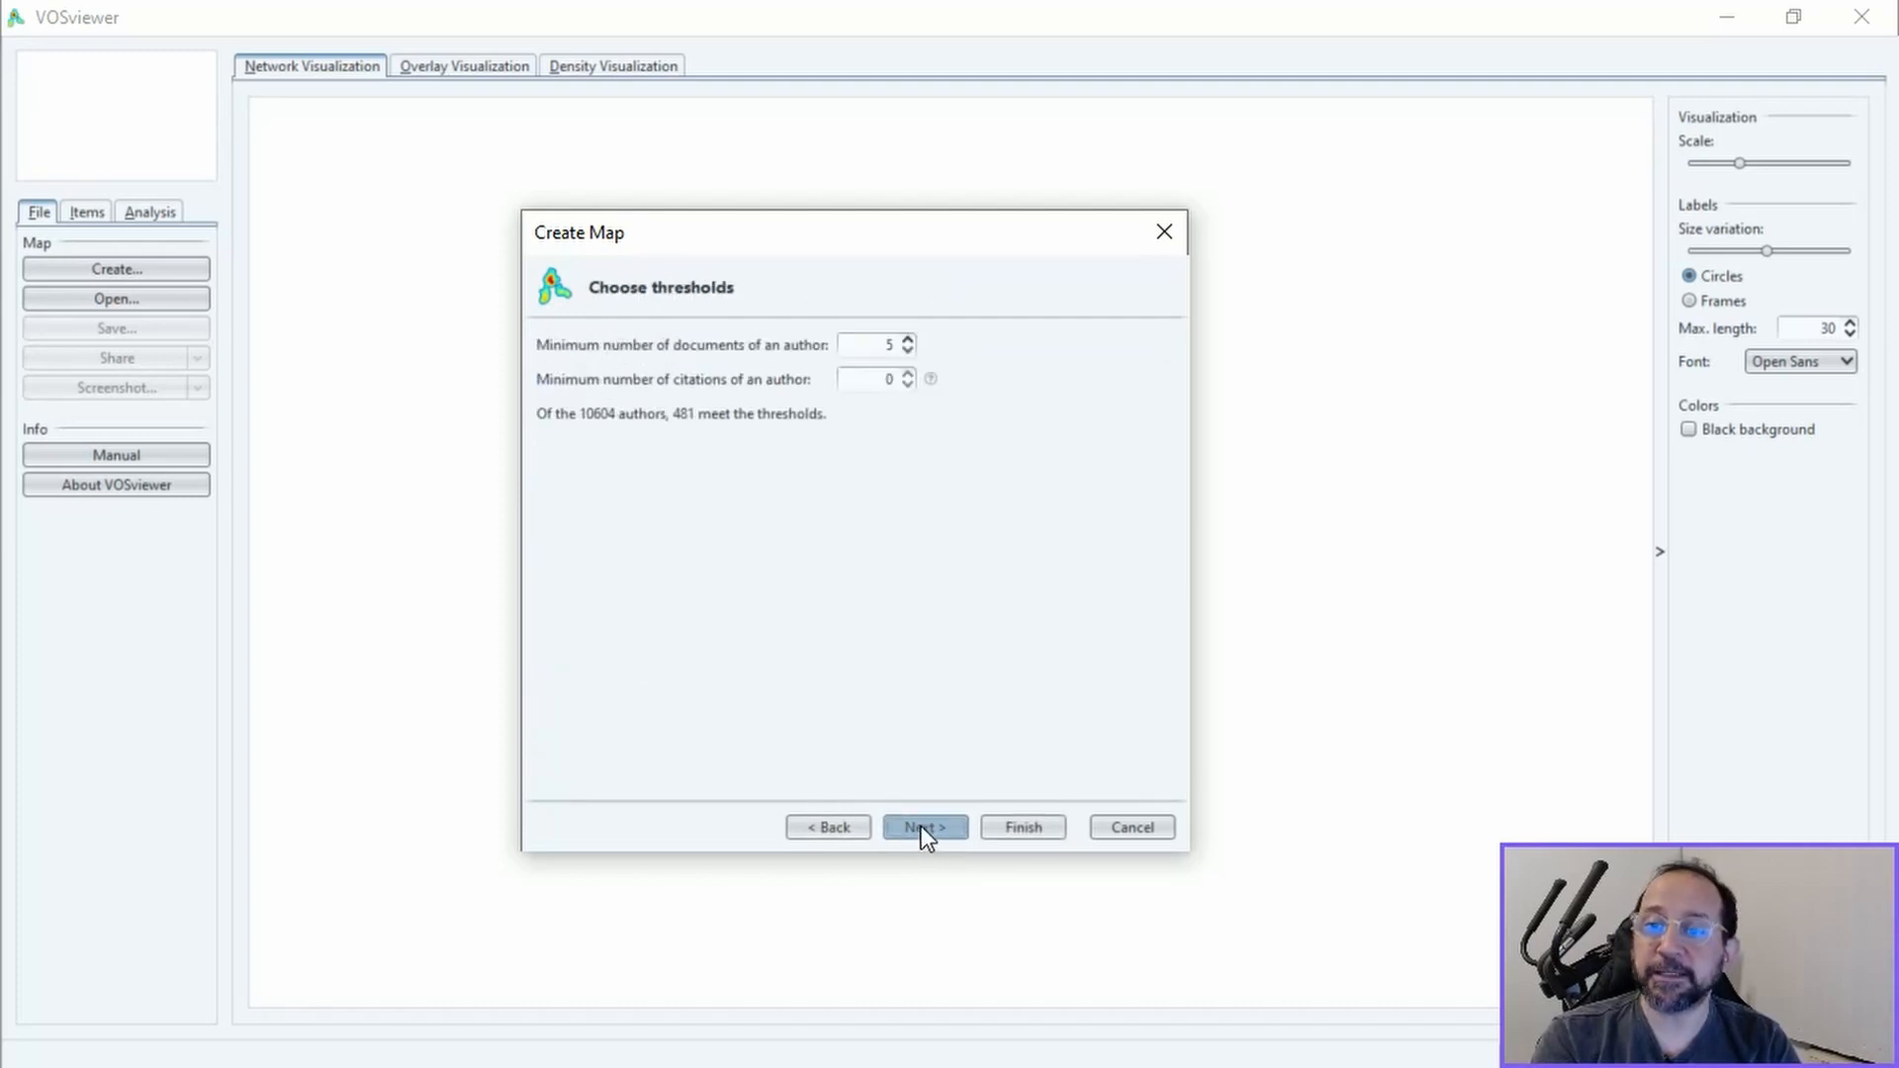
pyautogui.click(908, 352)
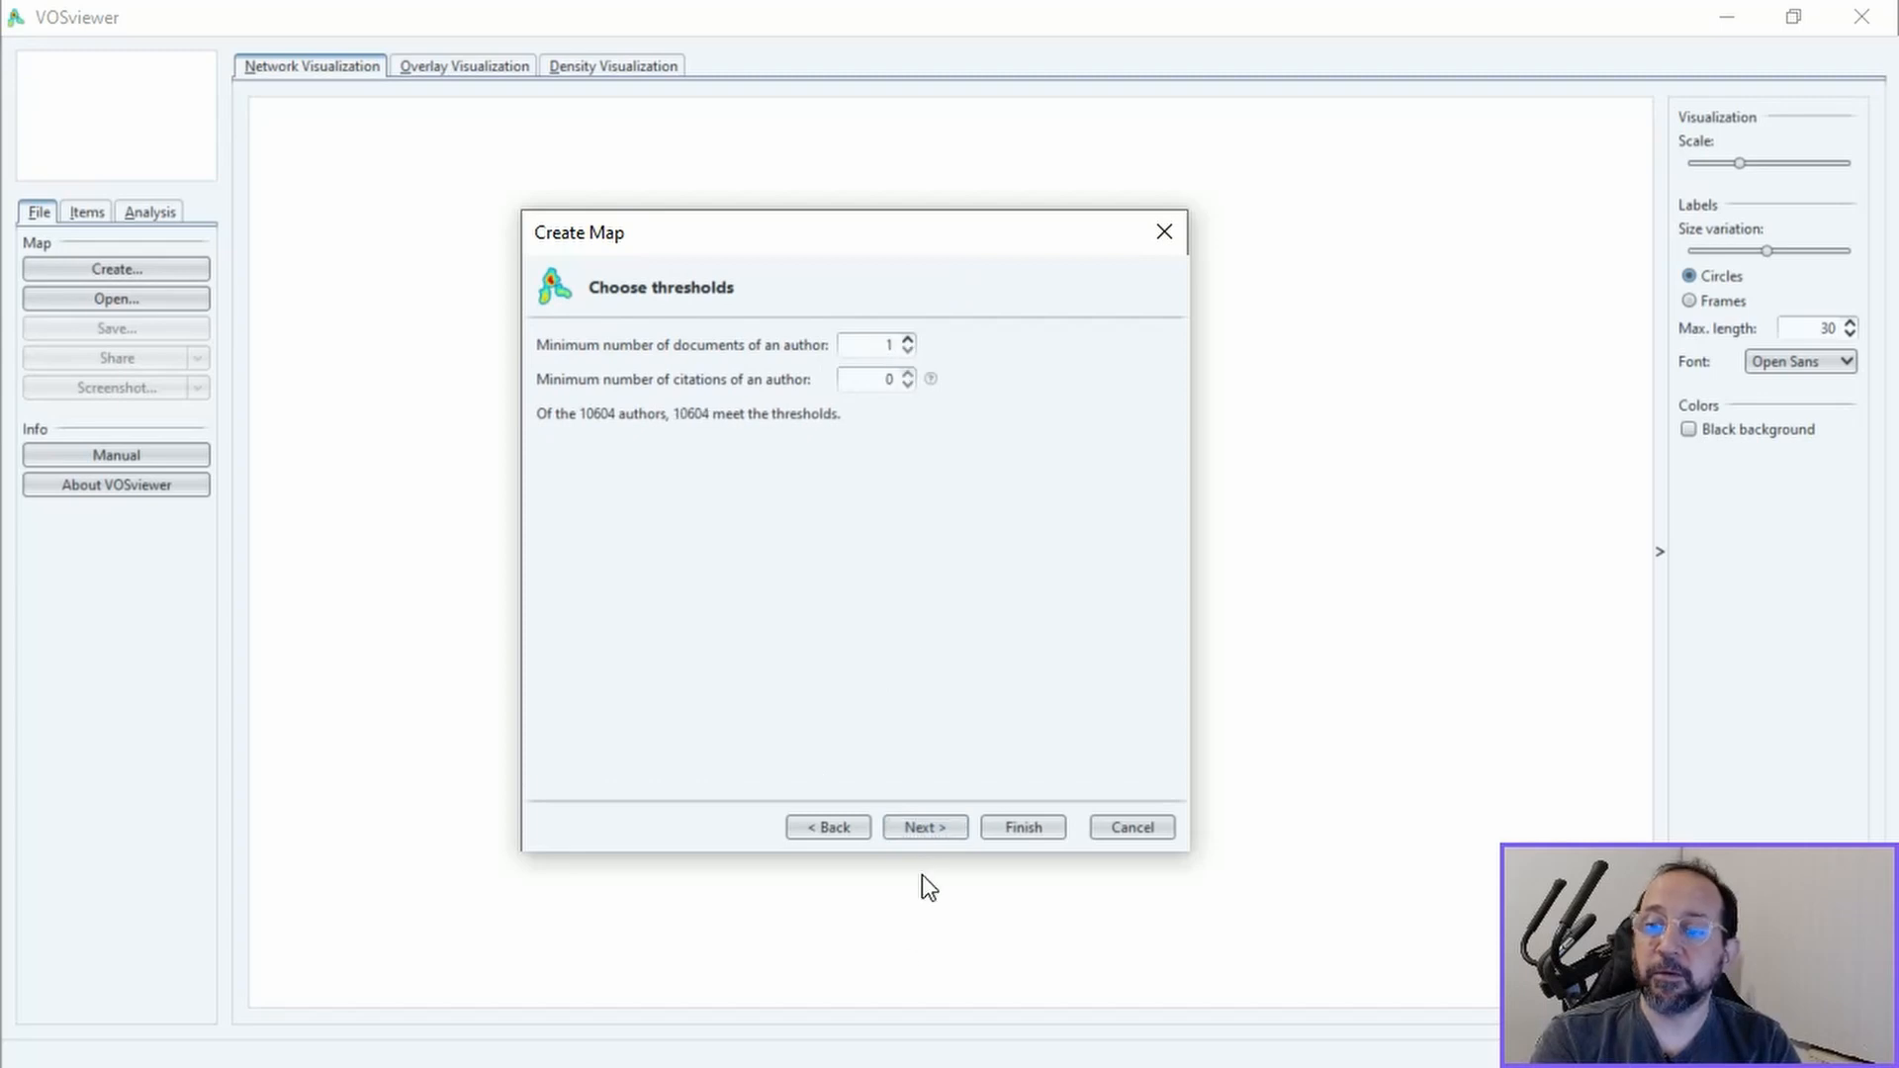
# Include 10604 authors, sort the Verify list by Documents and untick the spurious 'jr.' entry
pyautogui.click(924, 827)
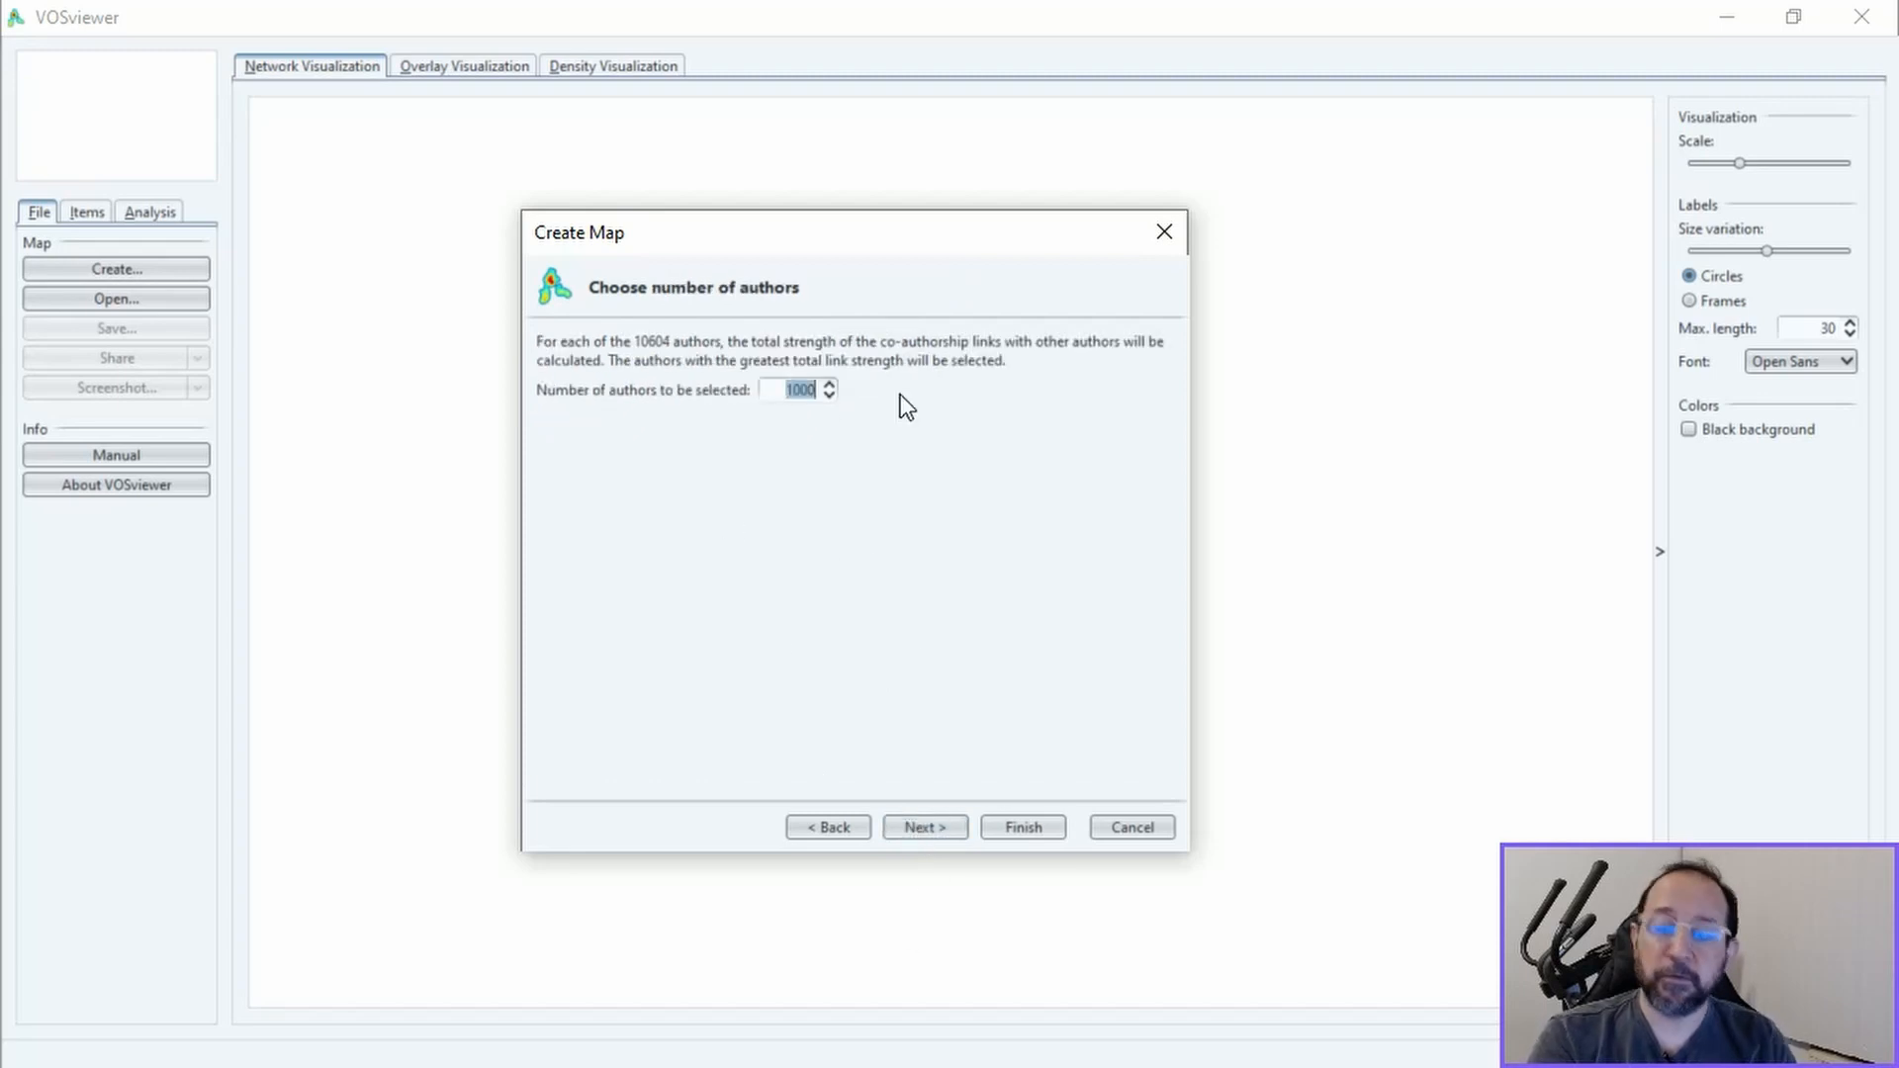
pyautogui.write('10604')
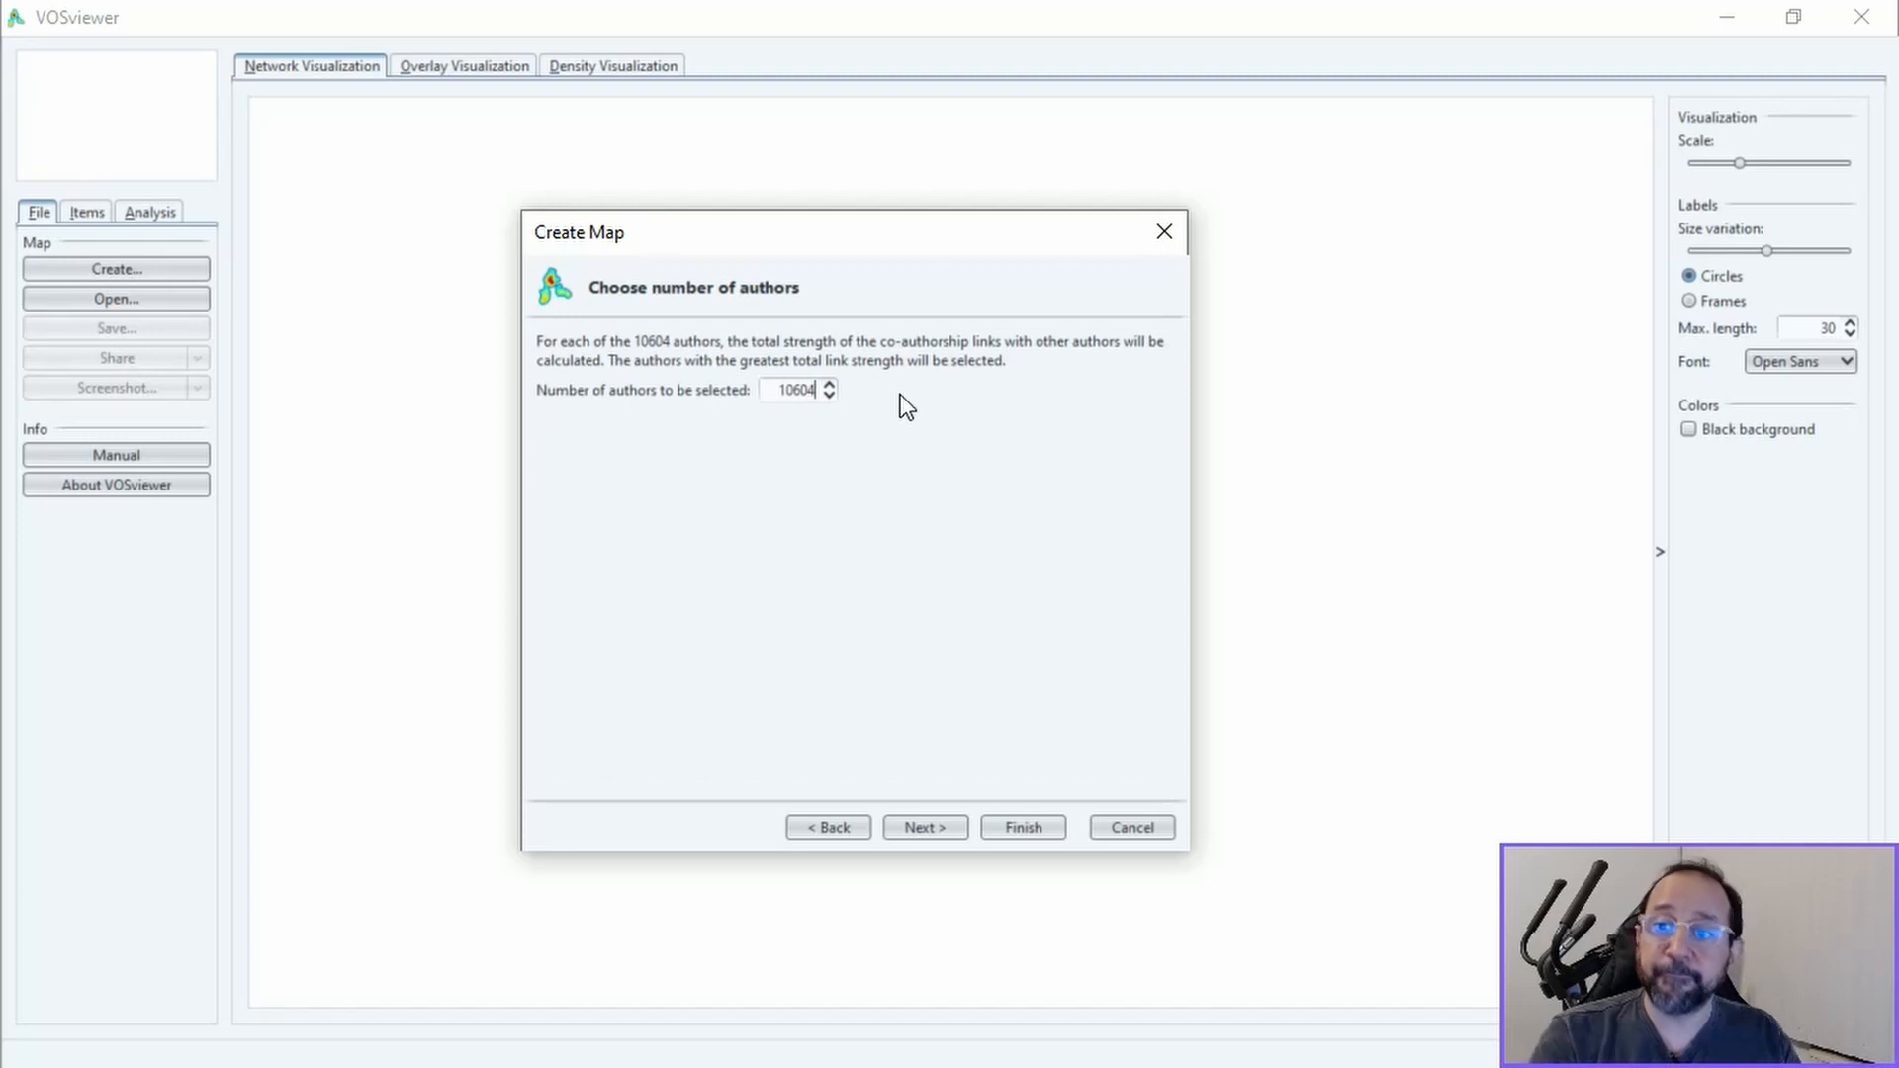
pyautogui.click(924, 827)
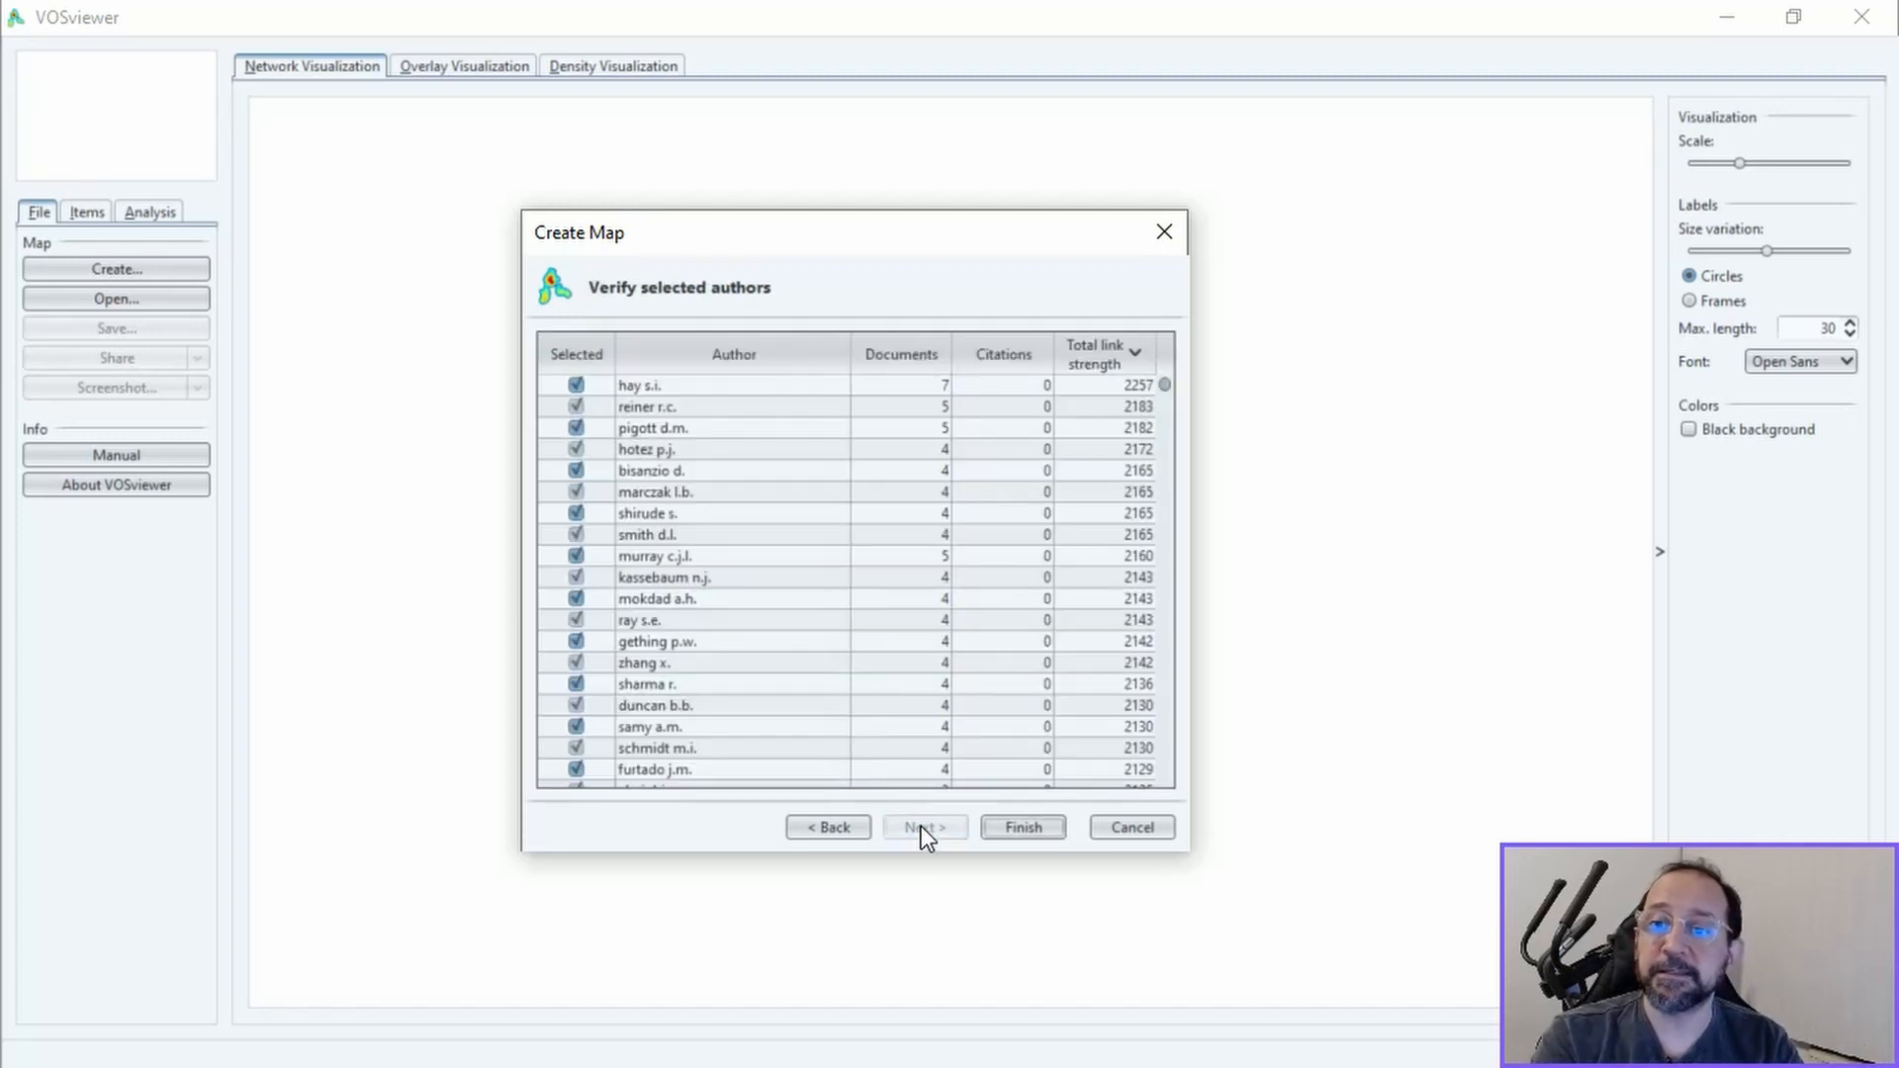
pyautogui.click(894, 355)
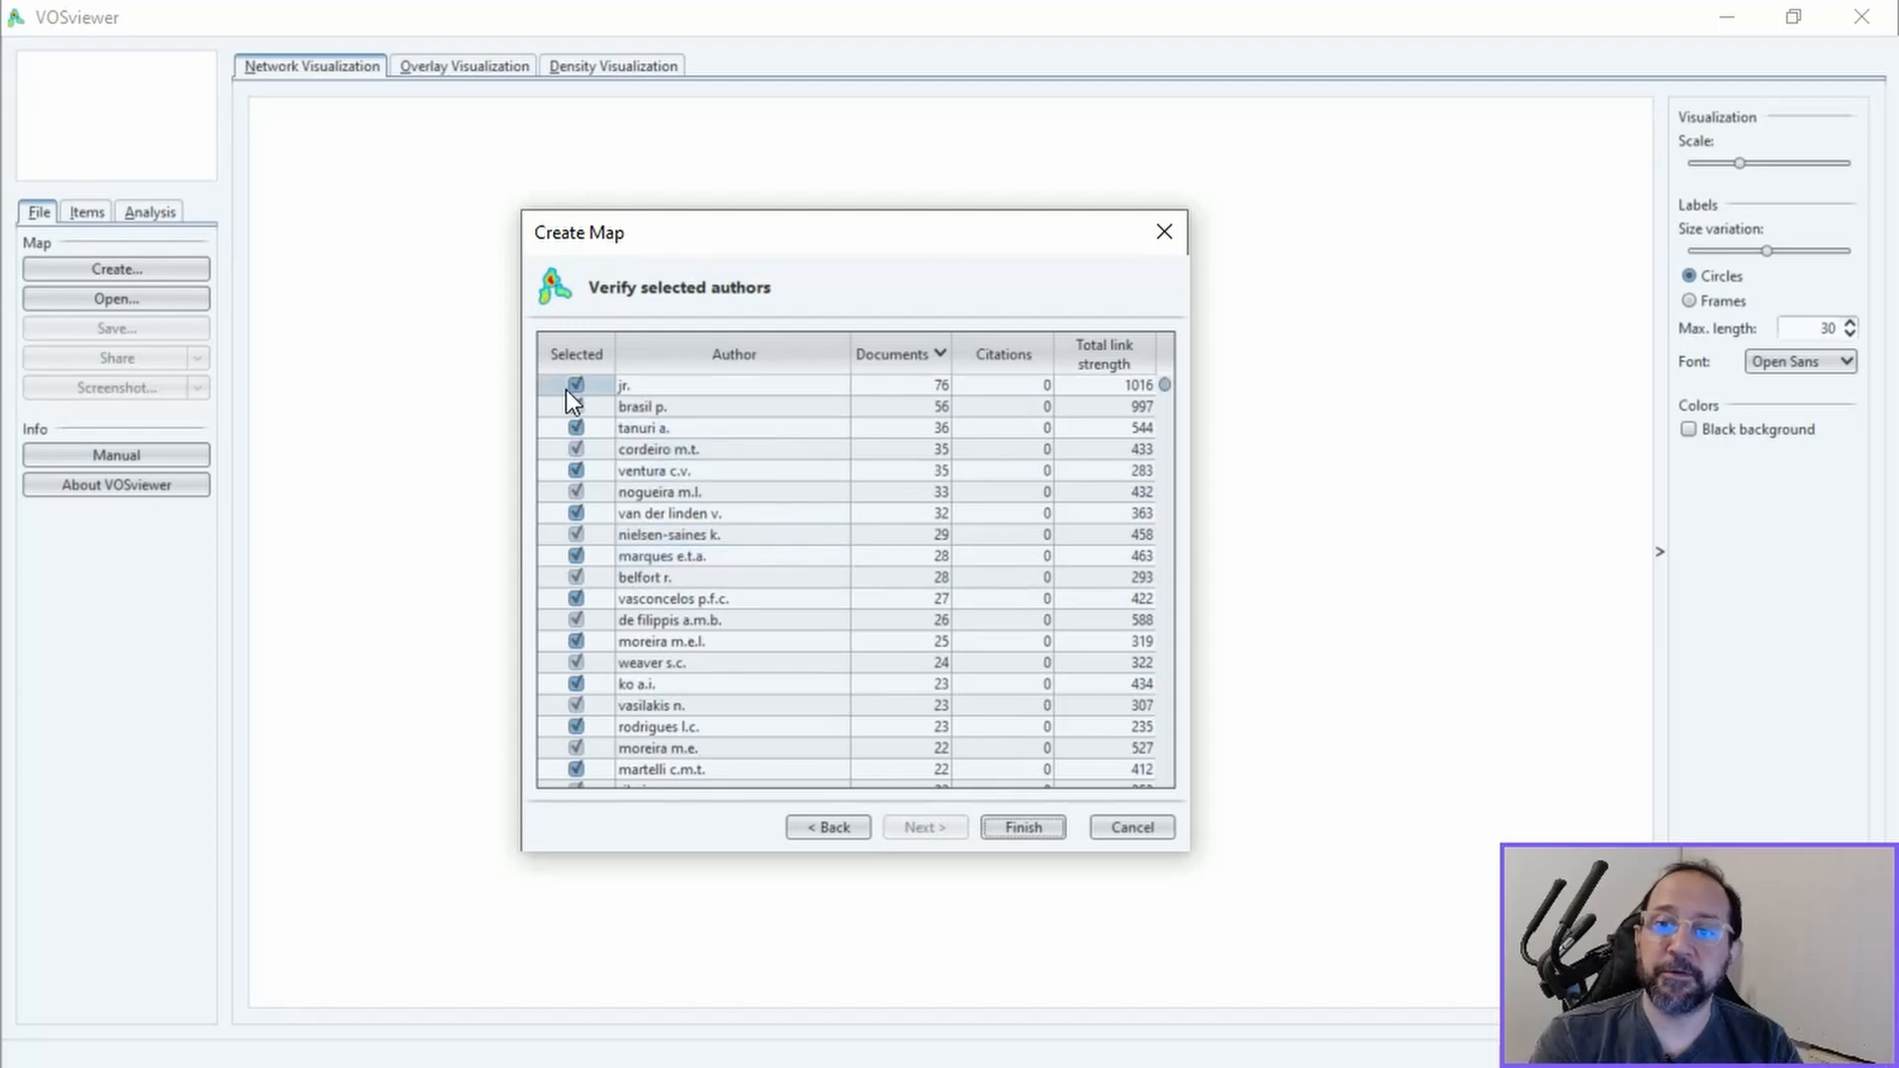
pyautogui.click(575, 384)
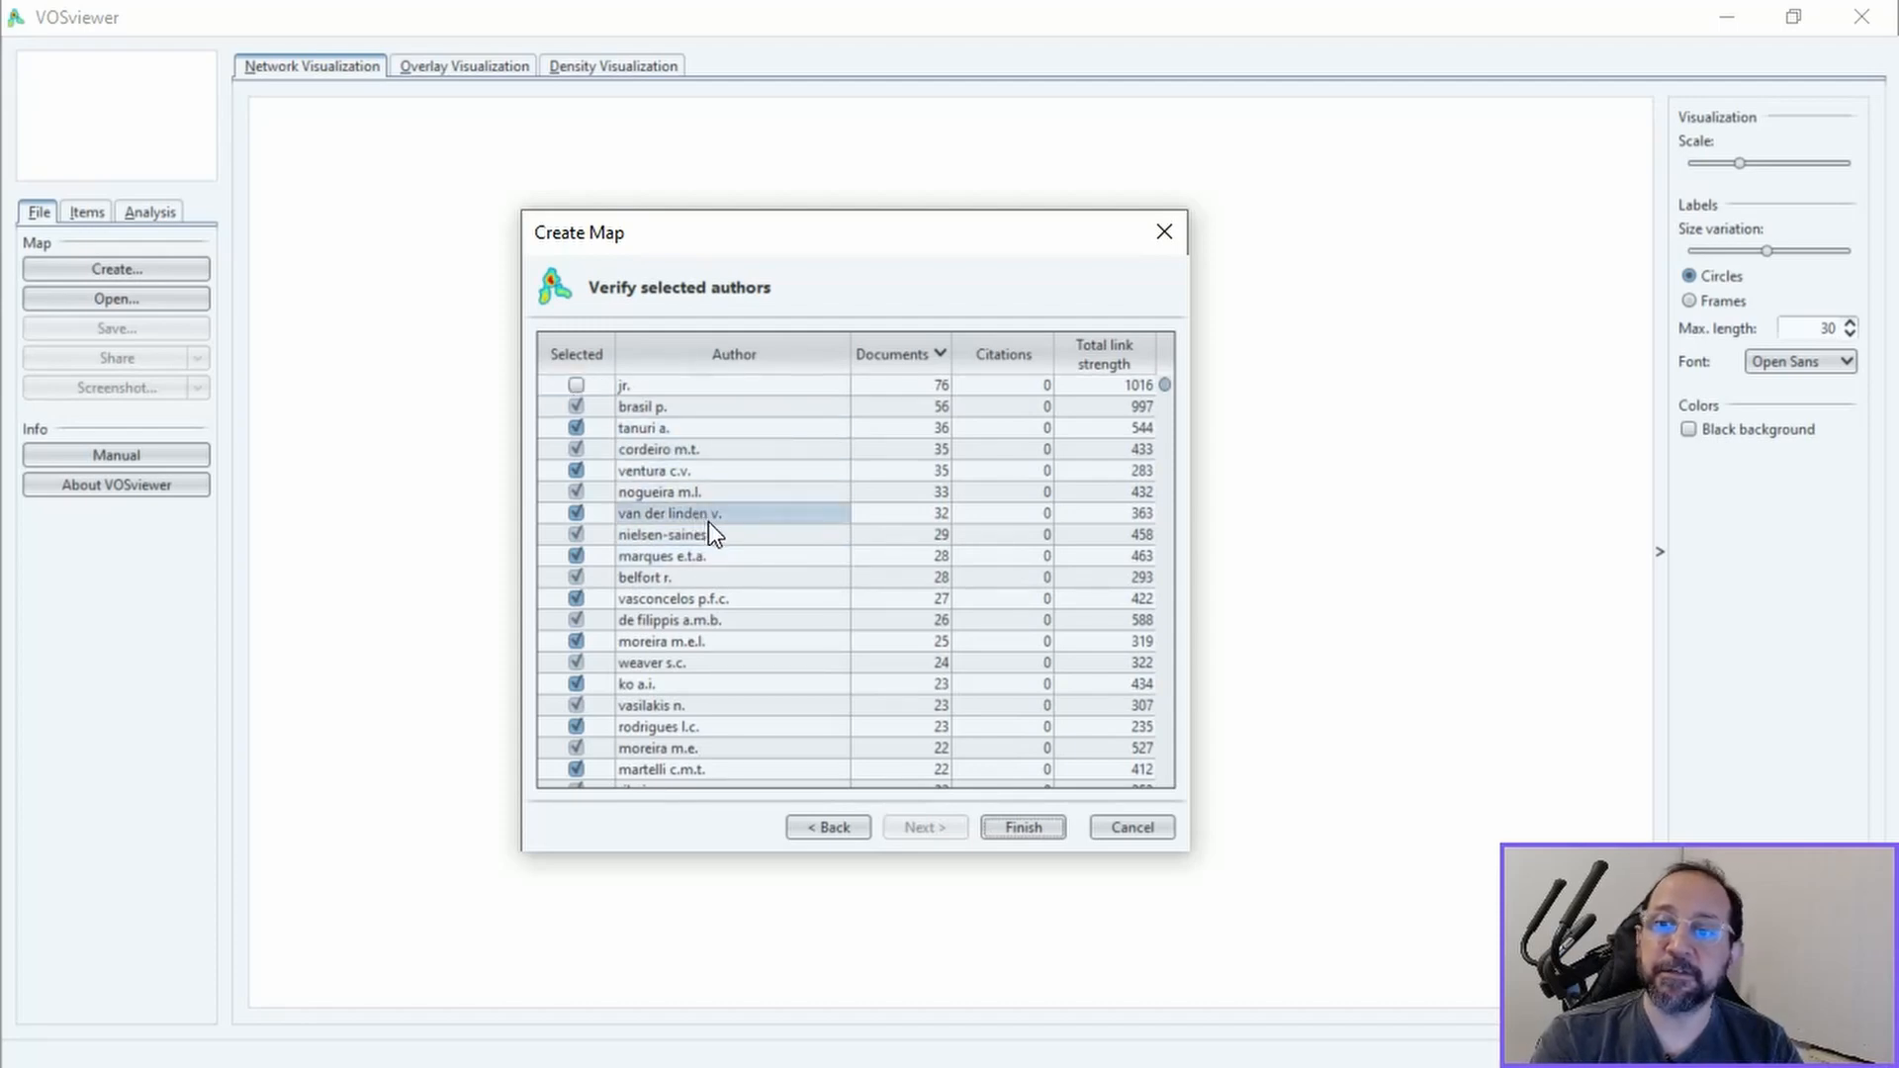